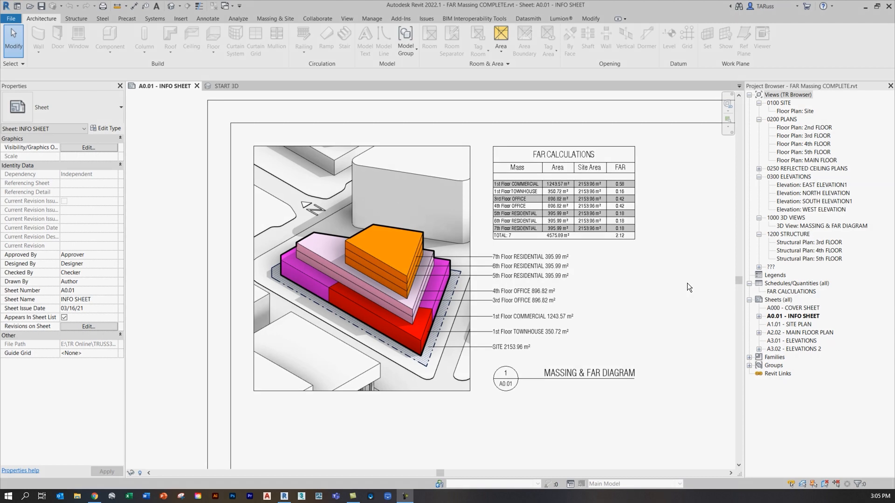
# - Switch to the START 3D view of FAR Massing START.rvt
pyautogui.click(224, 86)
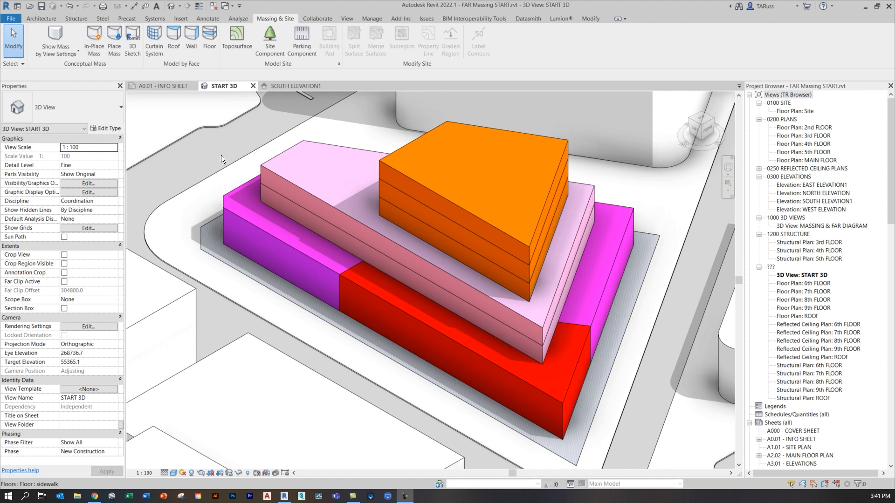
# - Select slabs in South Elevation and inspect the 7th Floor RESIDENTIAL type structure unchanged
pyautogui.click(408, 255)
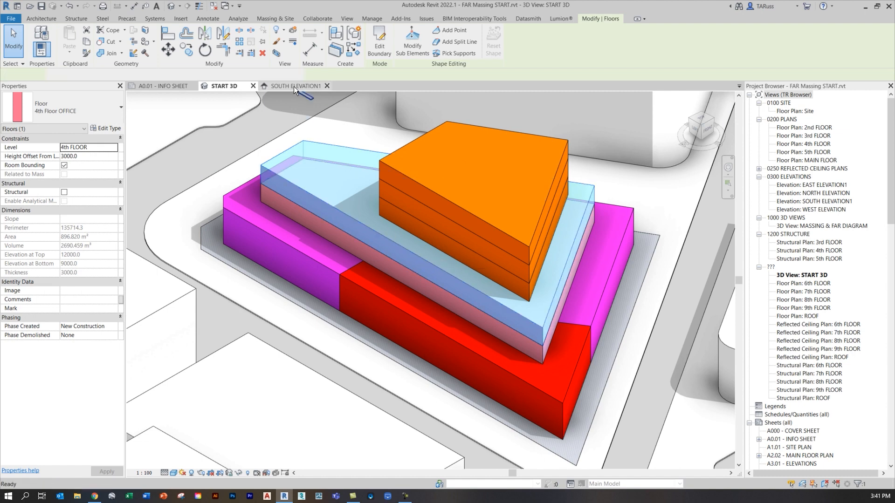
pyautogui.click(294, 86)
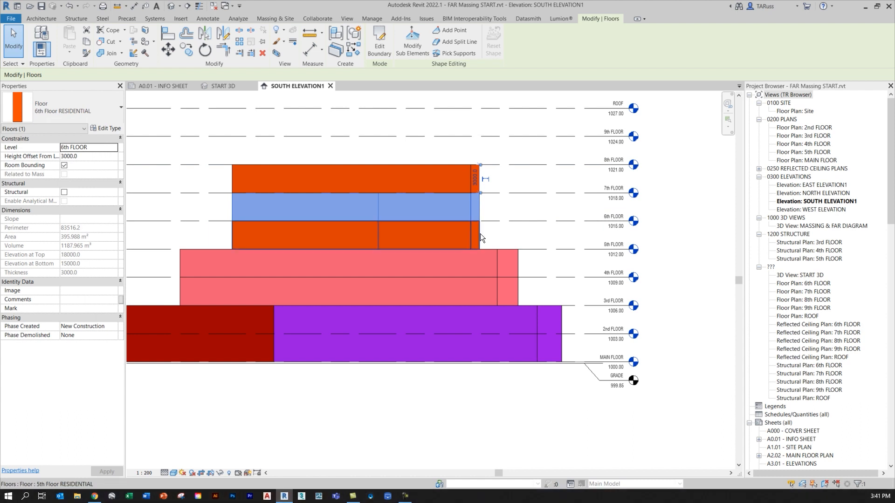
pyautogui.click(469, 171)
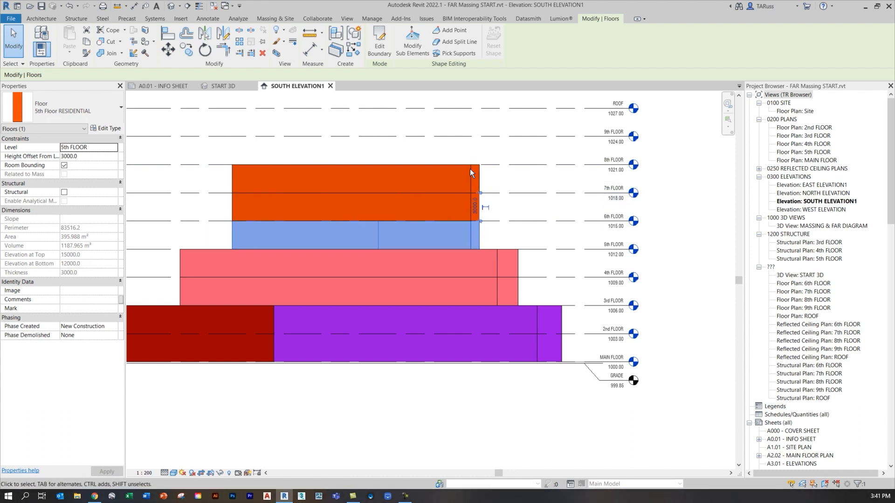
pyautogui.moveTo(493, 176)
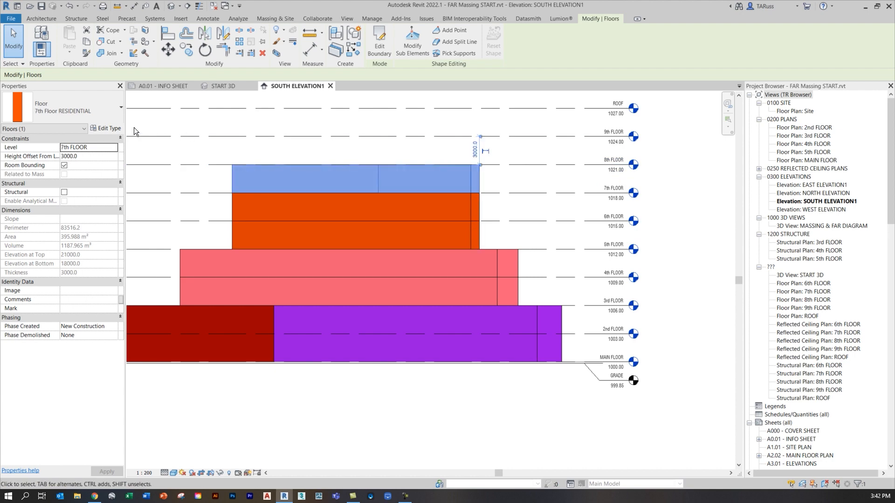
pyautogui.moveTo(108, 128)
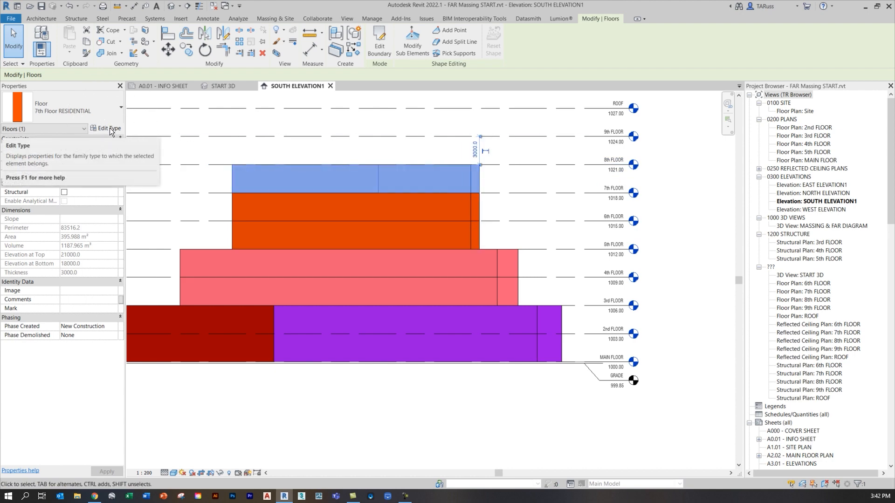
pyautogui.click(108, 128)
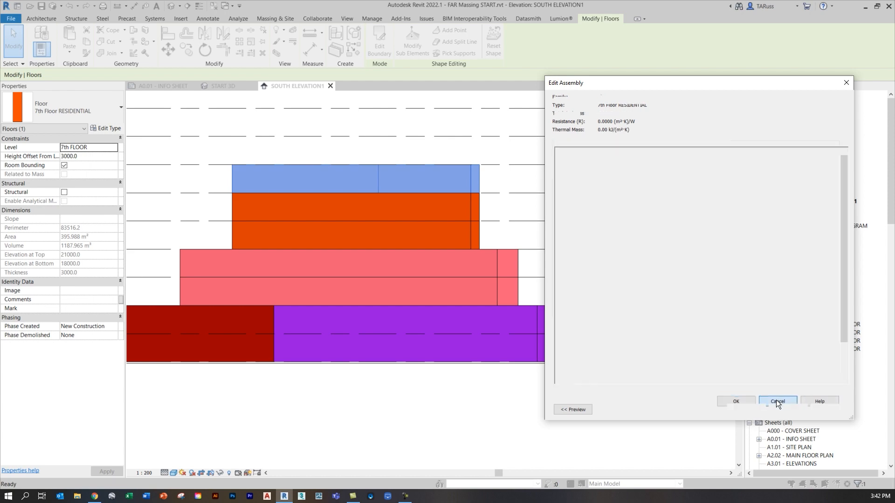
pyautogui.click(777, 401)
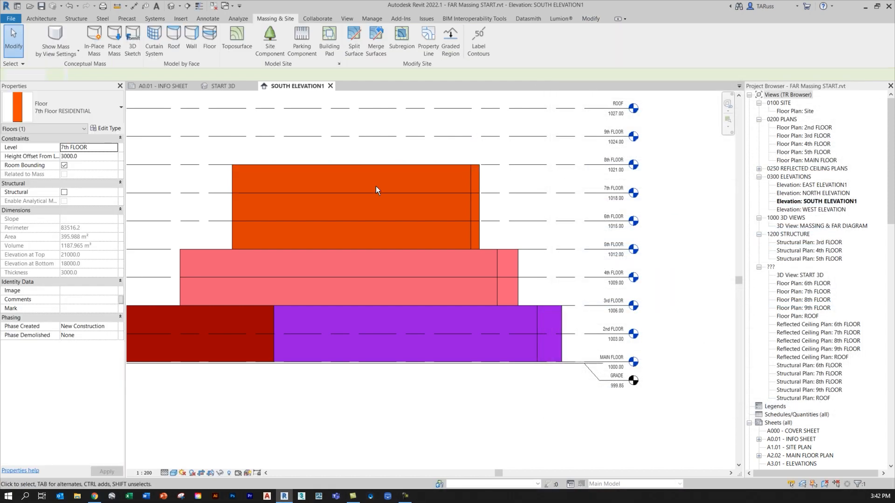
# - Review the 1st Floor COMMERCIAL type structure without changes, then return to the START 3D view
pyautogui.click(519, 199)
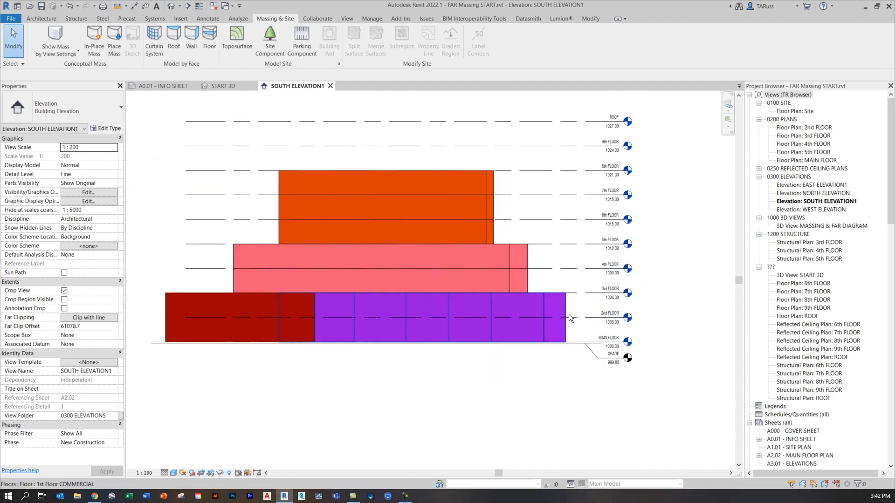
pyautogui.click(494, 318)
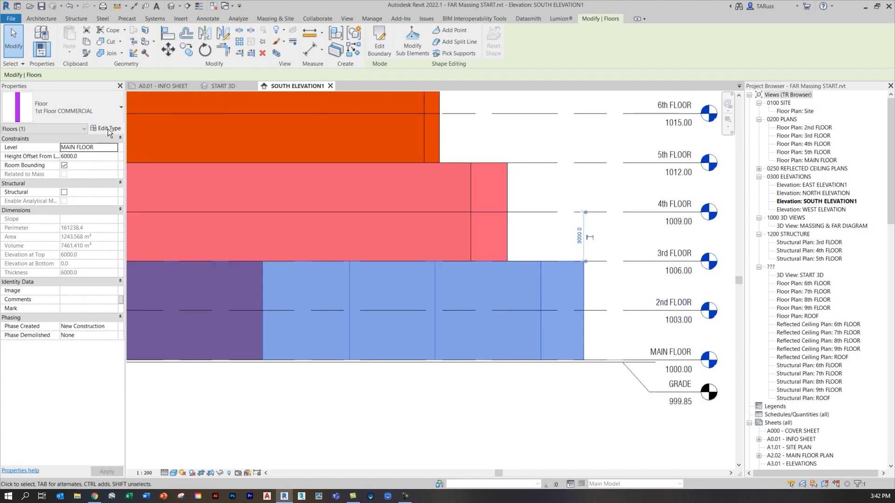
pyautogui.click(107, 128)
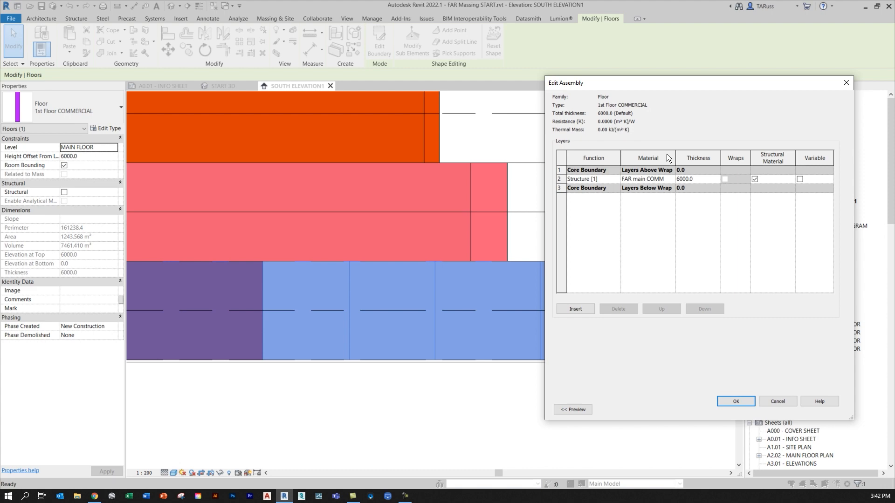
pyautogui.click(734, 401)
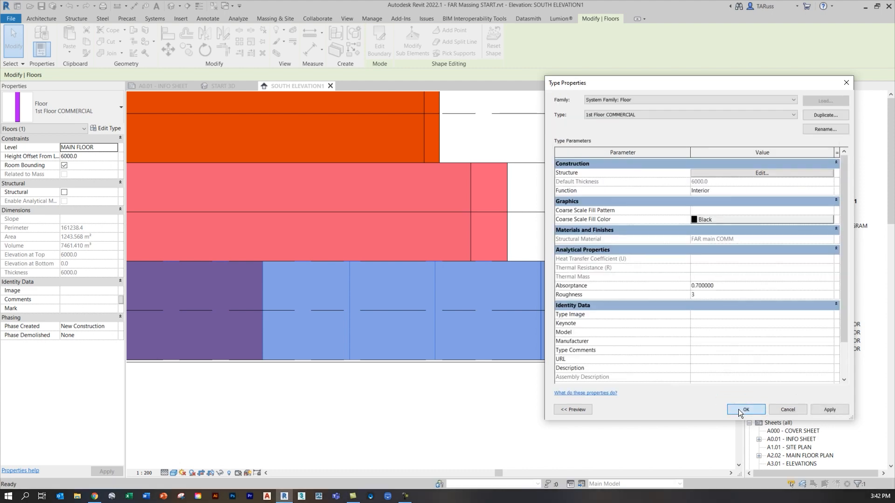
pyautogui.click(746, 409)
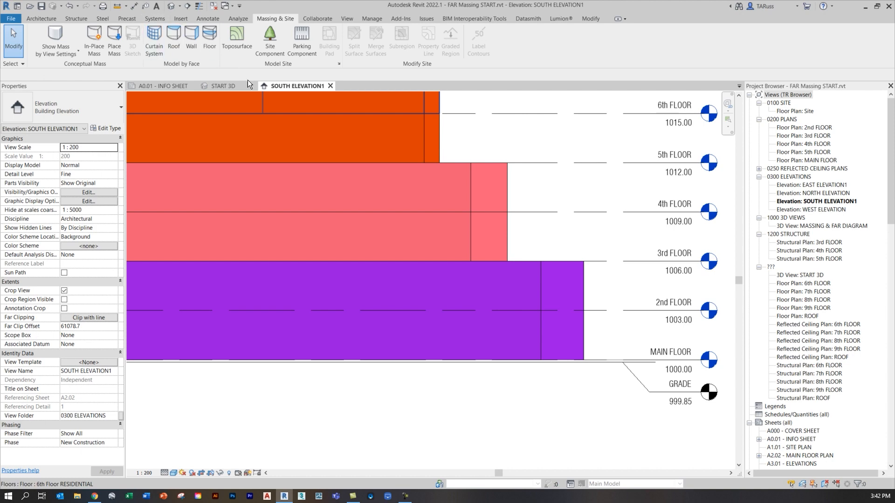
pyautogui.click(223, 86)
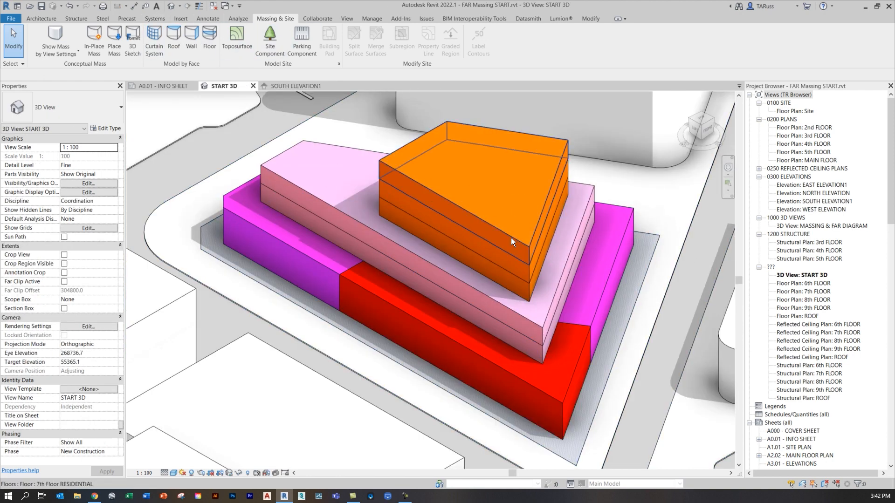
pyautogui.click(511, 241)
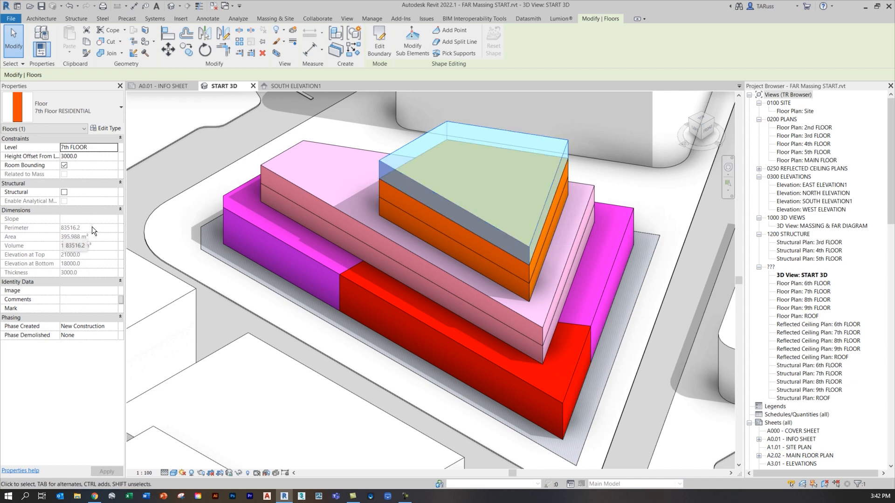
pyautogui.moveTo(108, 238)
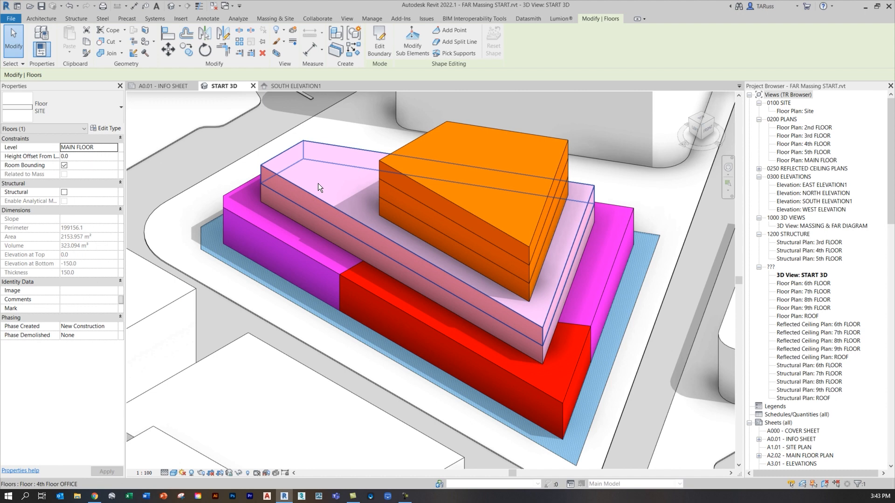
pyautogui.scroll(-3)
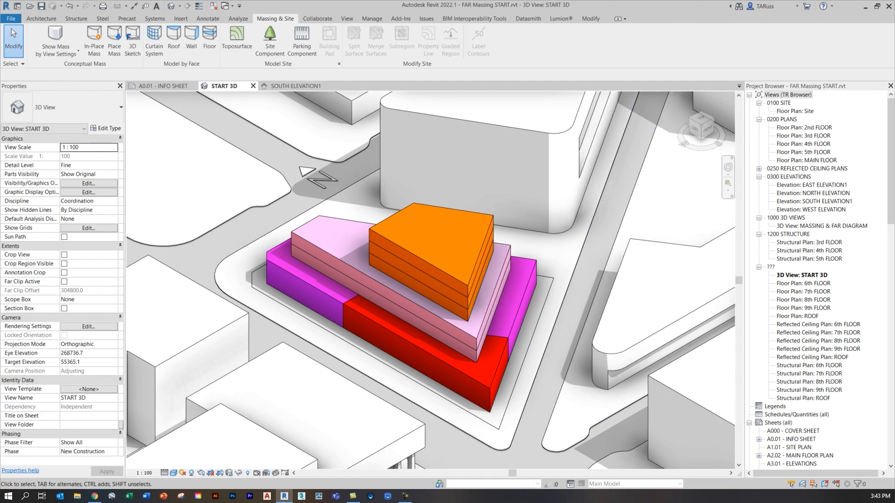
# - Show the crop region and drag its boundary tight around the floor massing
pyautogui.click(163, 86)
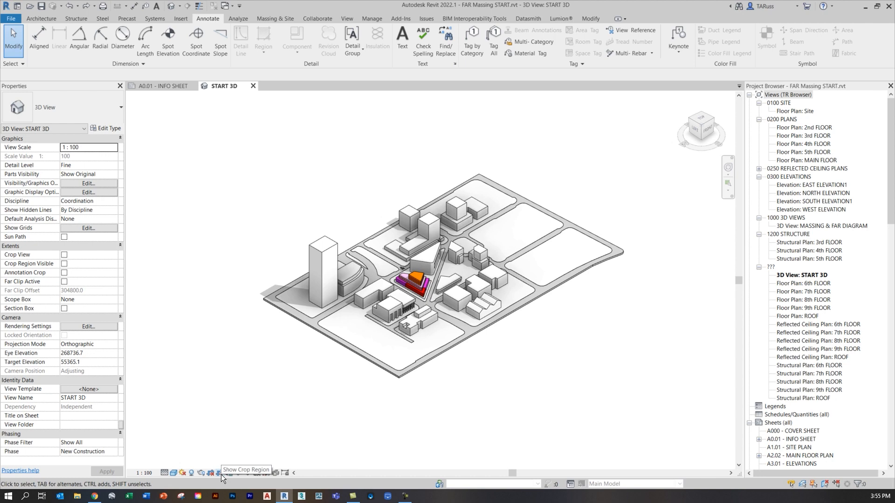
pyautogui.click(219, 473)
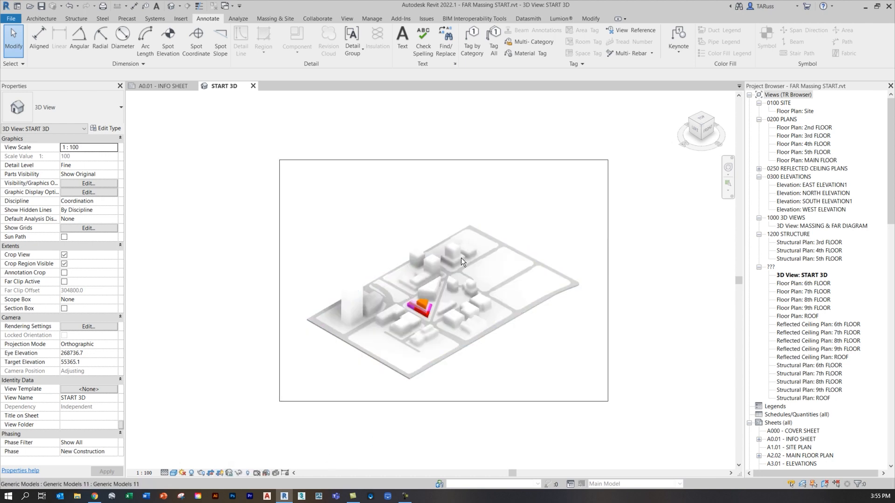
pyautogui.click(463, 262)
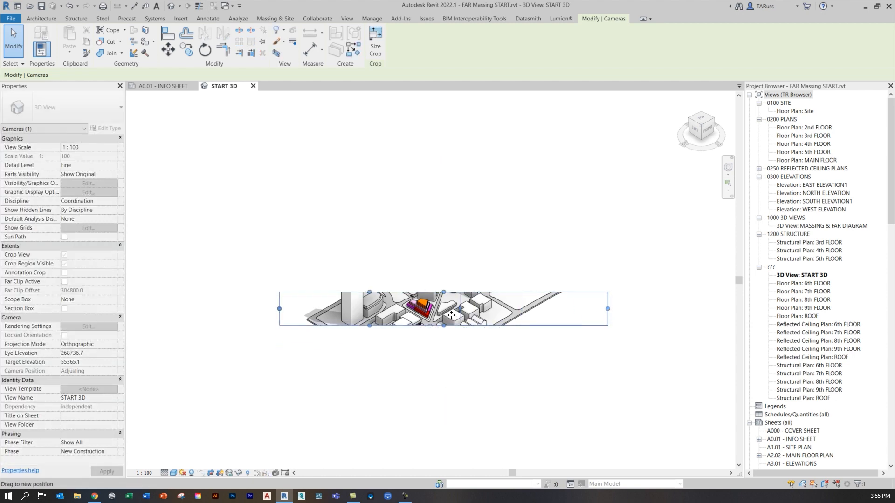
pyautogui.moveTo(607, 308); pyautogui.dragTo(436, 309)
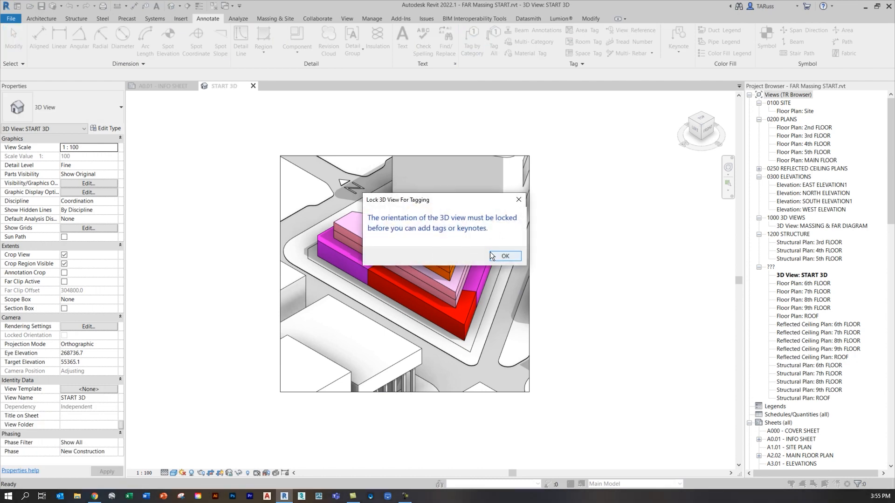
pyautogui.click(503, 255)
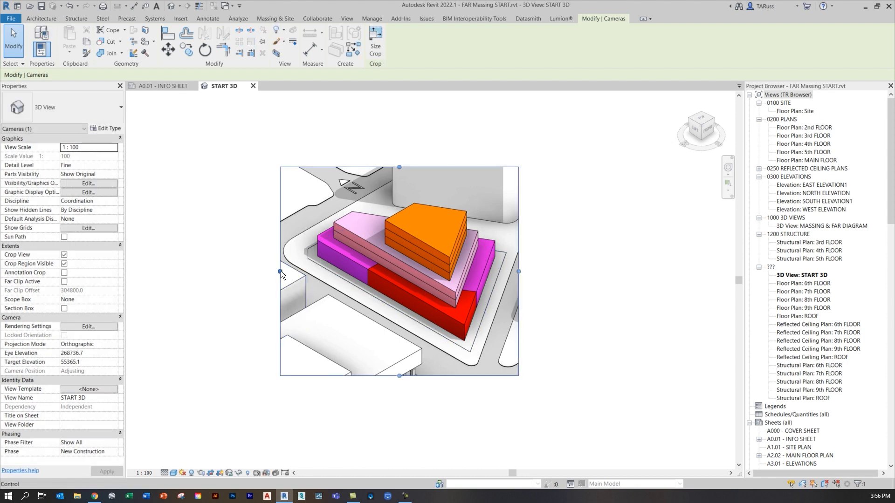
# - Set the START 3D view scale to 1:500 and save and lock its orientation
pyautogui.click(206, 18)
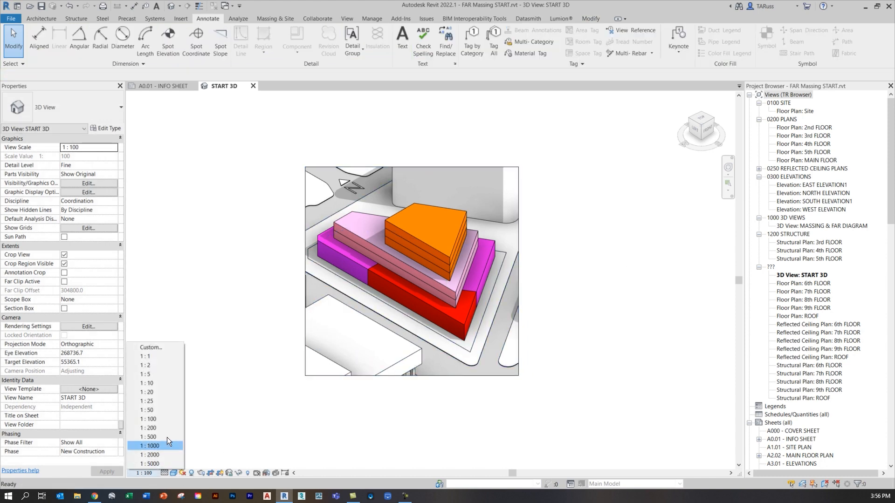
pyautogui.click(148, 436)
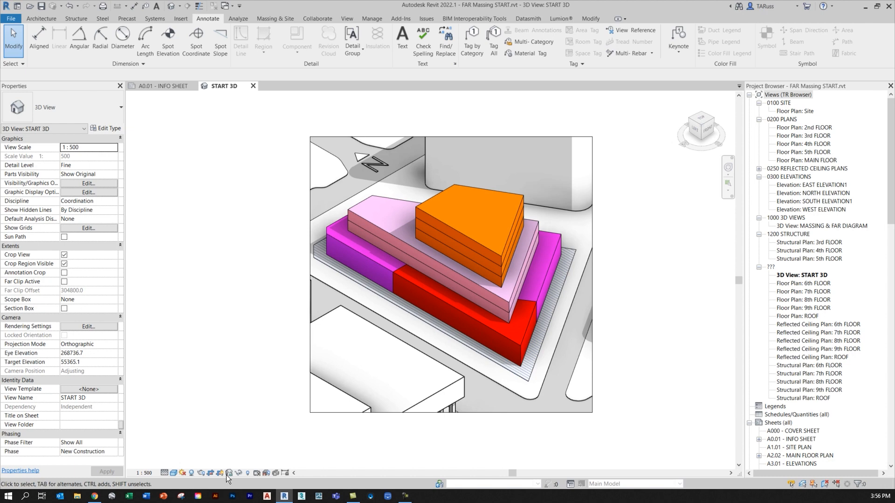
pyautogui.moveTo(228, 473)
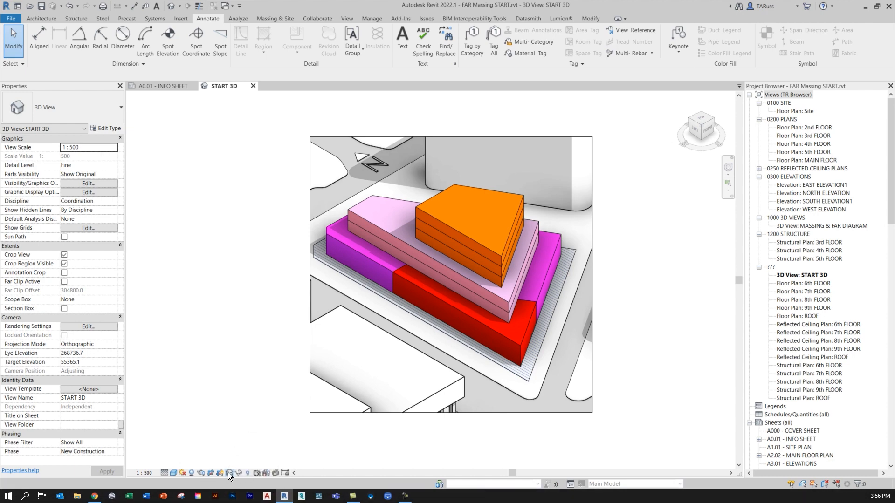
pyautogui.click(228, 473)
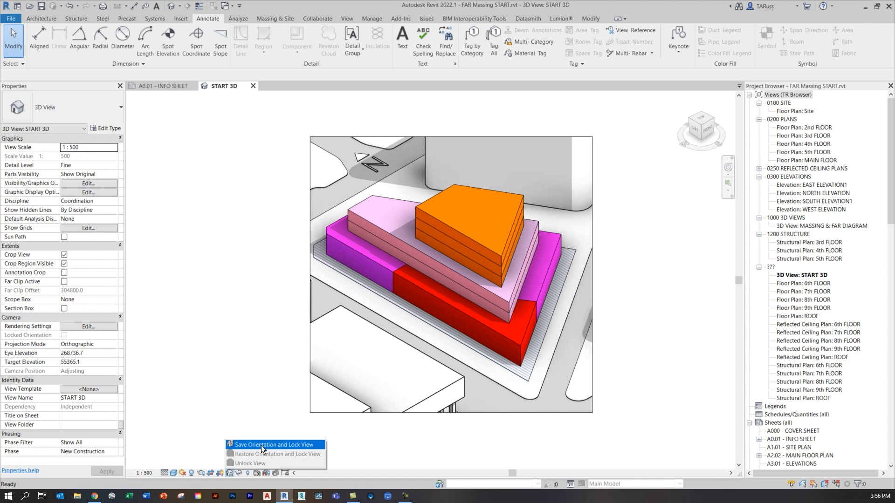
pyautogui.click(273, 445)
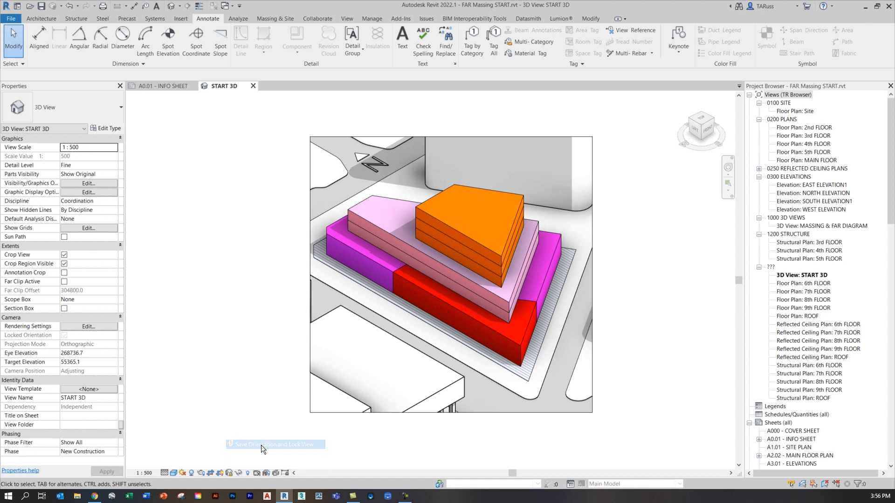
pyautogui.moveTo(261, 448)
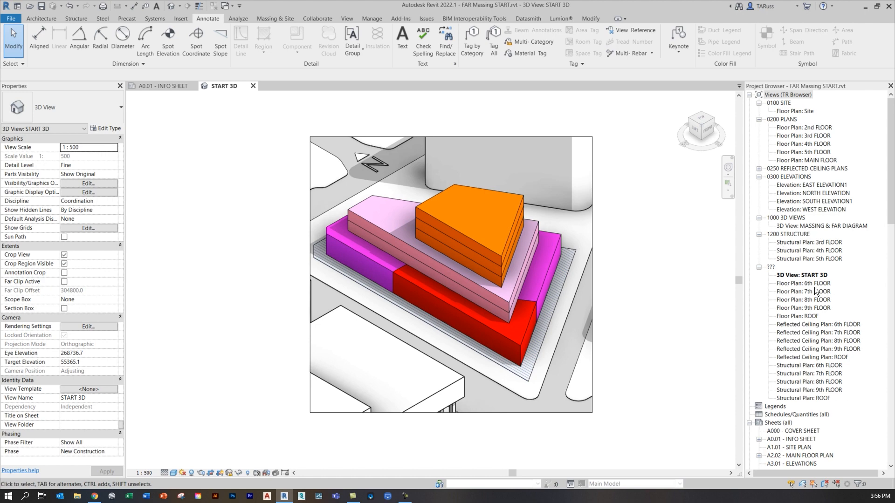
pyautogui.moveTo(818, 277)
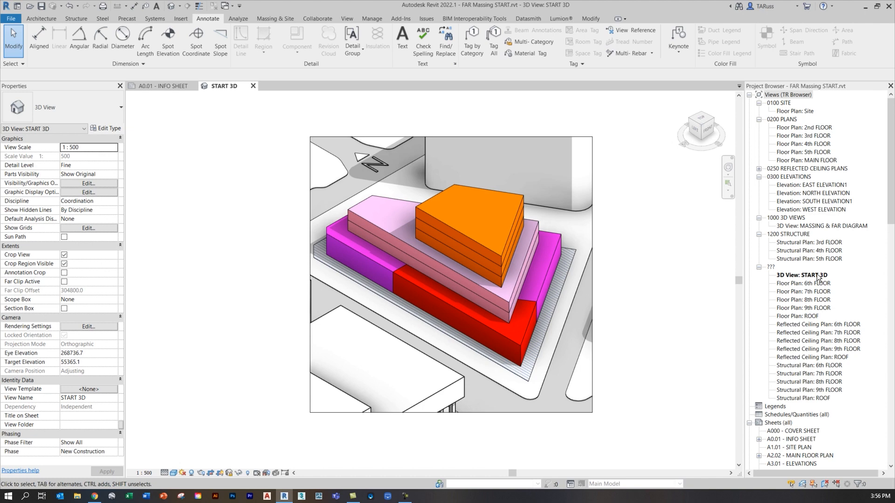
pyautogui.moveTo(320, 195)
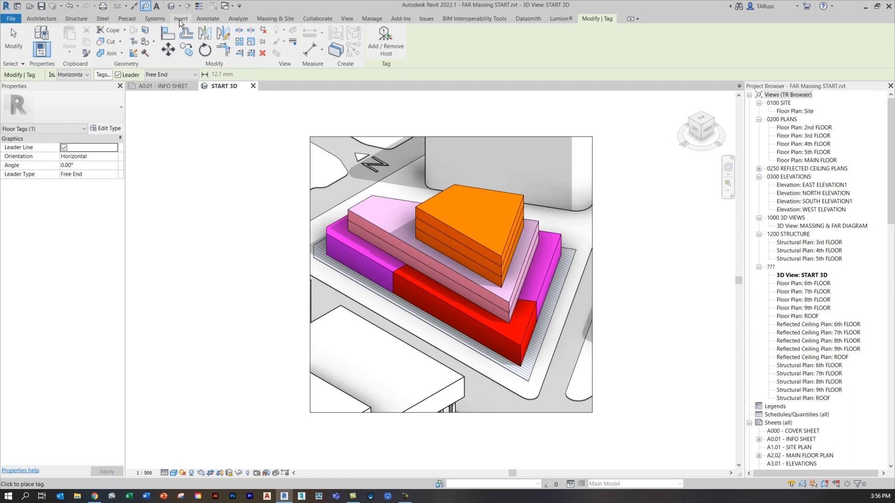
pyautogui.click(180, 18)
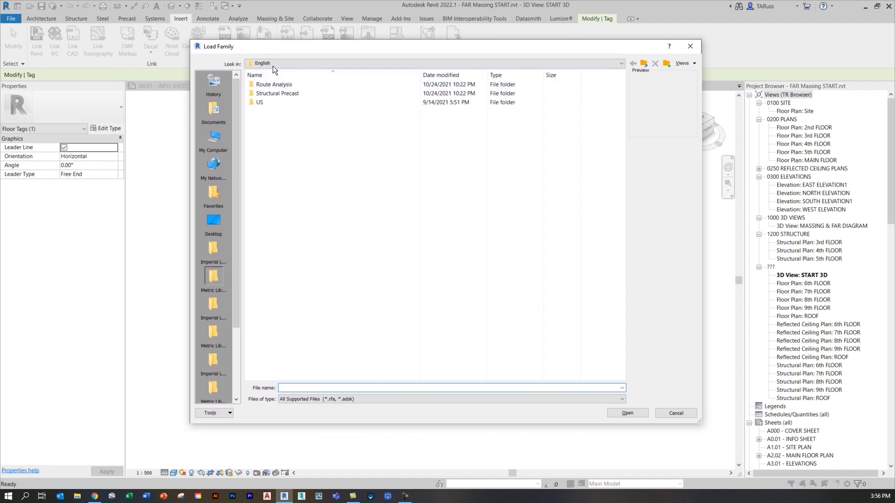
pyautogui.click(621, 63)
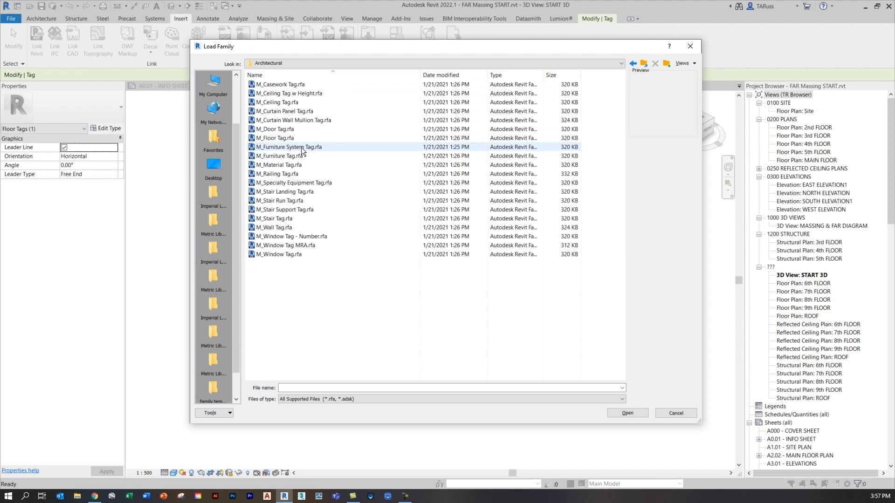
pyautogui.click(277, 137)
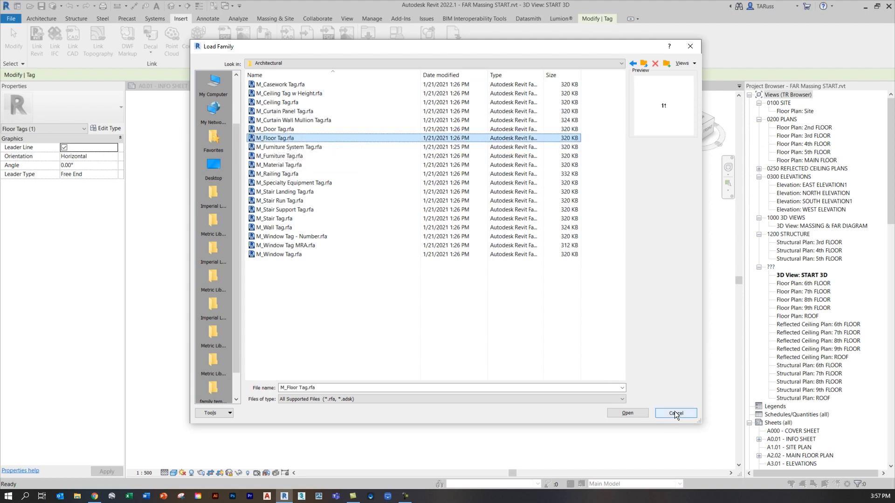
pyautogui.click(675, 413)
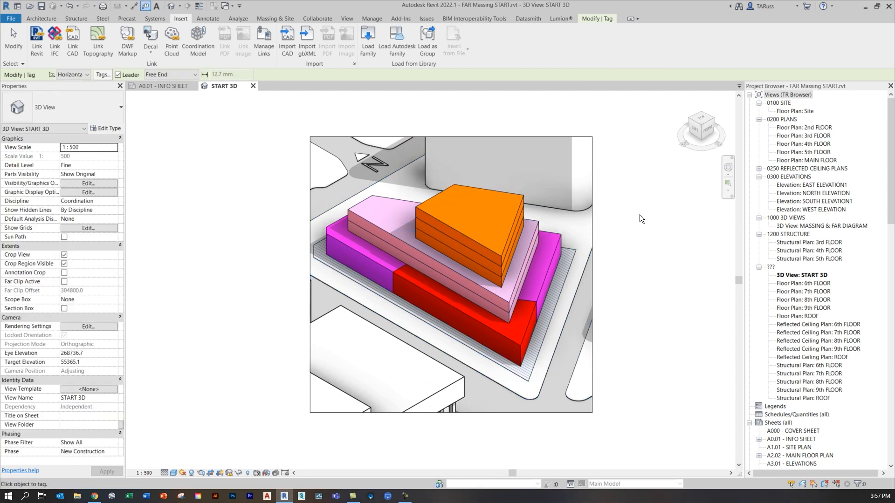
# - Tag the orange top slab with a leadered '7th Floor RESIDENTIAL' tag beside the building
pyautogui.click(485, 203)
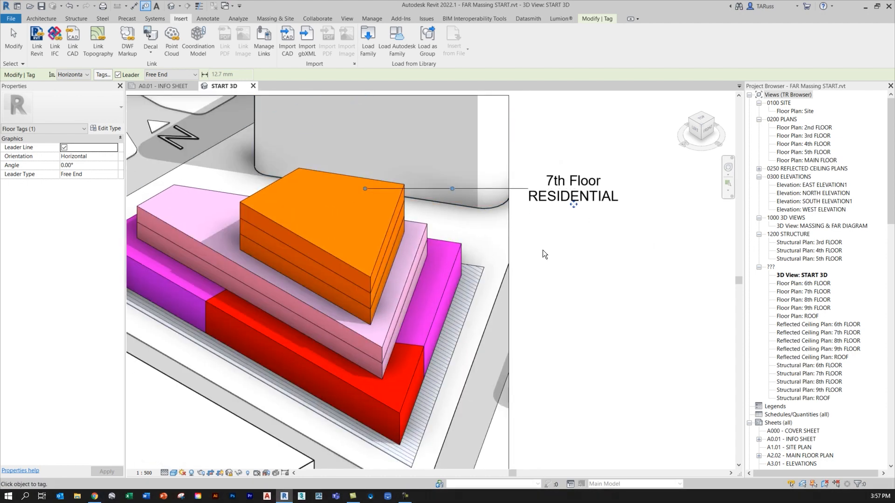
pyautogui.moveTo(593, 231)
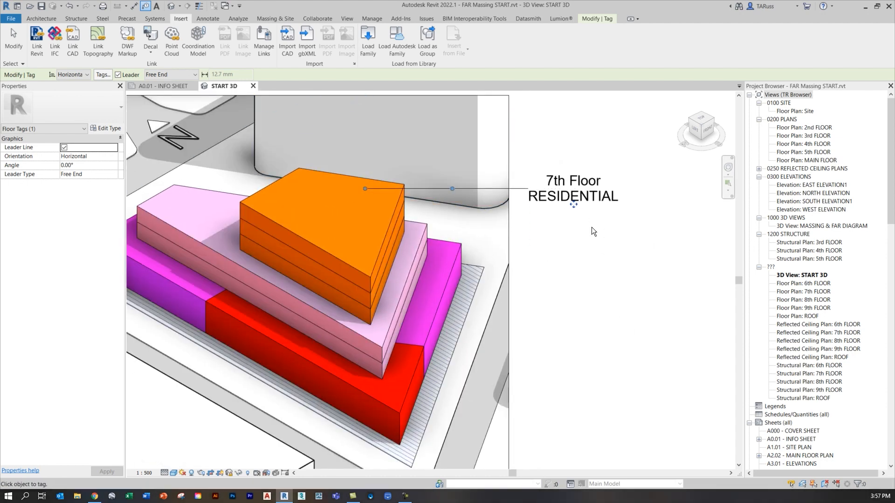
pyautogui.click(606, 232)
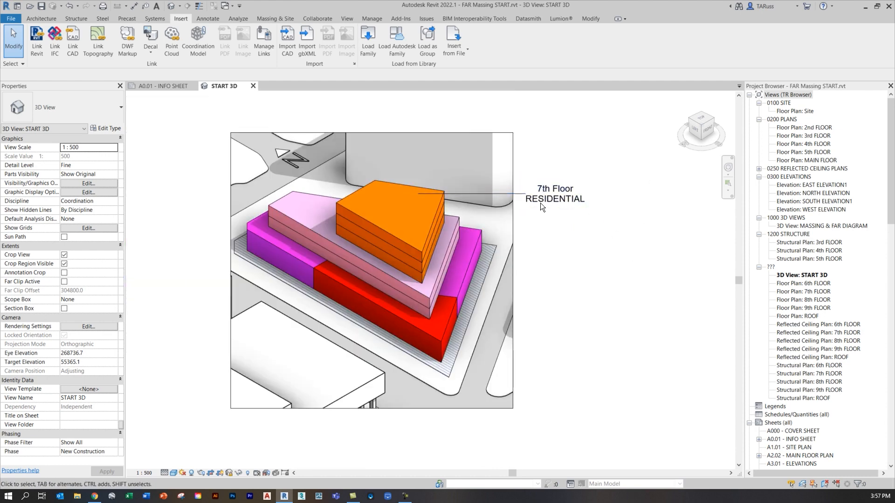
pyautogui.scroll(-3)
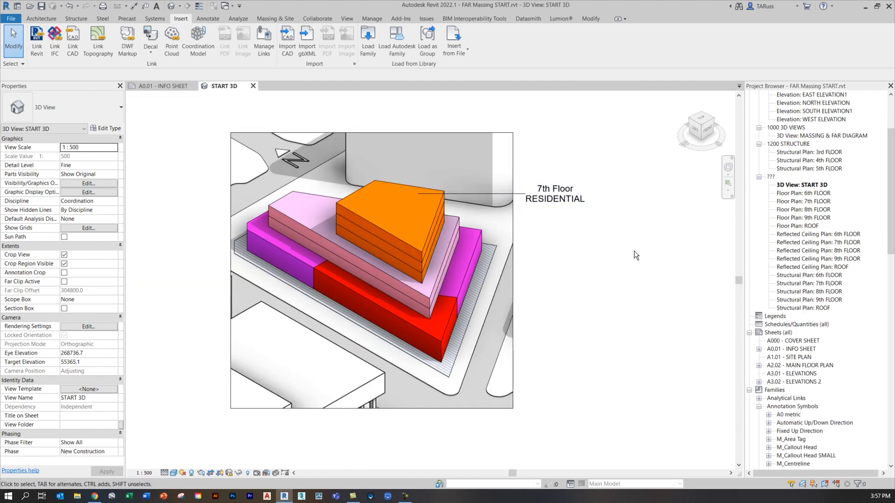
pyautogui.moveTo(554, 198)
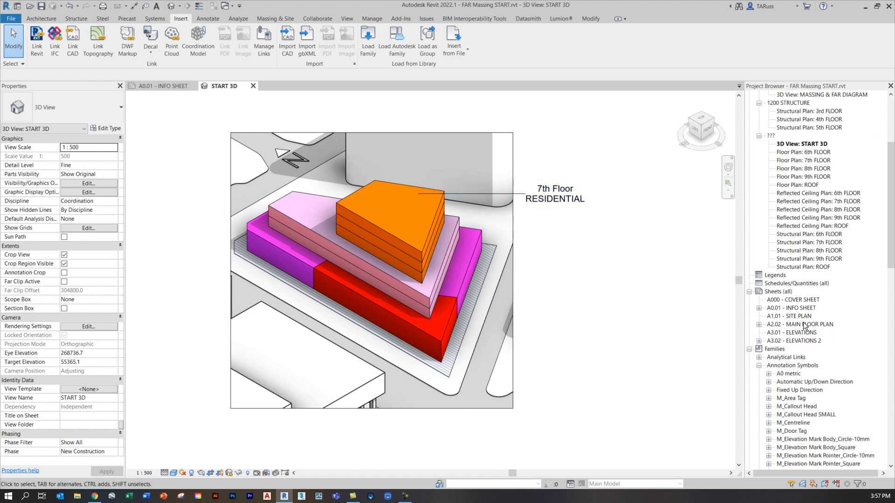
# - Find M_Floor Tag under Annotation Symbols in the Project Browser and right-click it
pyautogui.scroll(-3)
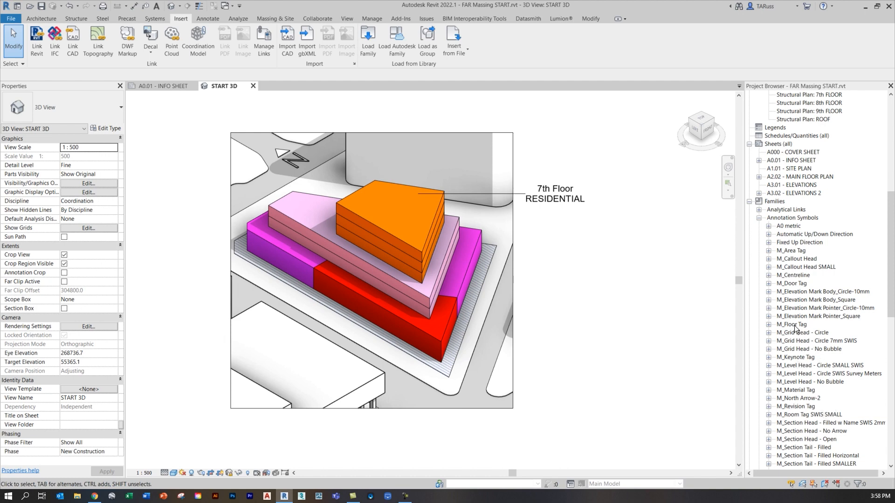
pyautogui.click(792, 324)
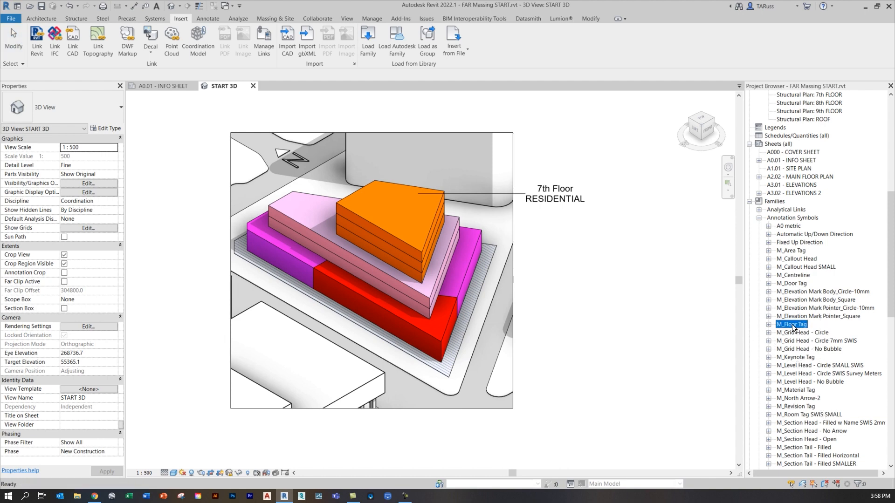
pyautogui.rightClick(792, 324)
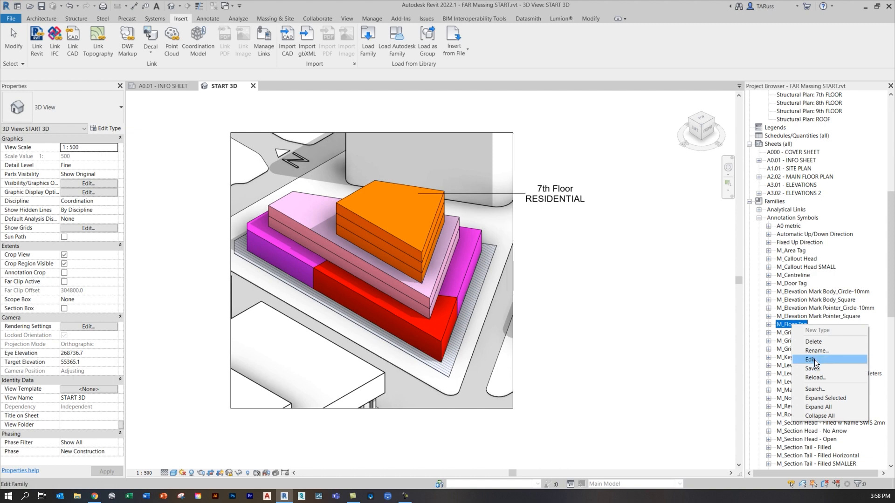
# - Edit the M_Floor Tag family and add Area to its label parameters
pyautogui.click(811, 359)
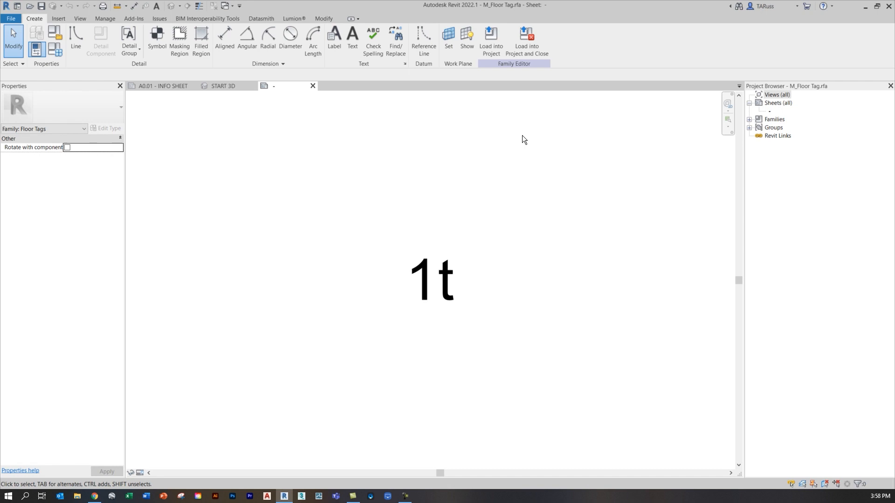
pyautogui.click(432, 279)
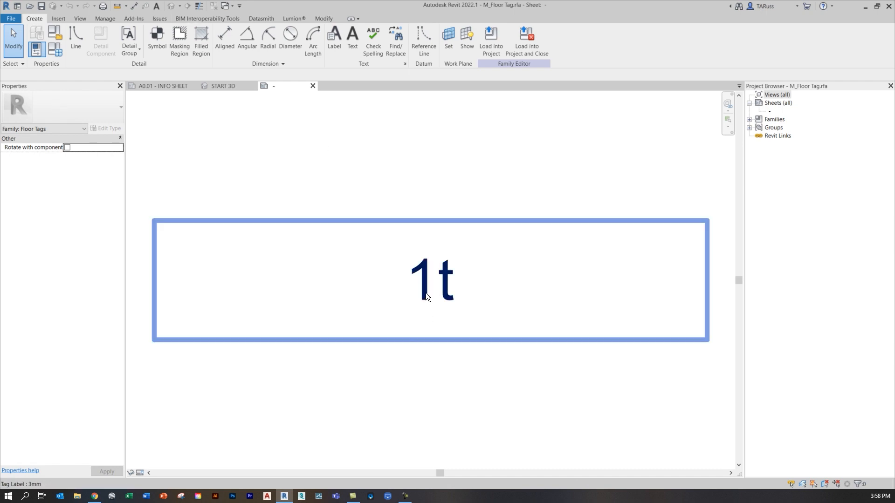
pyautogui.click(433, 278)
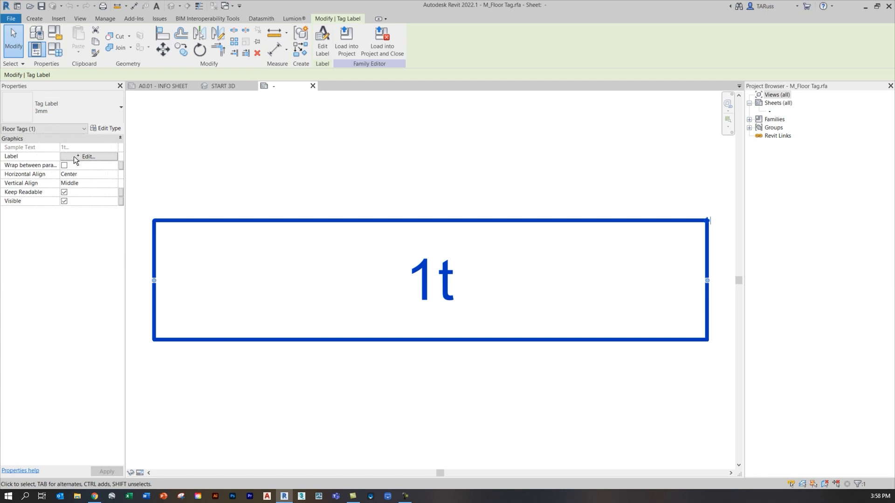
pyautogui.click(89, 157)
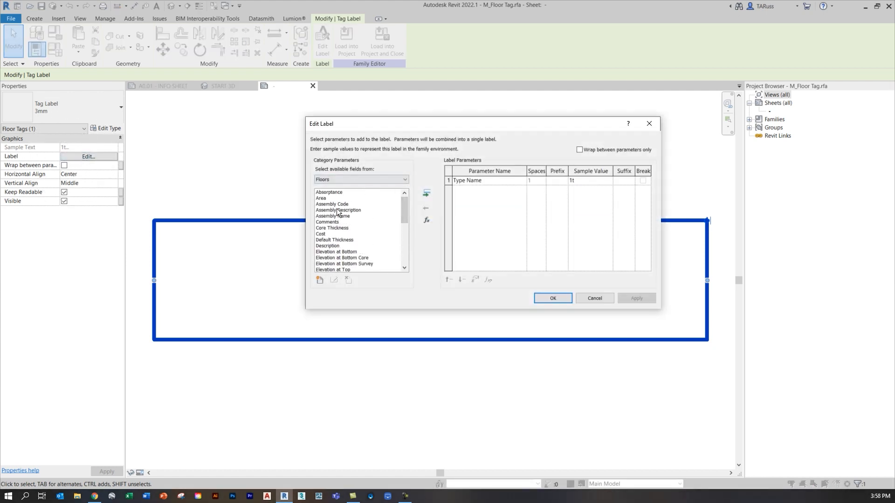
pyautogui.click(322, 198)
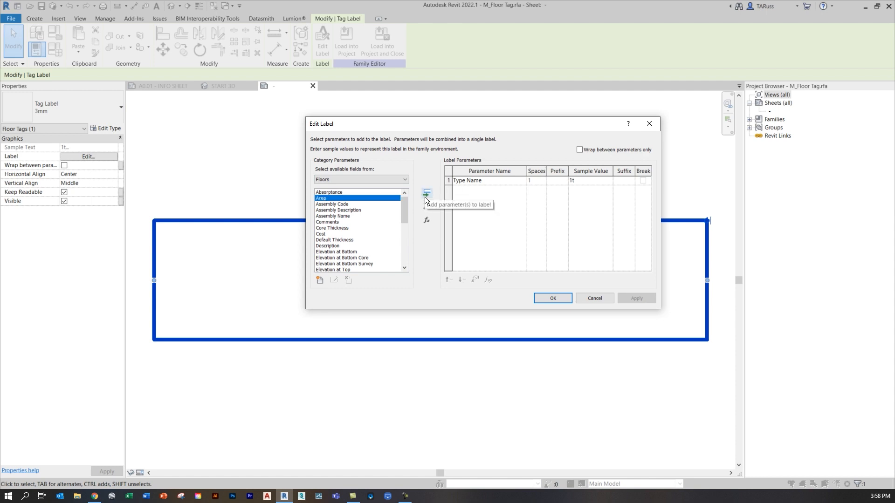
pyautogui.click(425, 192)
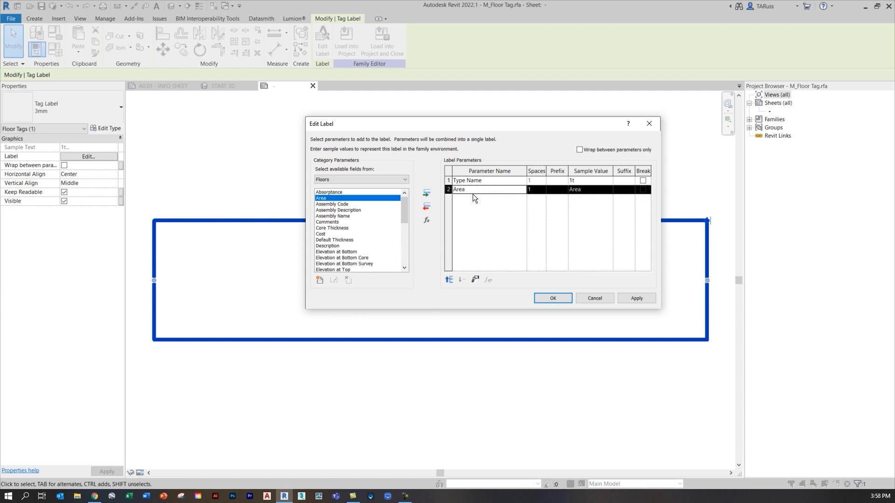
pyautogui.moveTo(493, 199)
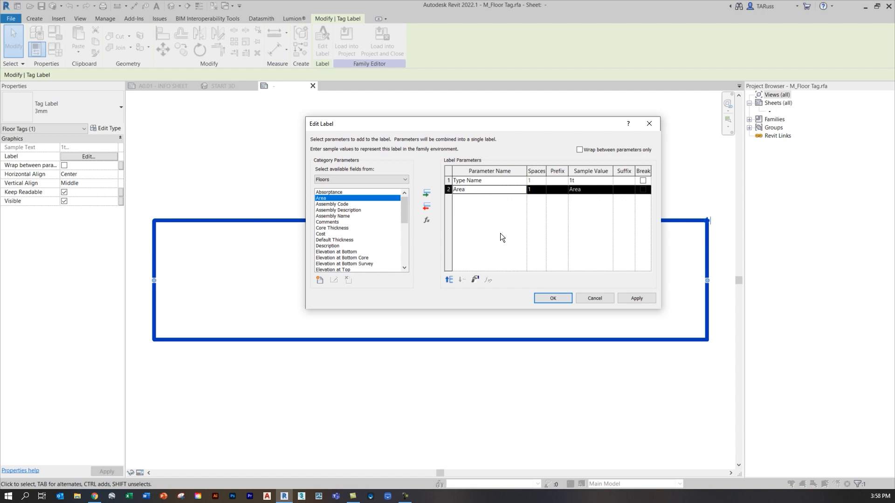
pyautogui.moveTo(483, 235)
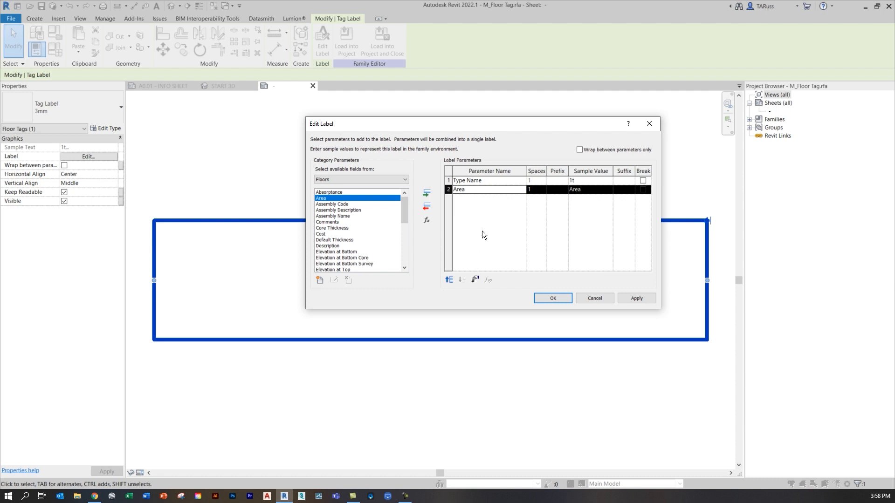
pyautogui.moveTo(475, 279)
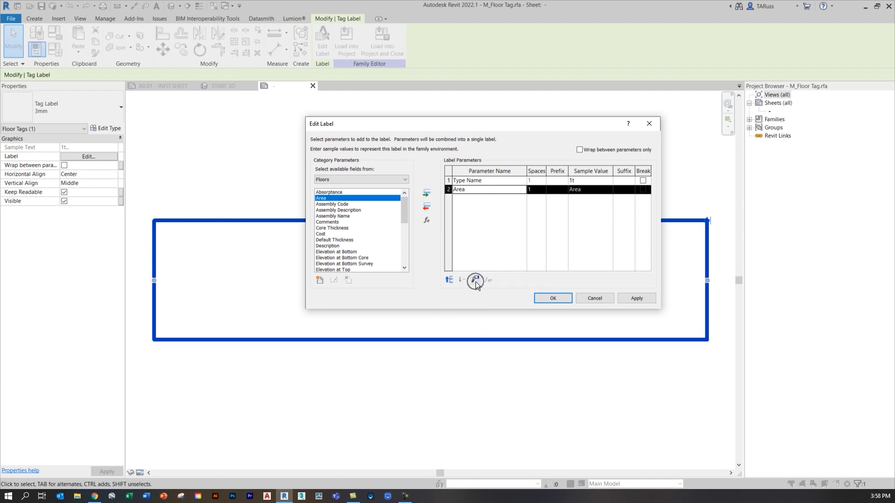
# - Format Area with its own units and an m² symbol, add it after Type Name, and confirm
pyautogui.click(475, 280)
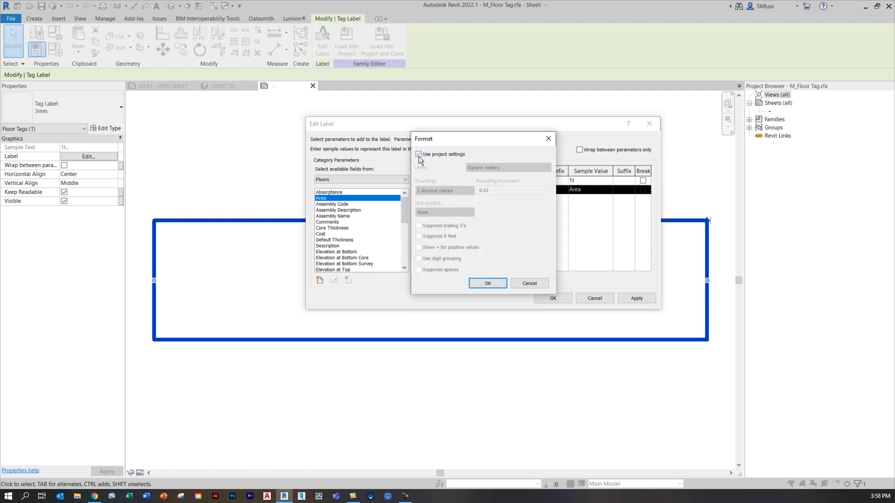
pyautogui.click(419, 154)
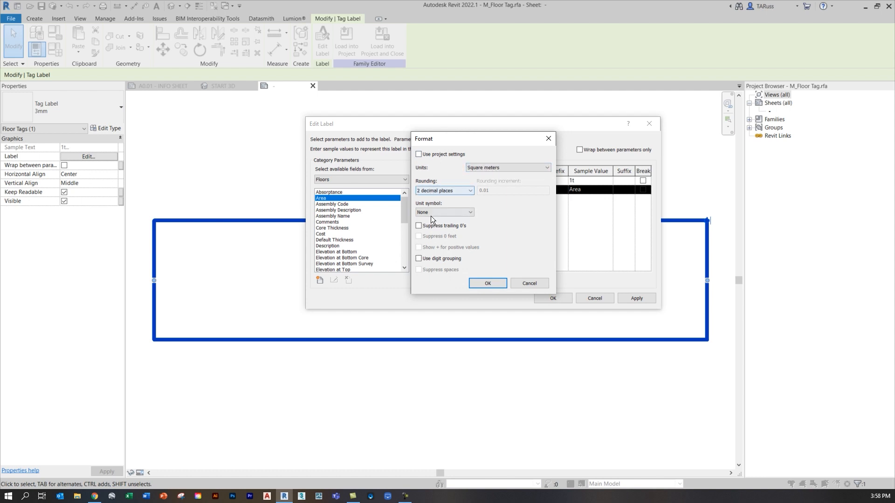
pyautogui.click(444, 213)
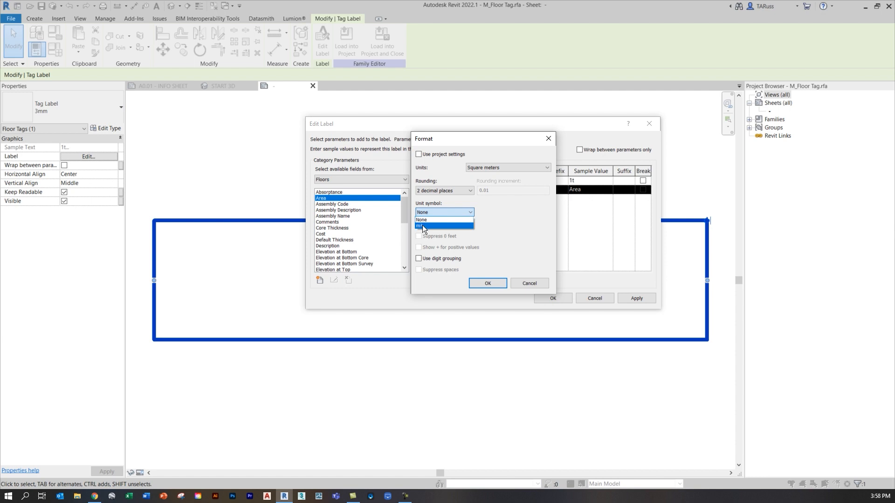
pyautogui.click(421, 226)
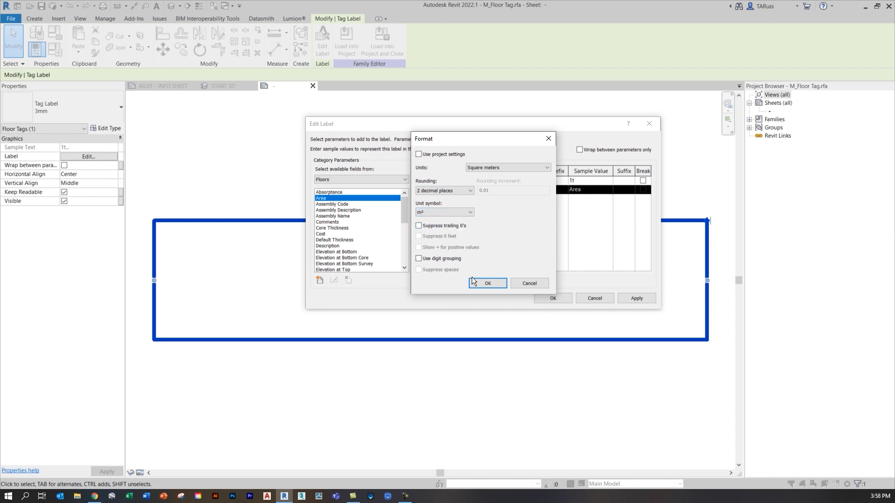
pyautogui.click(487, 284)
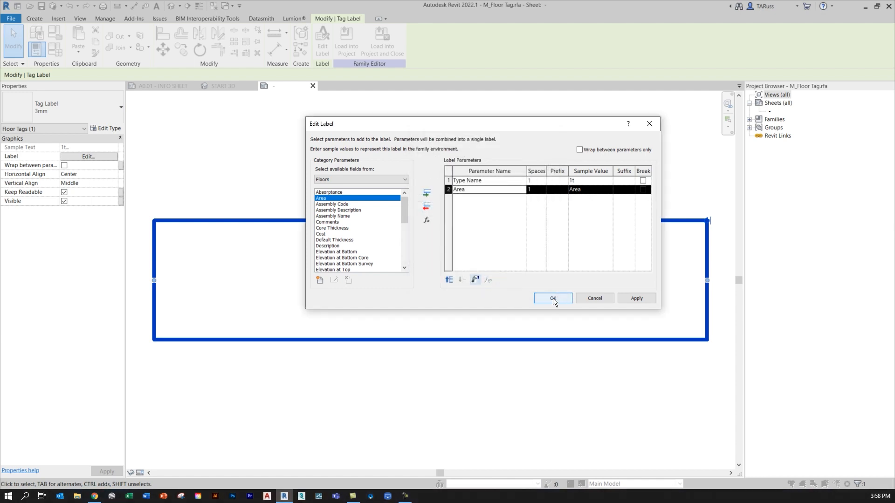
pyautogui.click(551, 298)
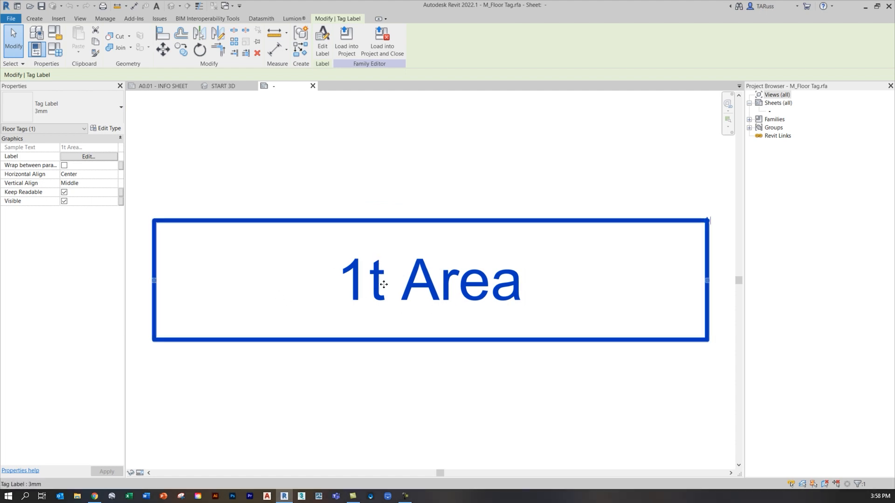
pyautogui.moveTo(489, 246)
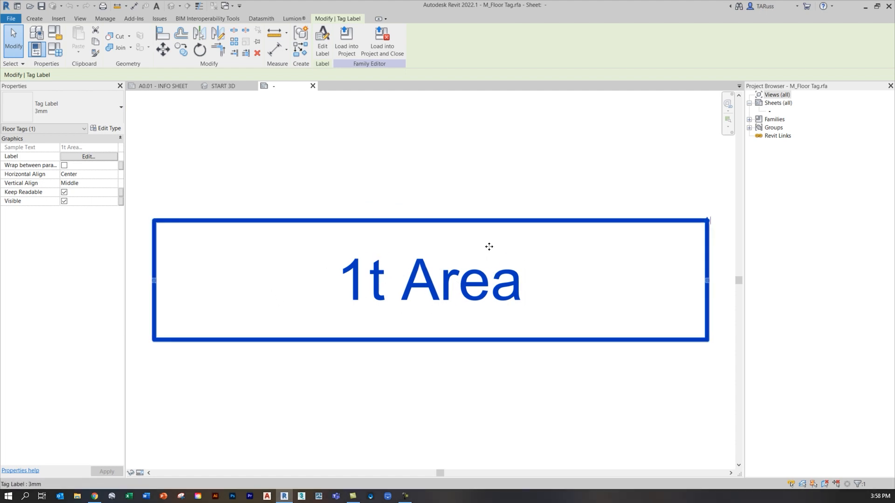
pyautogui.moveTo(107, 129)
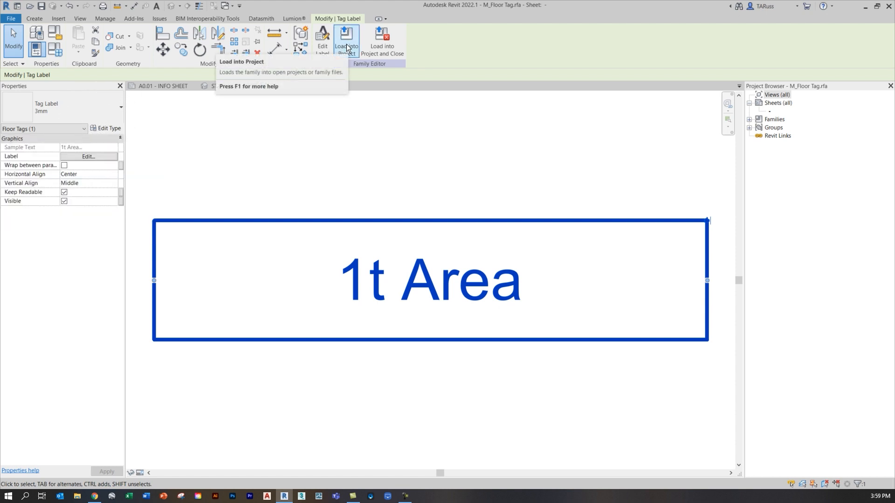
# - Load the edited tag into FAR Massing START.rvt, overwriting the existing version and parameter values
pyautogui.click(346, 41)
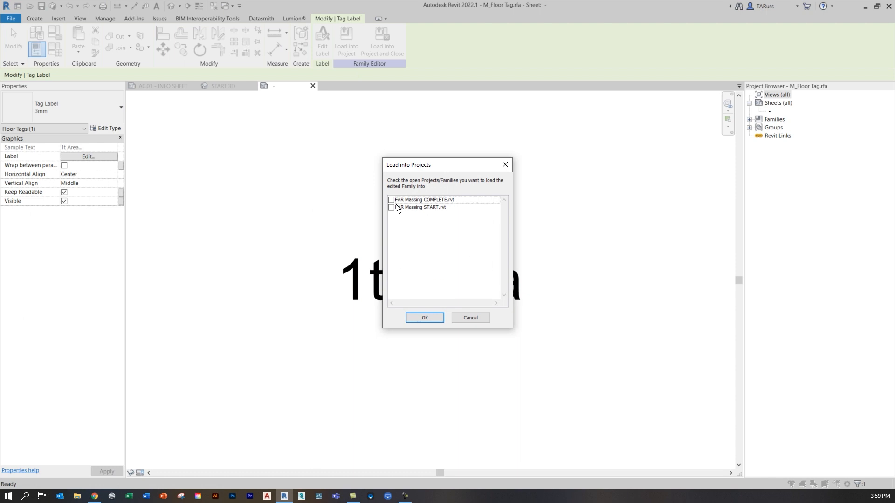
pyautogui.click(392, 207)
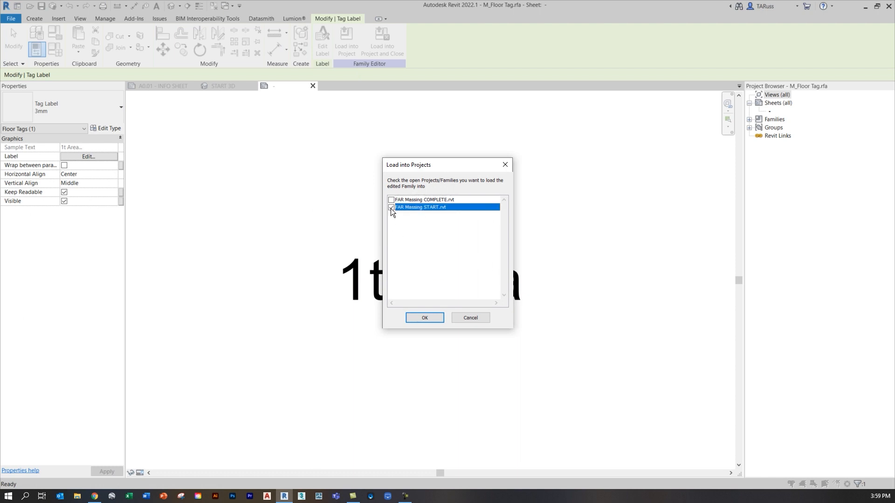
pyautogui.click(425, 318)
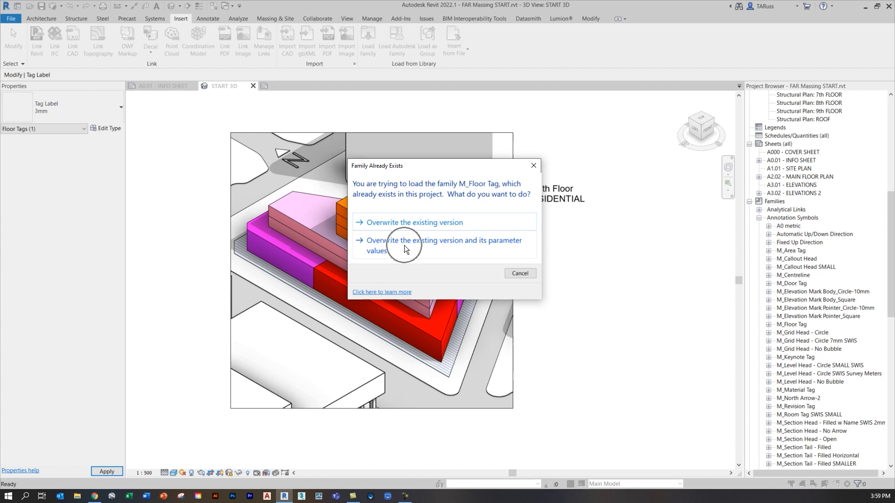
pyautogui.click(443, 246)
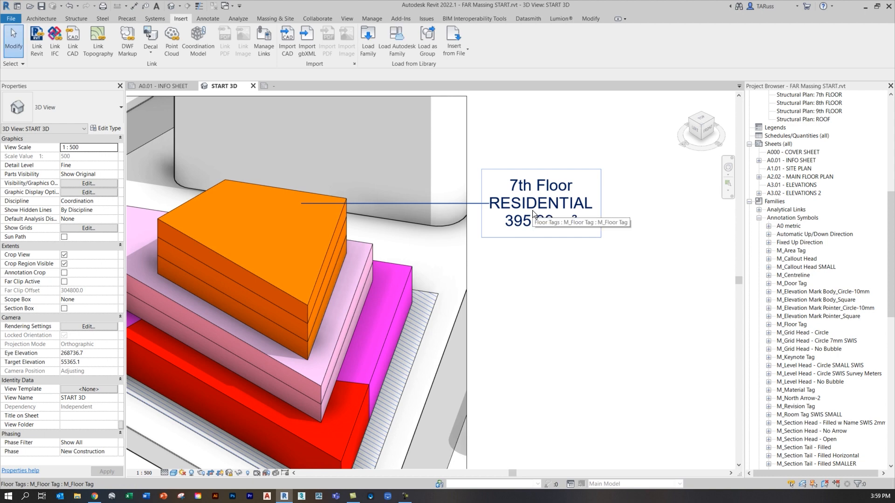
pyautogui.moveTo(580, 240)
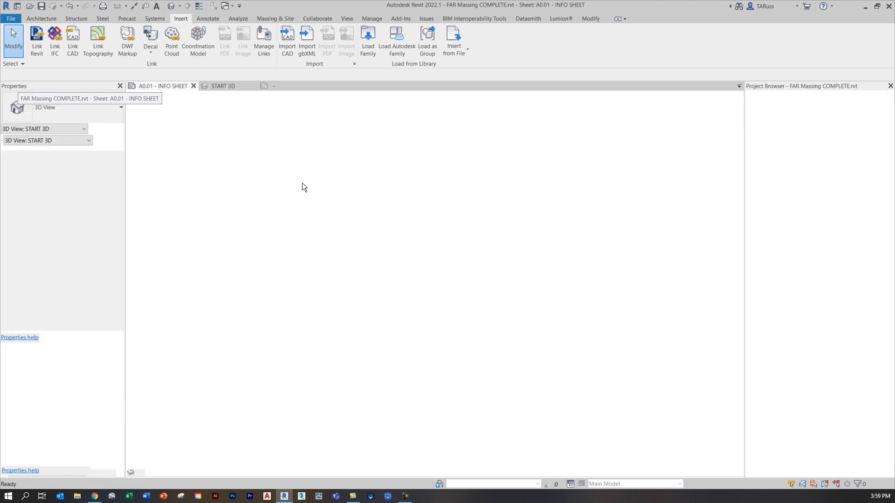
# - Select the 7th Floor tag in the START 3D view and open M_Floor Tag for editing
pyautogui.click(41, 18)
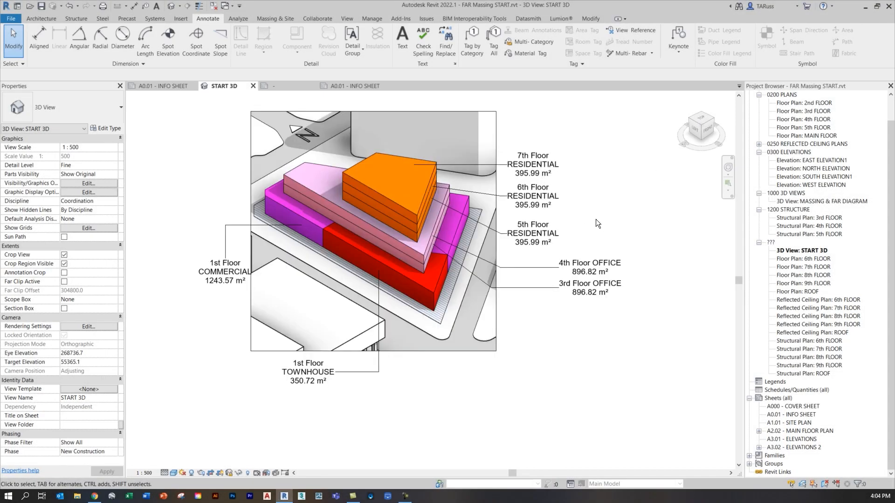
pyautogui.click(532, 164)
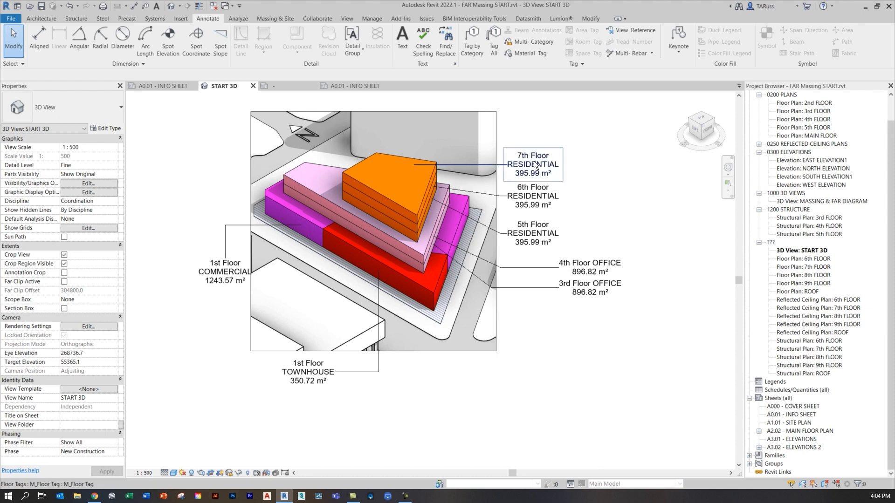
pyautogui.click(531, 165)
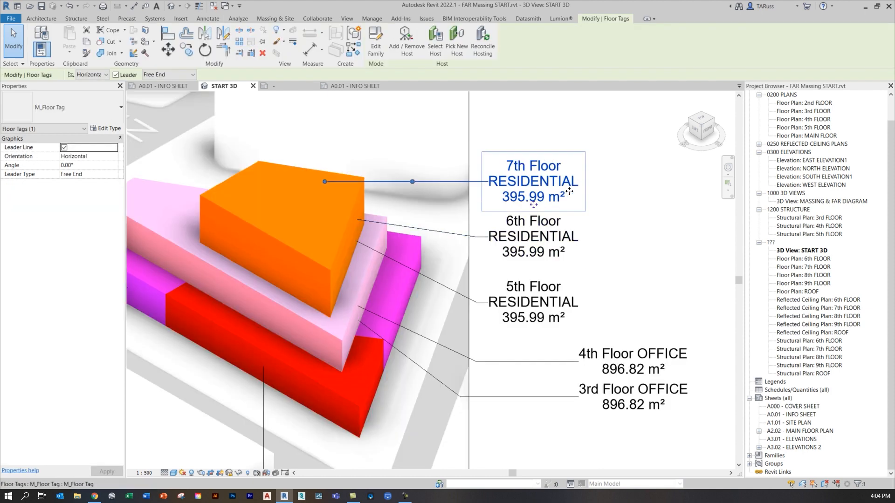
pyautogui.click(269, 86)
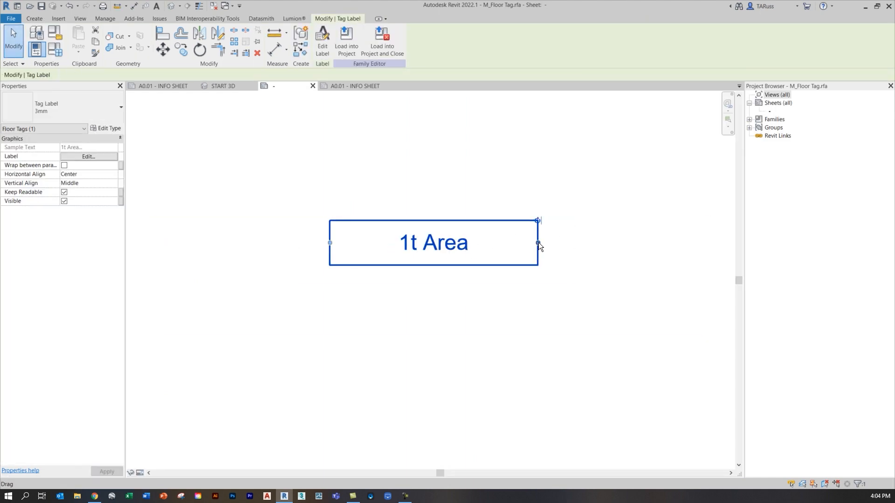
# - Widen the M_Floor Tag label box and reload it into FAR Massing START.rvt
pyautogui.moveTo(537, 243); pyautogui.dragTo(637, 243)
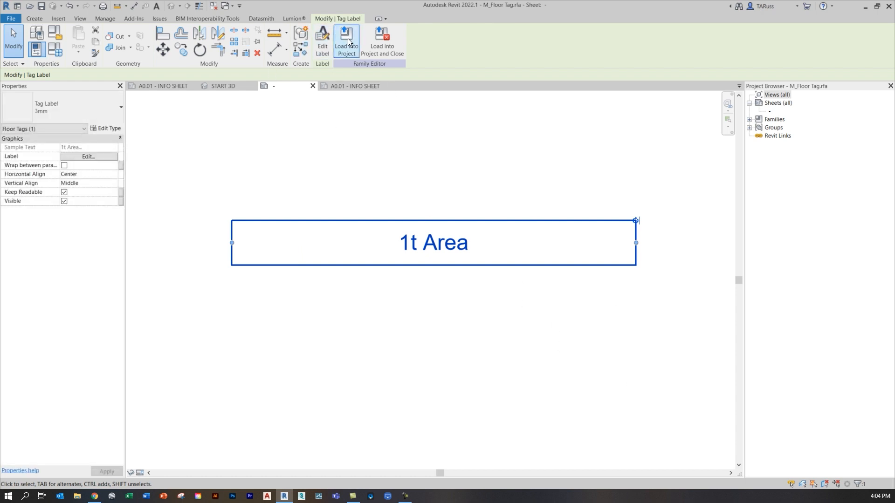
pyautogui.click(346, 40)
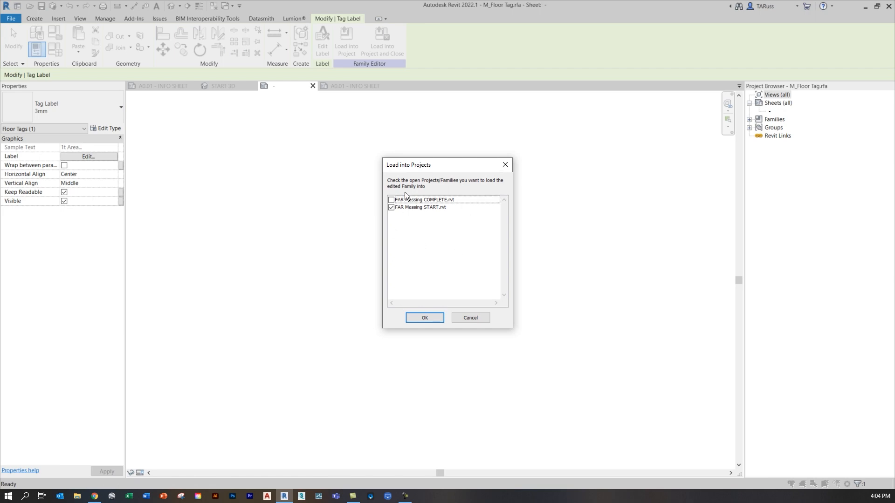
pyautogui.click(424, 317)
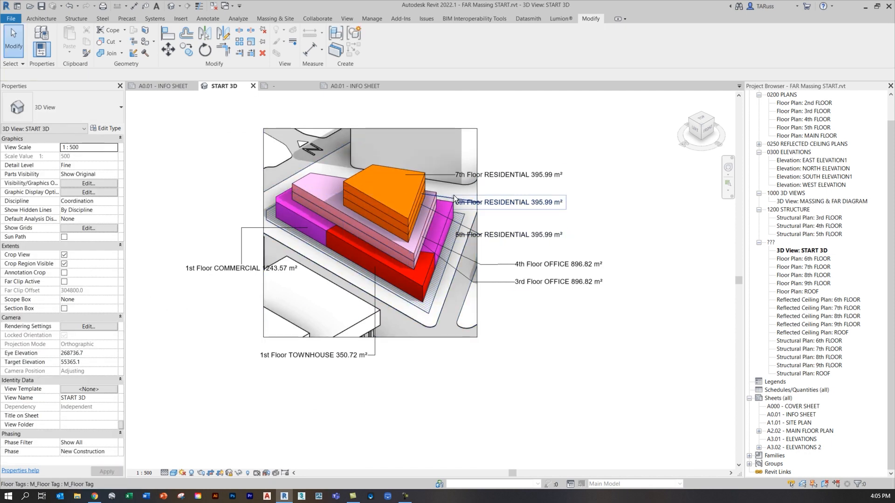
pyautogui.moveTo(455, 199)
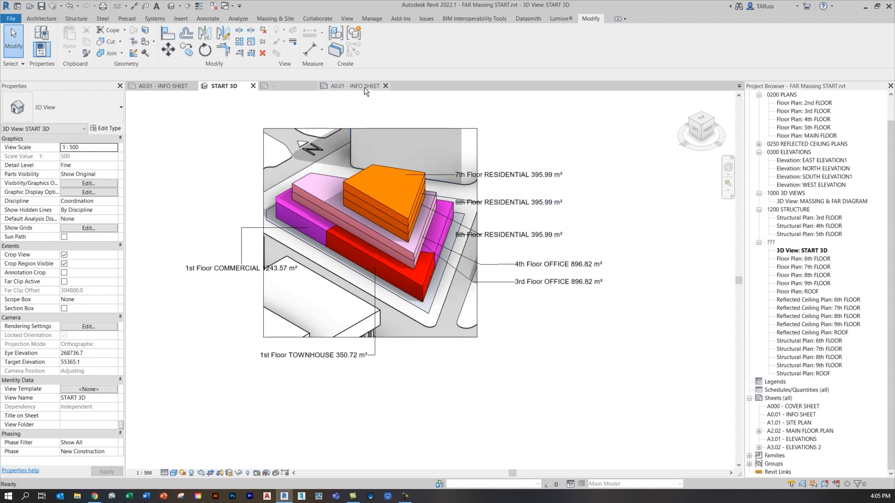
# - Switch to the A0.01 - INFO SHEET view
pyautogui.click(353, 86)
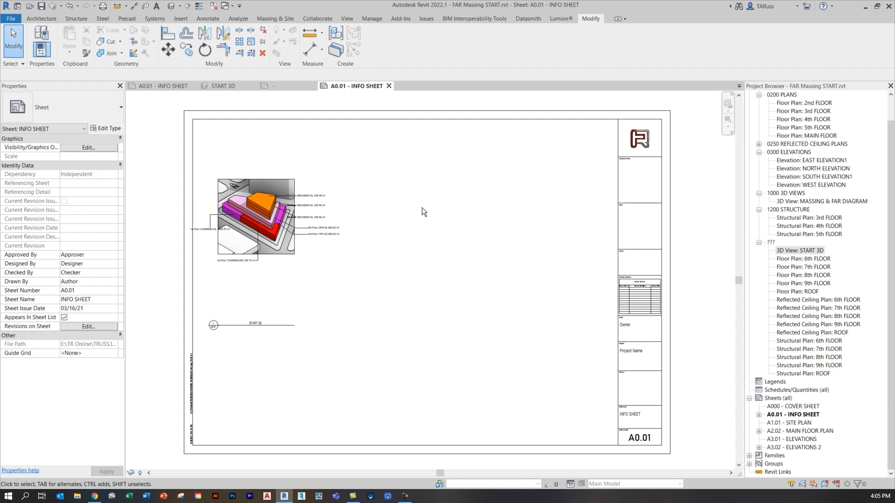
pyautogui.moveTo(320, 137)
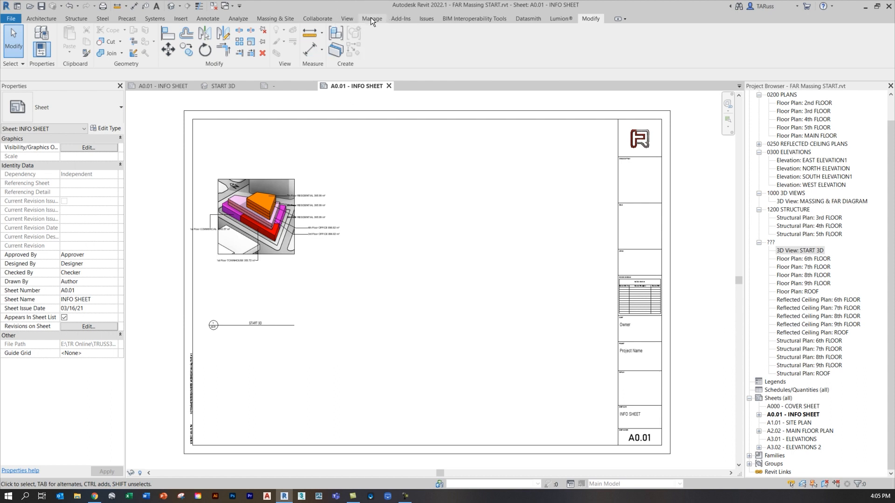
# - Create a Site Area instance project parameter of type Area under Analysis Results, applied to Floors
pyautogui.click(371, 18)
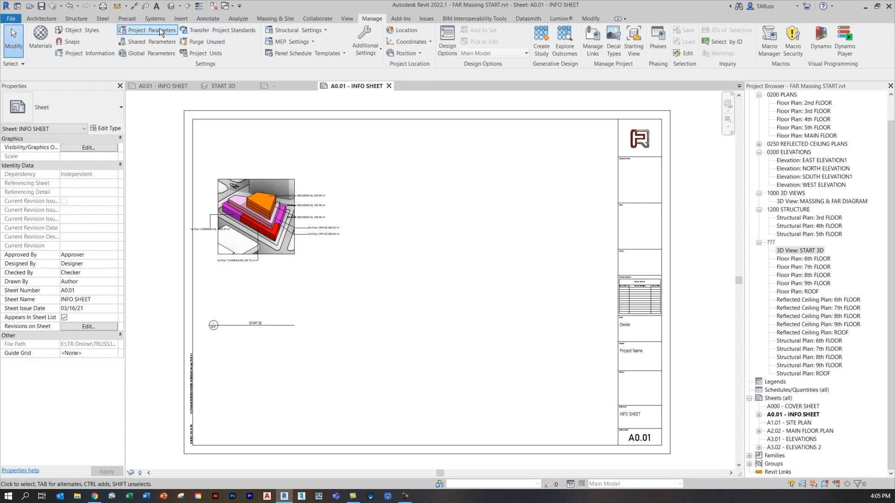
pyautogui.moveTo(150, 30)
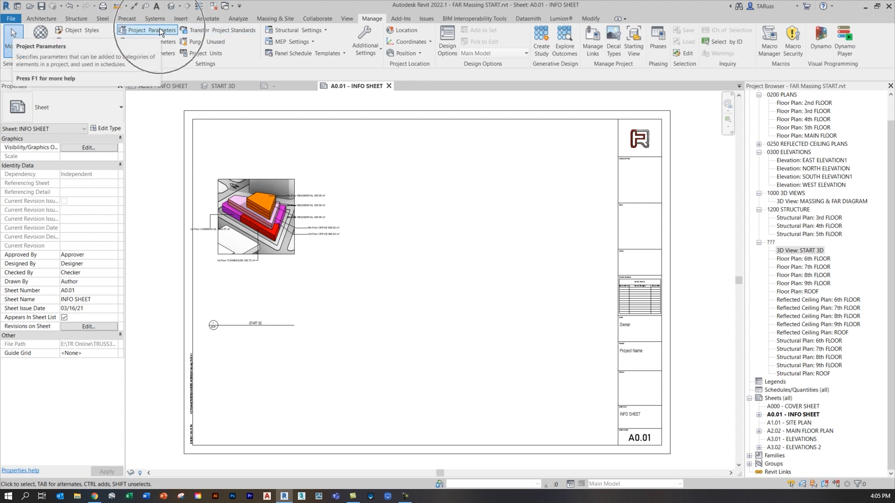
pyautogui.click(151, 30)
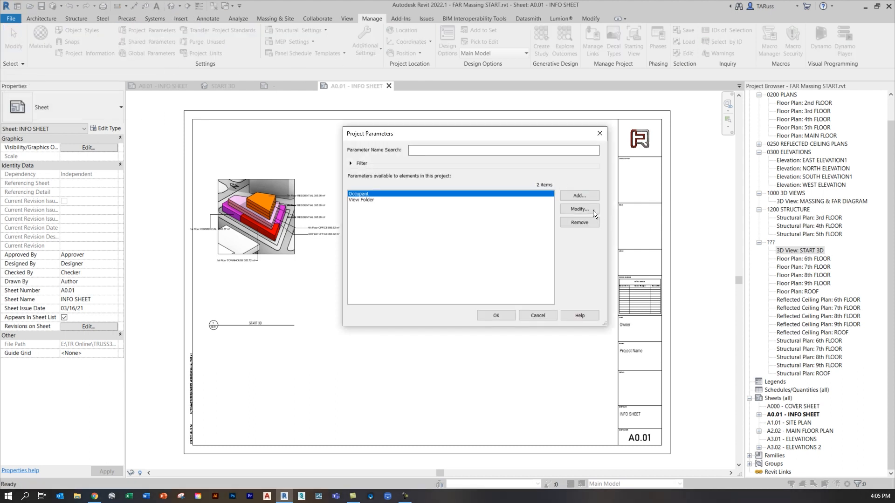
pyautogui.click(578, 208)
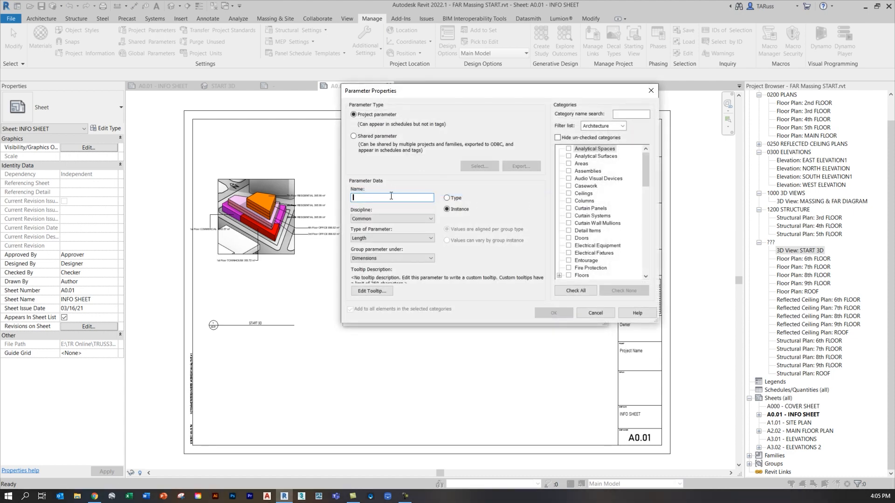
pyautogui.write('Site Area')
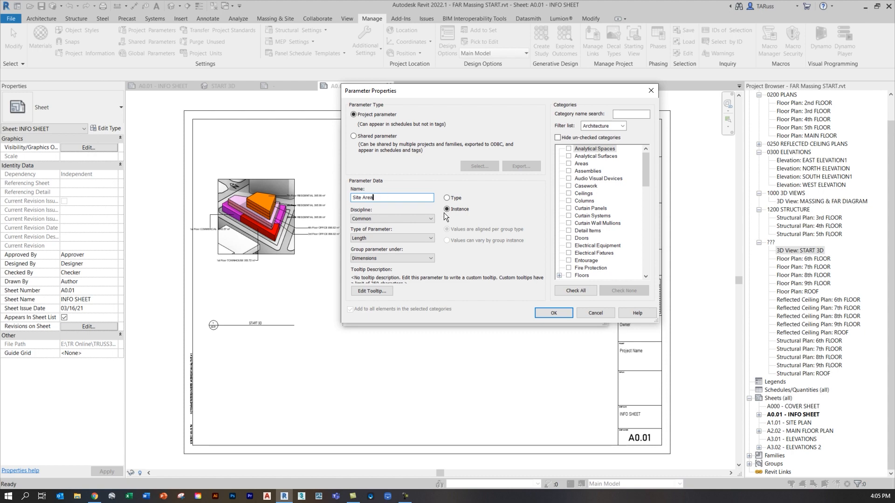
pyautogui.click(447, 209)
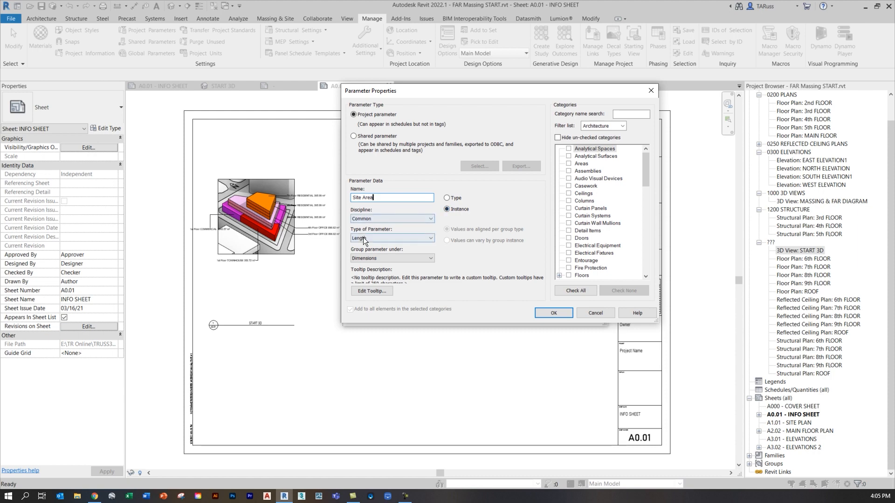
pyautogui.click(392, 238)
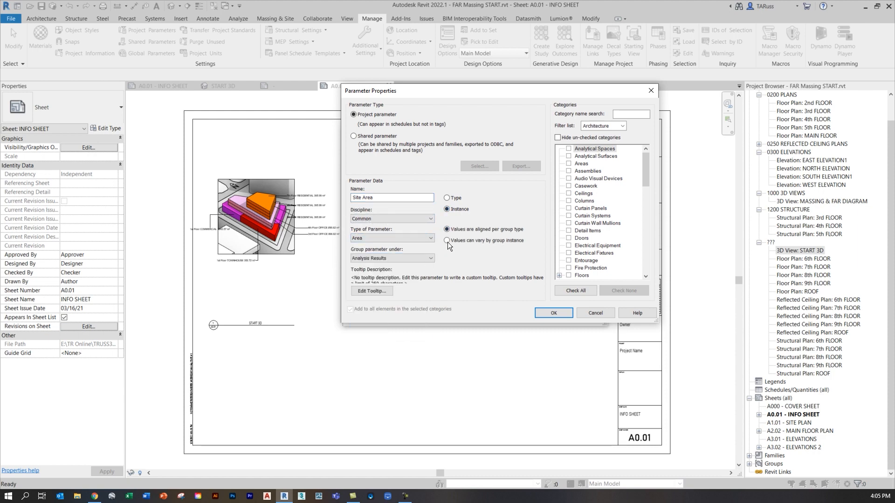
pyautogui.click(447, 240)
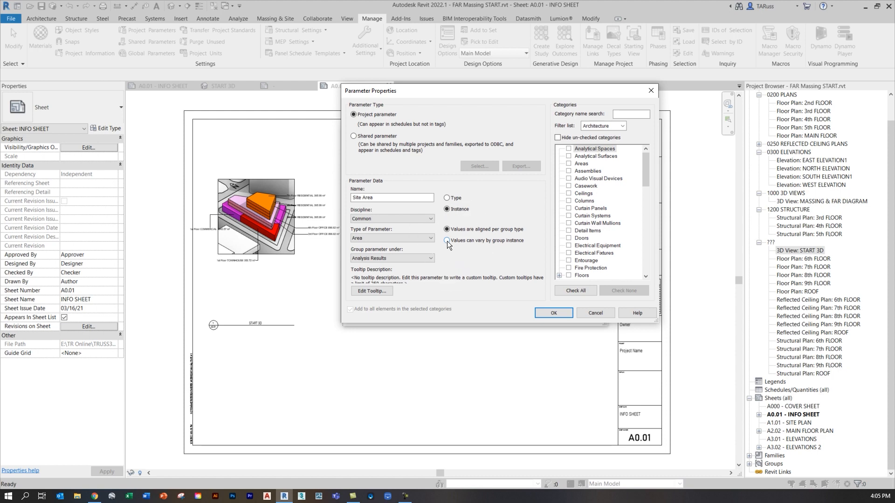
pyautogui.click(447, 240)
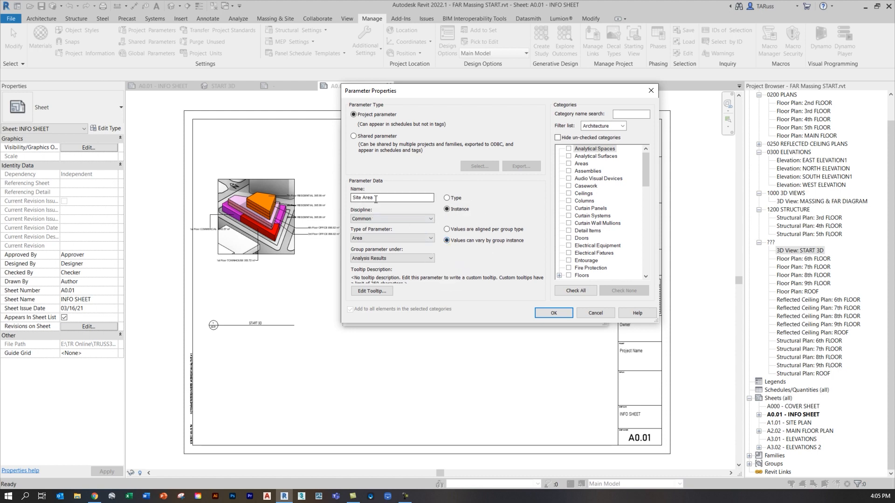
pyautogui.click(392, 238)
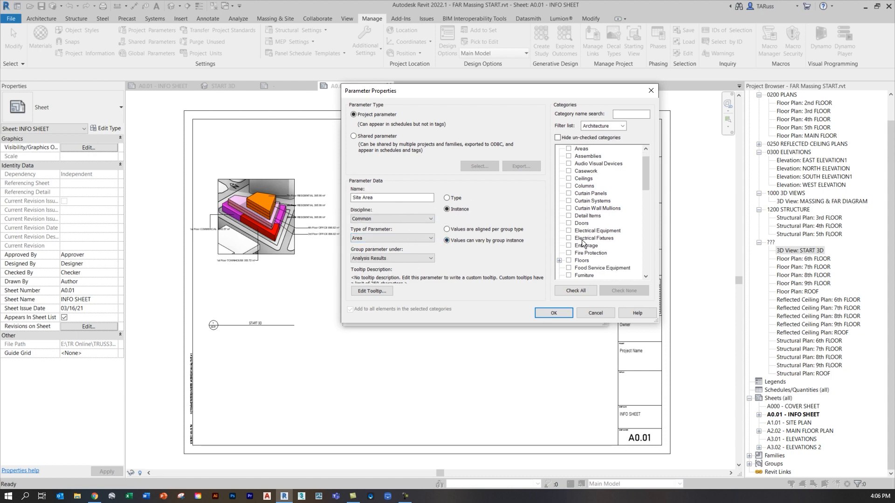
pyautogui.click(568, 252)
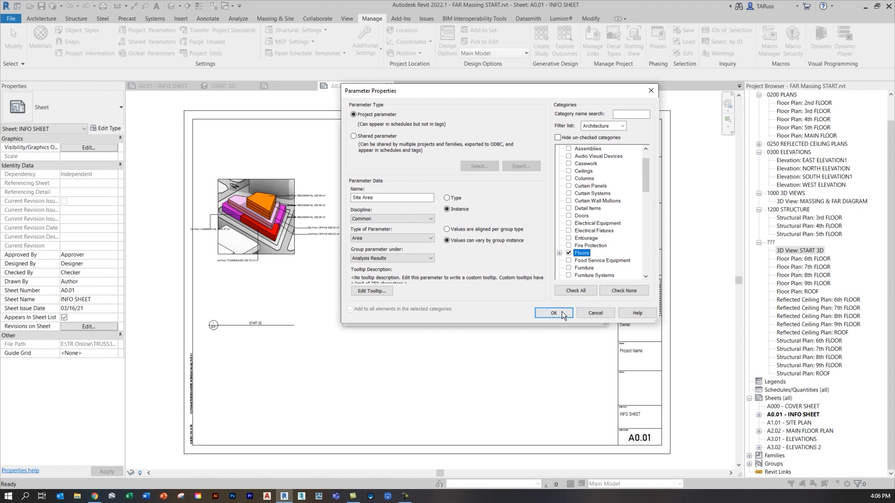
pyautogui.click(552, 313)
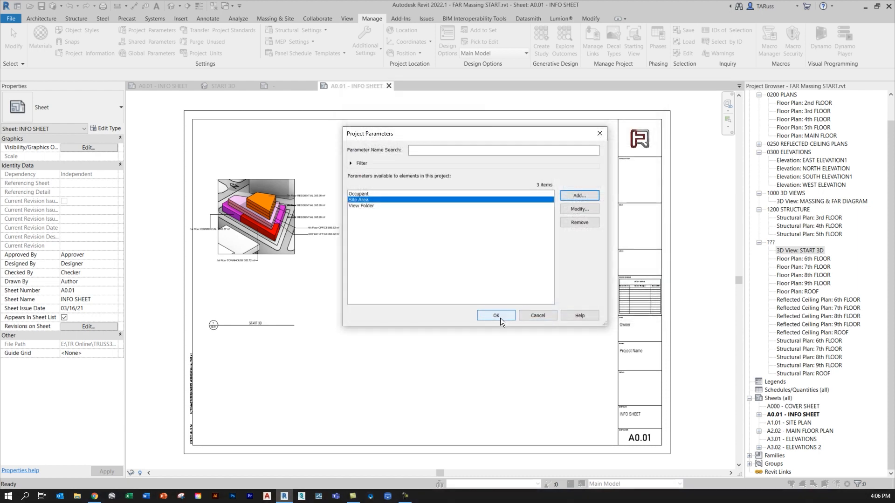
pyautogui.click(495, 315)
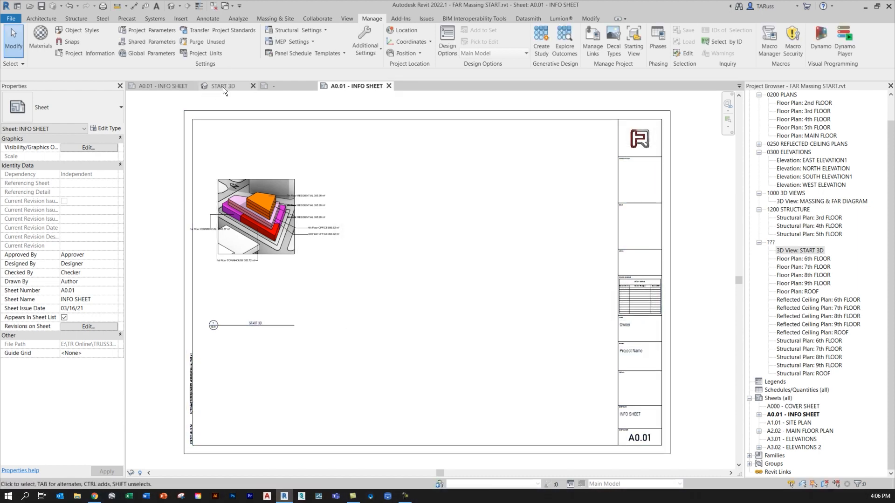
# - Return to START 3D and check the SITE floor's new, still-empty Site Area property
pyautogui.click(221, 87)
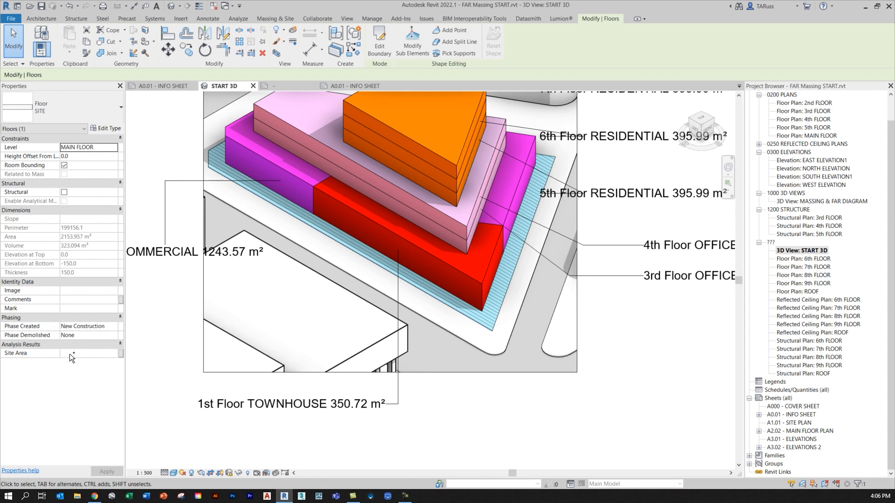
pyautogui.moveTo(483, 356)
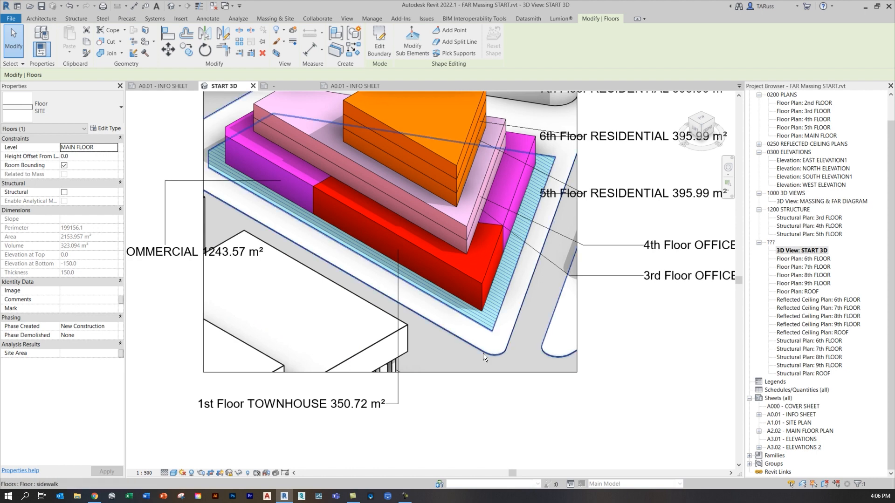
pyautogui.click(372, 18)
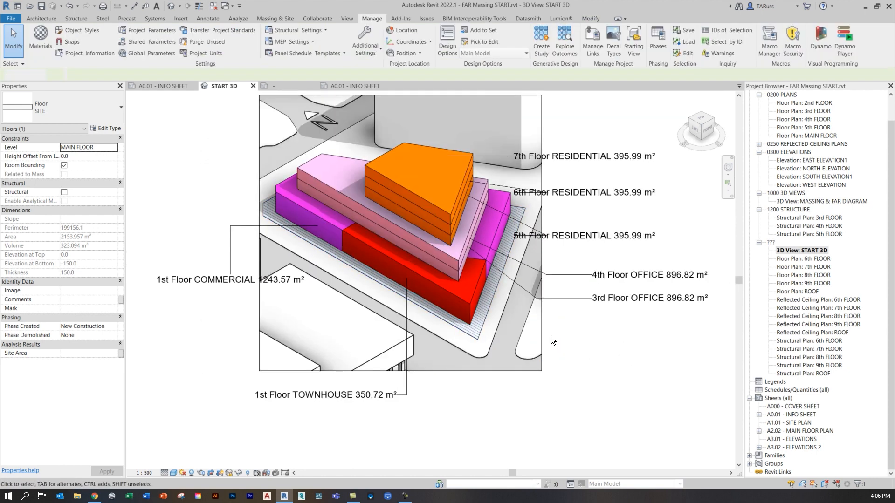
pyautogui.click(476, 343)
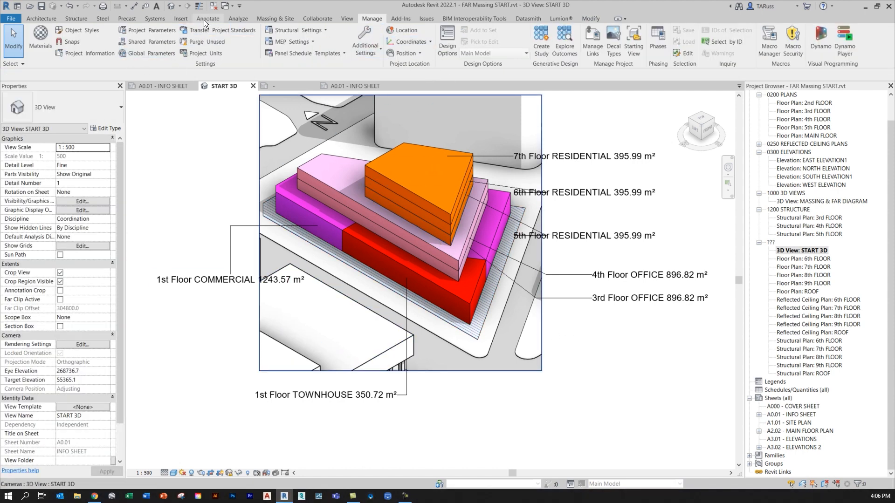
pyautogui.click(208, 18)
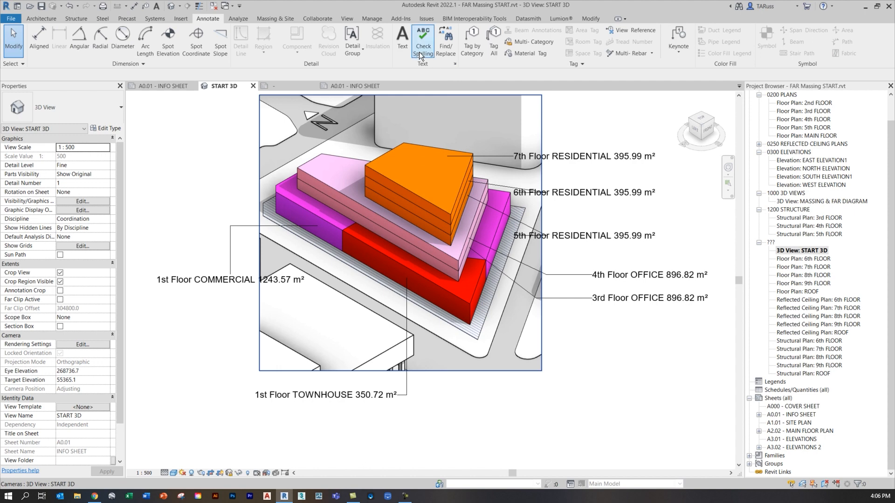
# - Tag the SITE floor by category so it reads SITE 2153.96 m²
pyautogui.click(474, 333)
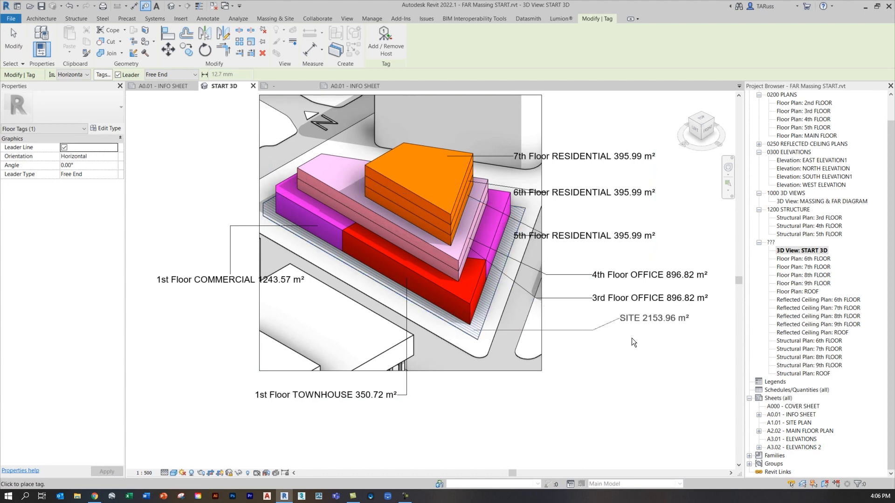
pyautogui.click(653, 318)
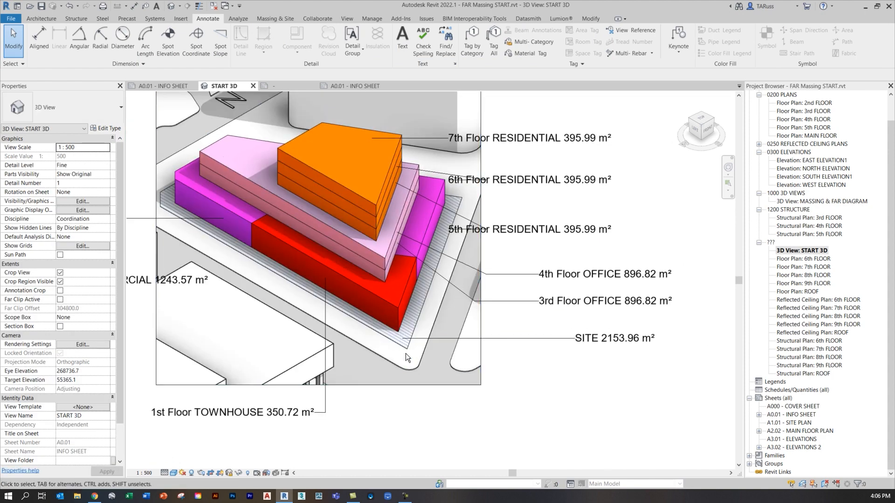
pyautogui.click(399, 346)
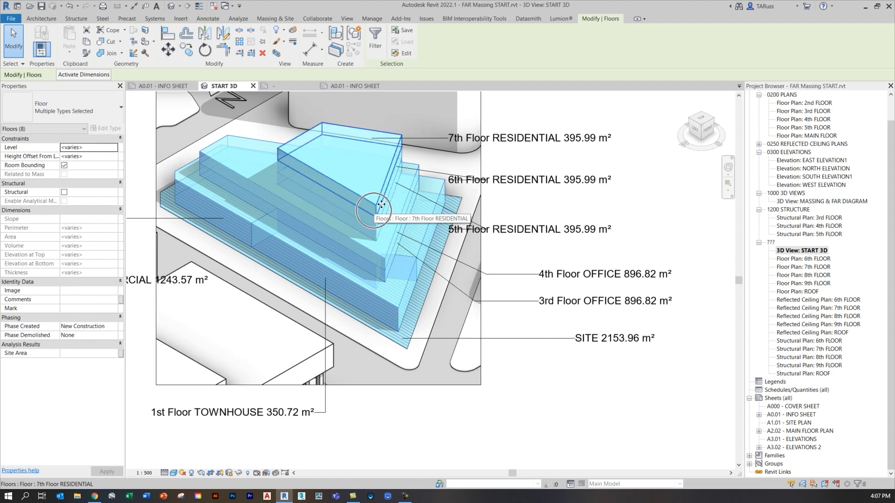
# - Enter 2153 as Site Area for all eight selected floors and apply it
pyautogui.click(89, 353)
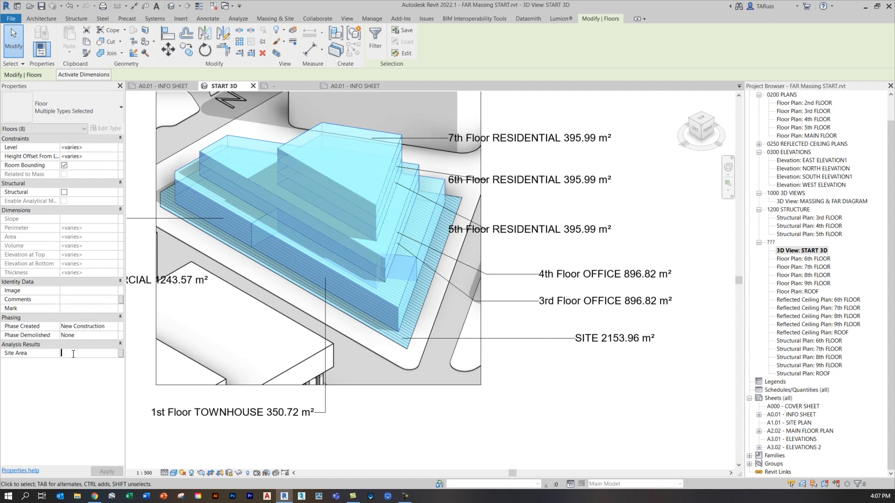
pyautogui.write('2')
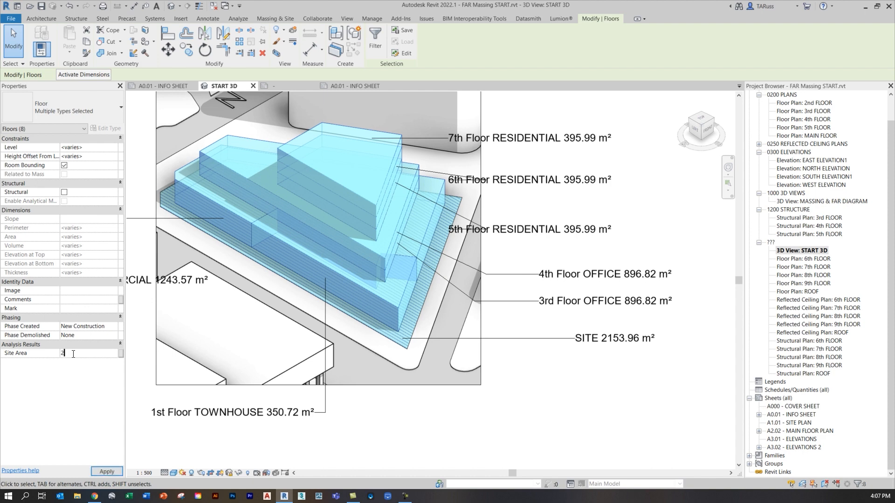
pyautogui.write('153.960 m²')
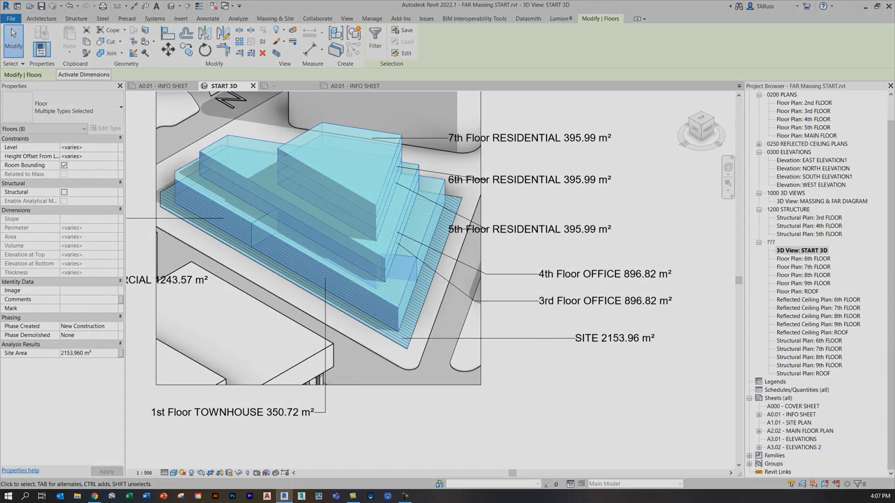
pyautogui.click(293, 86)
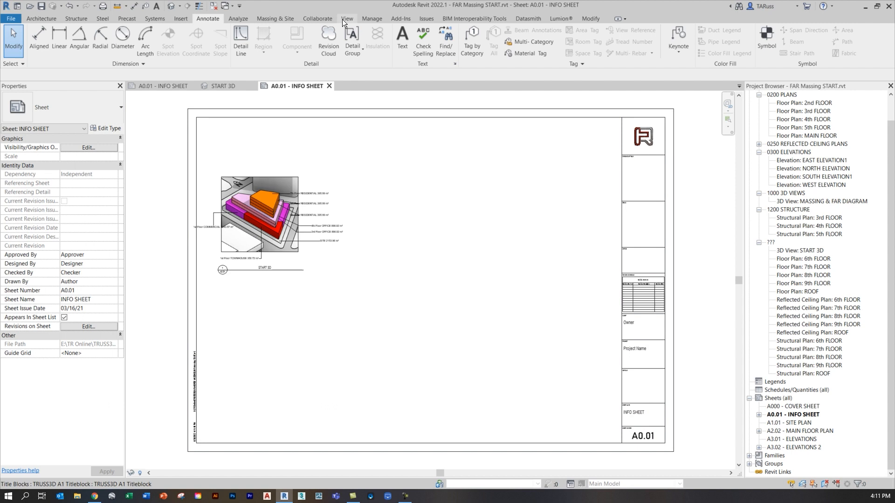
# - Start a new Floors schedule through Schedule/Quantities
pyautogui.click(345, 18)
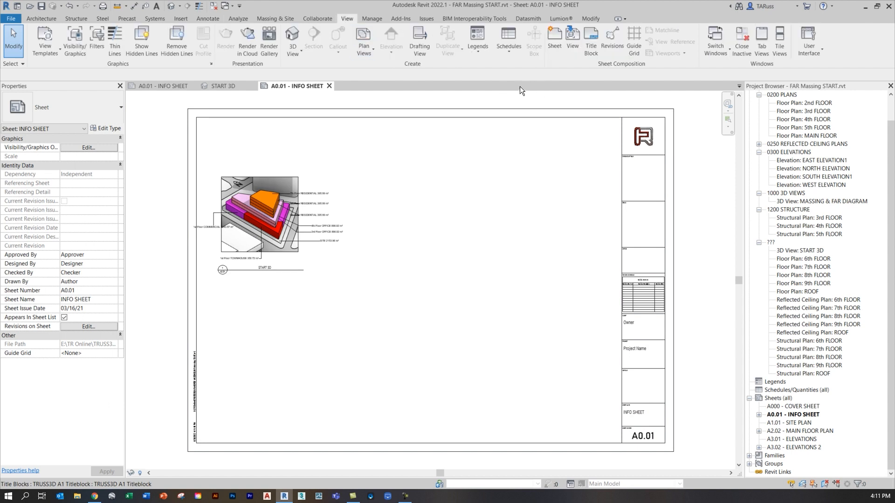
pyautogui.moveTo(507, 41)
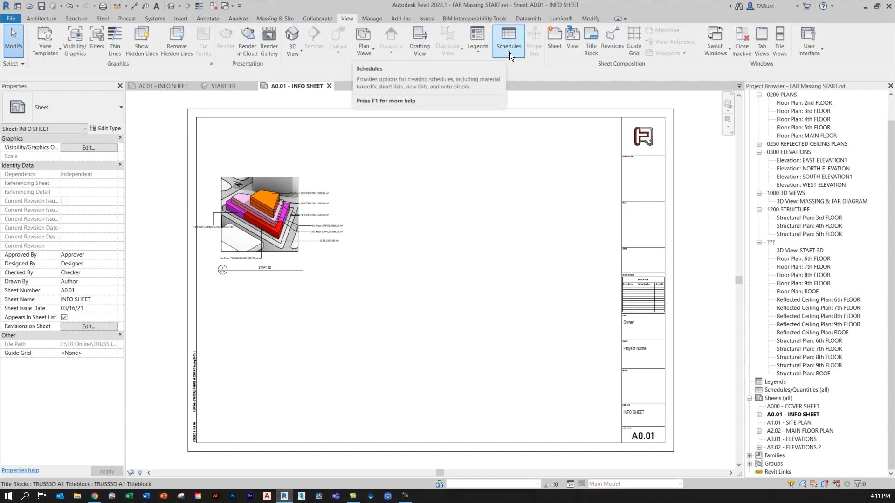
pyautogui.click(507, 43)
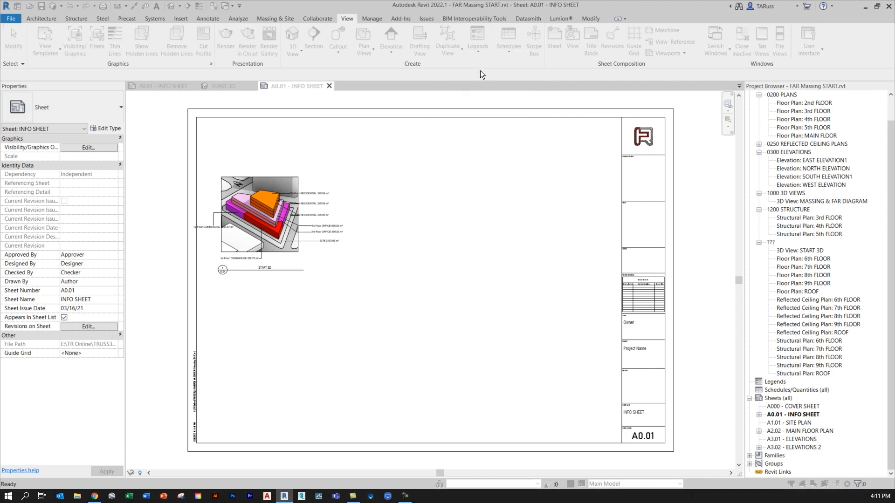
pyautogui.click(507, 41)
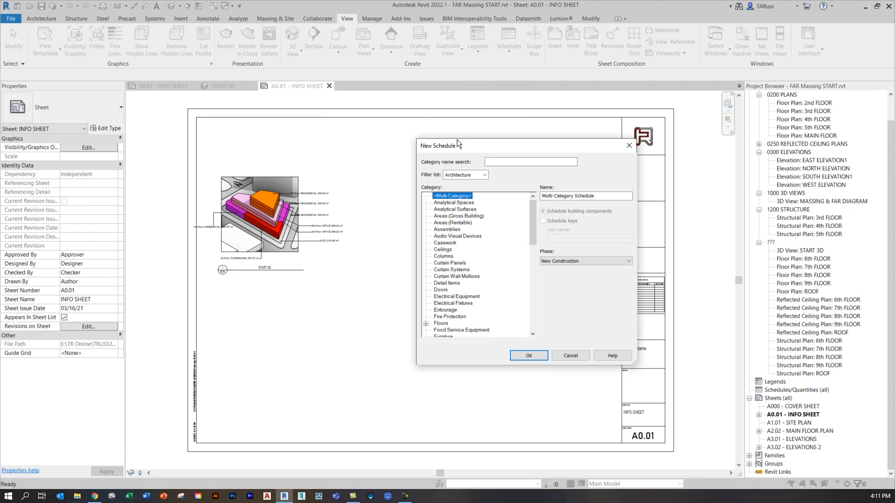
pyautogui.moveTo(457, 145); pyautogui.dragTo(349, 118)
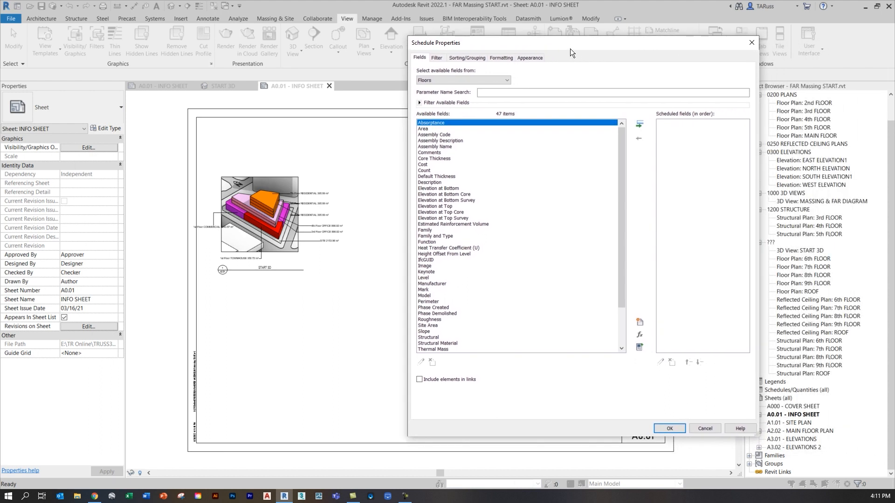
pyautogui.scroll(-3)
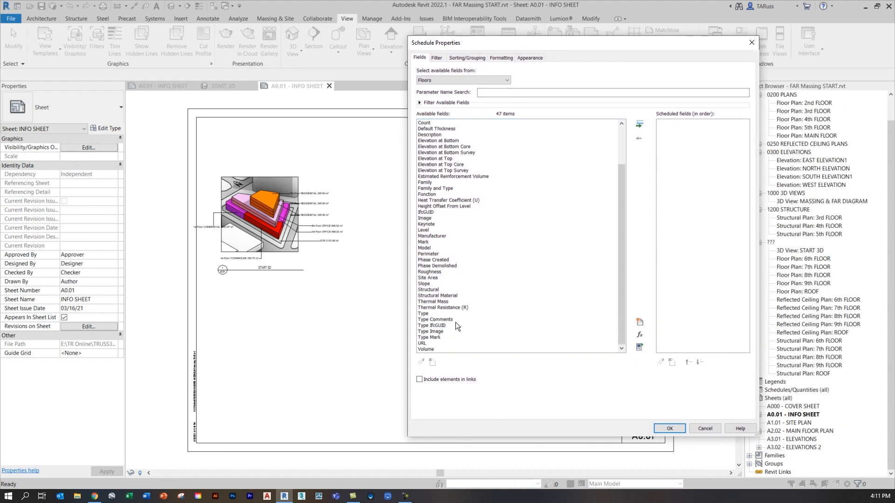
# - Add Type, Area and Site Area as scheduled fields
pyautogui.click(423, 313)
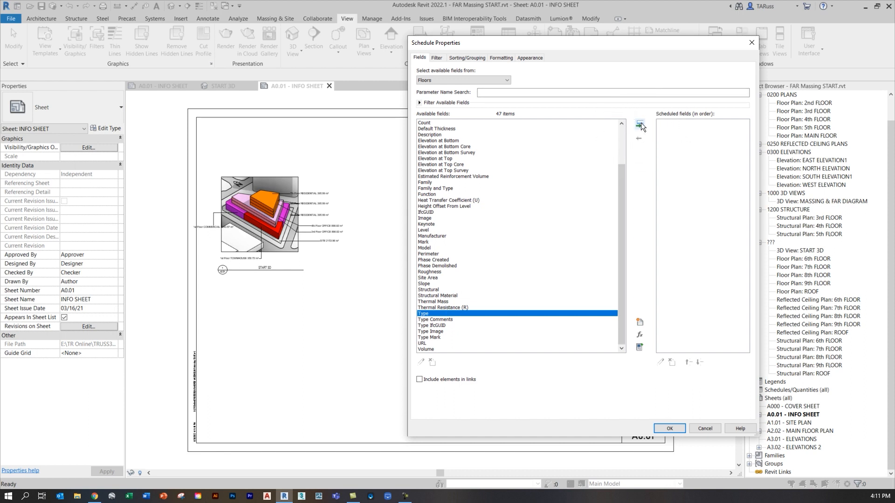
pyautogui.click(639, 122)
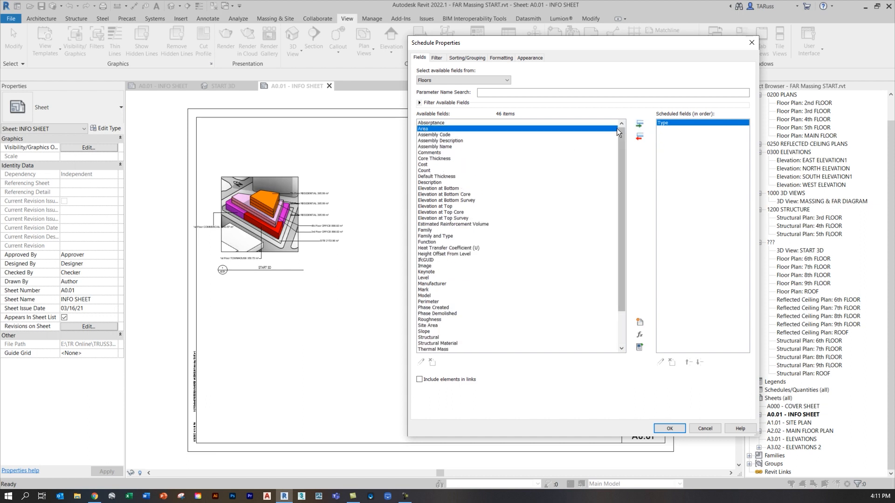
pyautogui.click(639, 123)
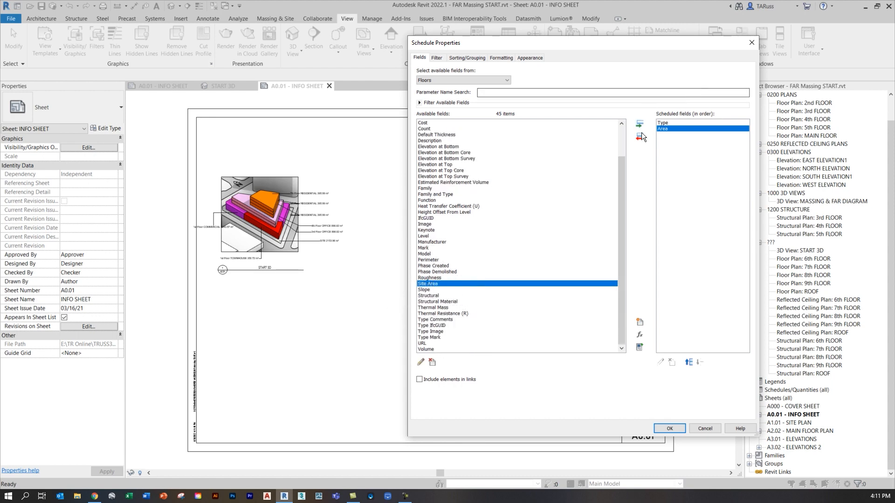
pyautogui.click(639, 124)
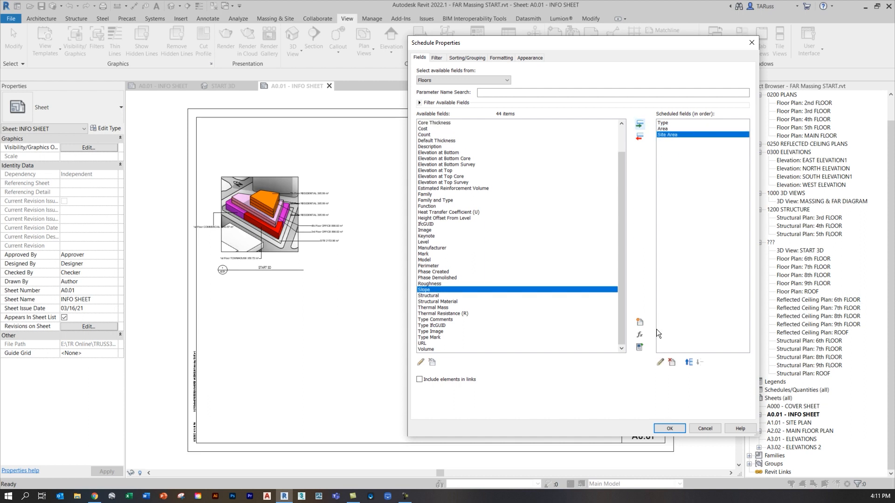
pyautogui.moveTo(640, 336)
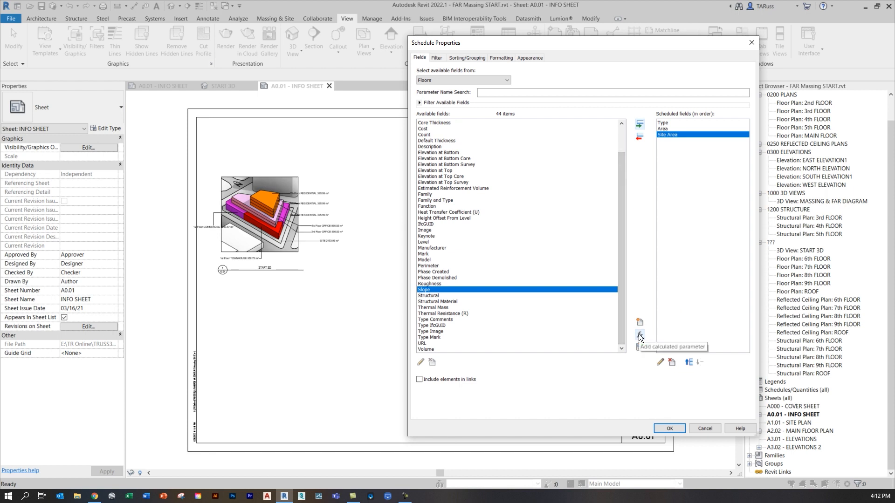
pyautogui.click(639, 335)
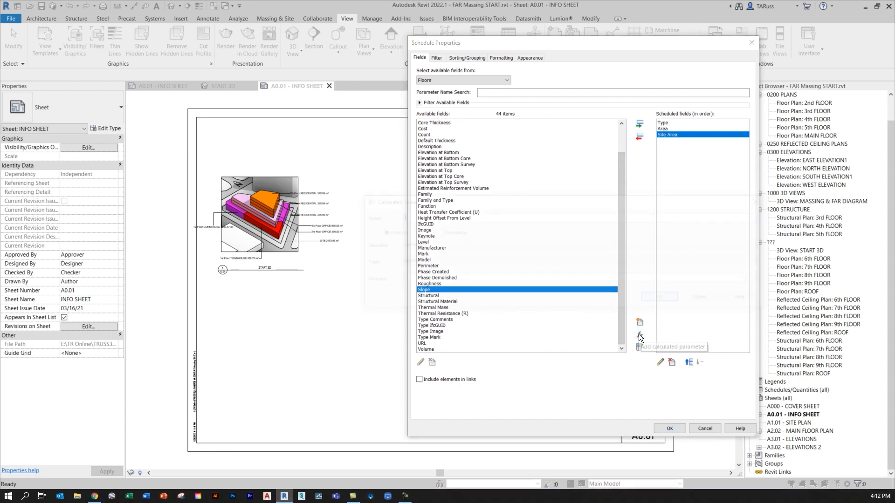
# - Add a calculated FAR field with formula Area / Site Area to the Floor Schedule
pyautogui.click(639, 335)
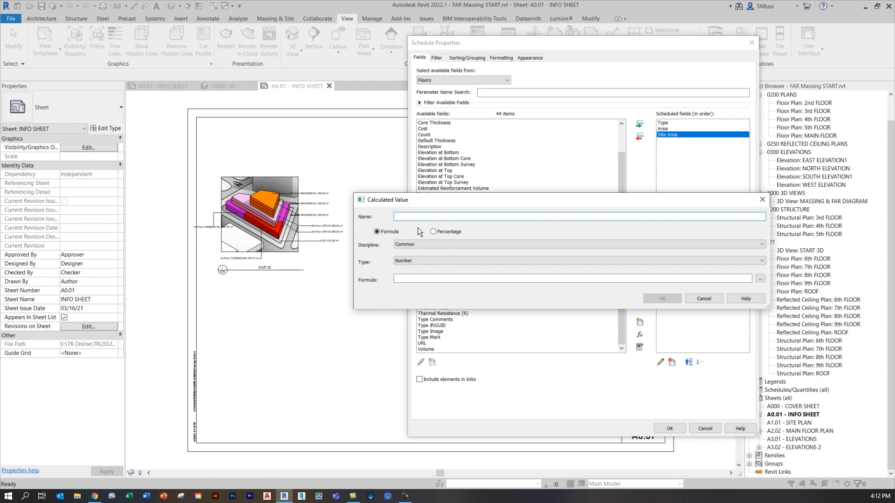
pyautogui.write('FAR')
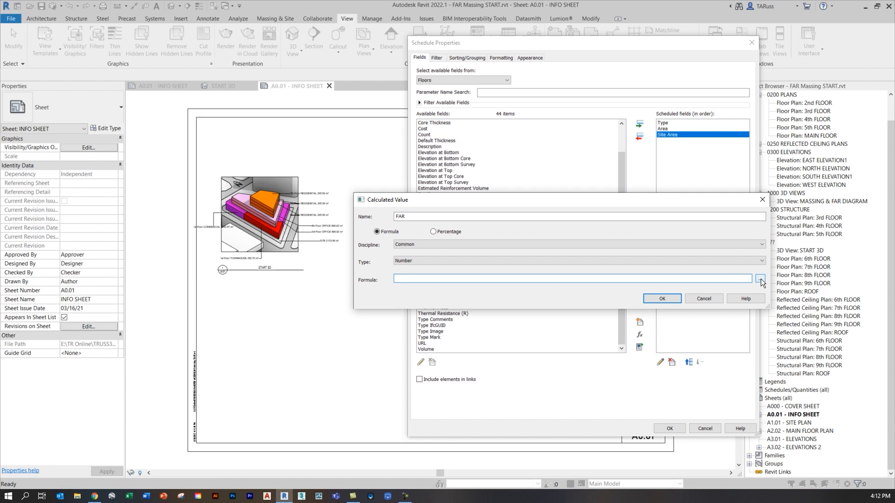
pyautogui.click(760, 279)
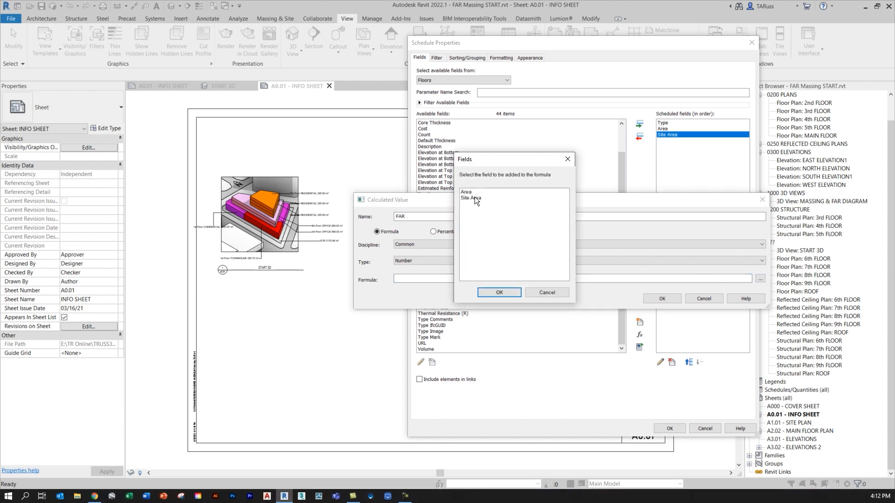
pyautogui.click(466, 191)
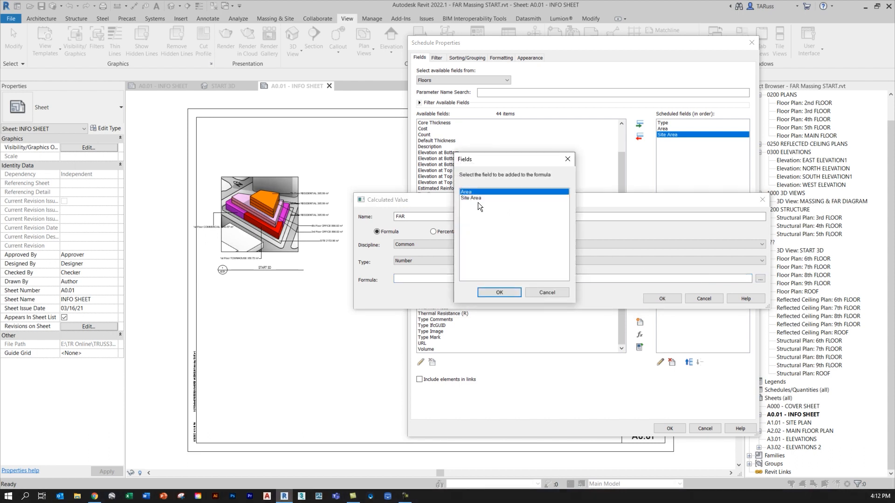
pyautogui.click(498, 292)
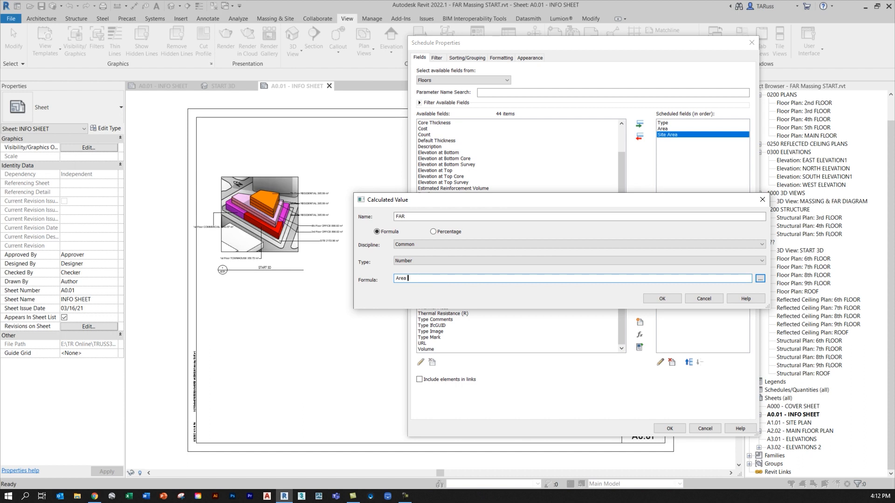
pyautogui.write('/')
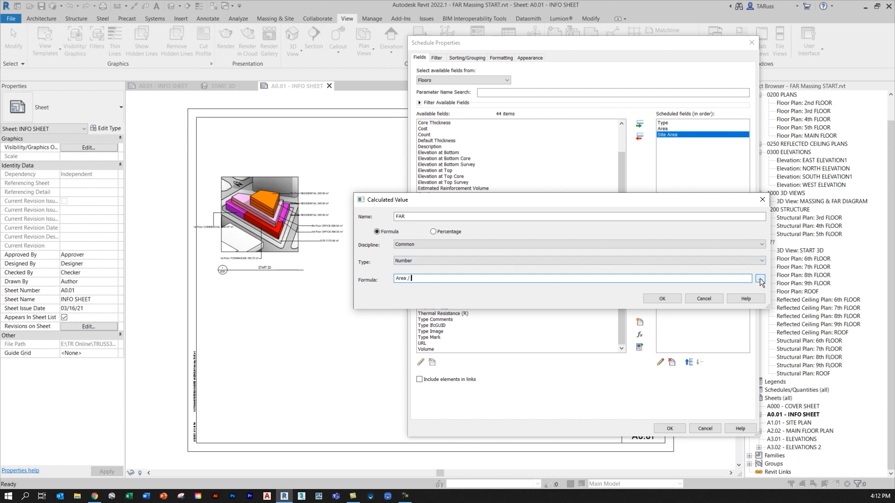
pyautogui.click(760, 279)
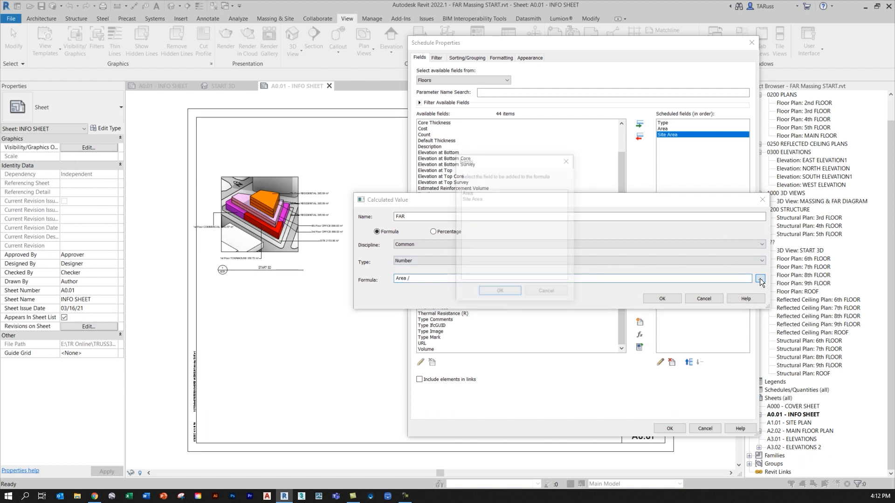
pyautogui.click(760, 279)
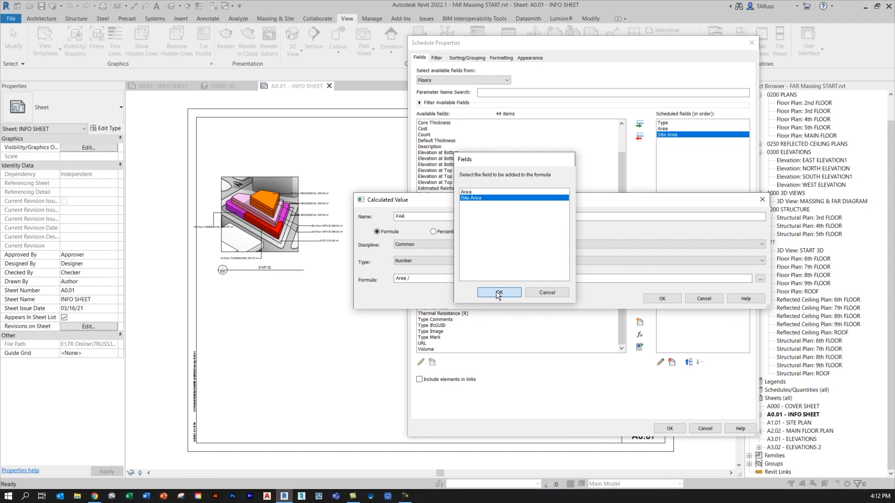
pyautogui.click(499, 293)
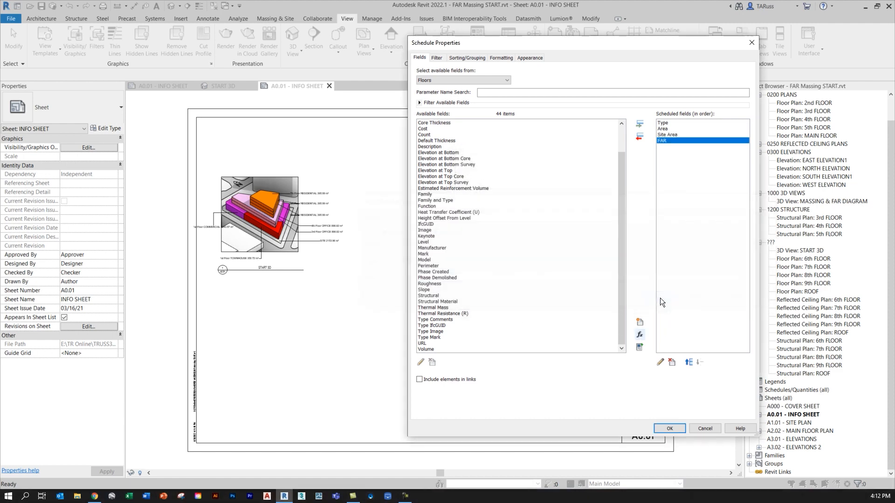
pyautogui.click(668, 135)
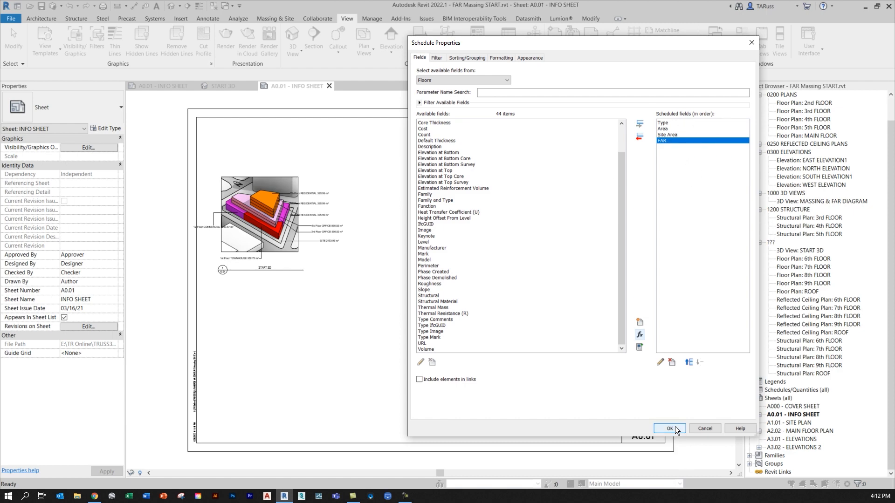
pyautogui.click(669, 428)
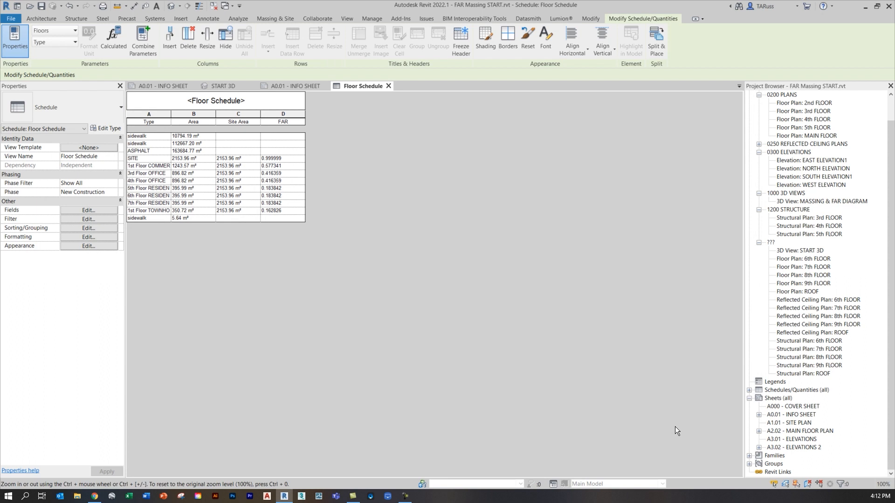
pyautogui.moveTo(398, 317)
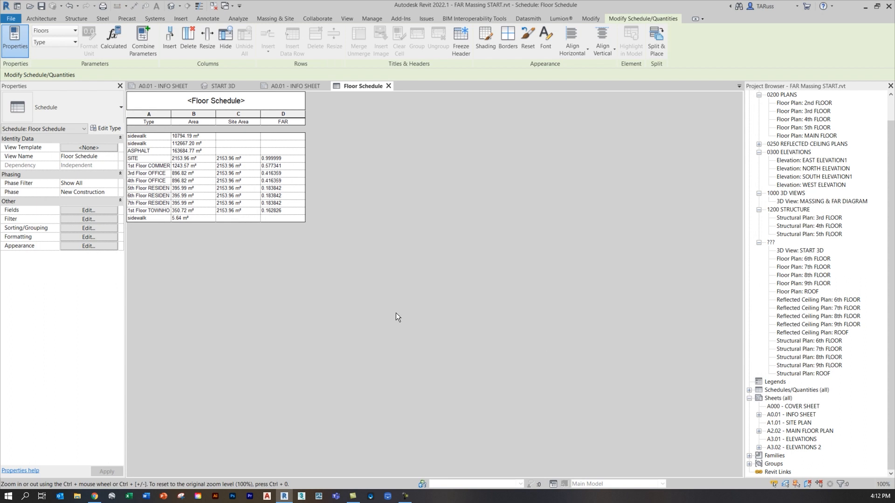
pyautogui.moveTo(415, 314)
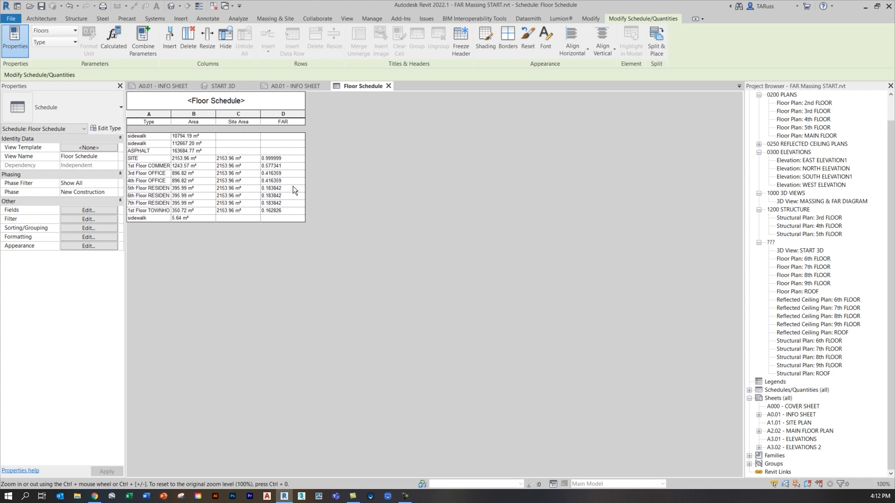
pyautogui.moveTo(207, 157)
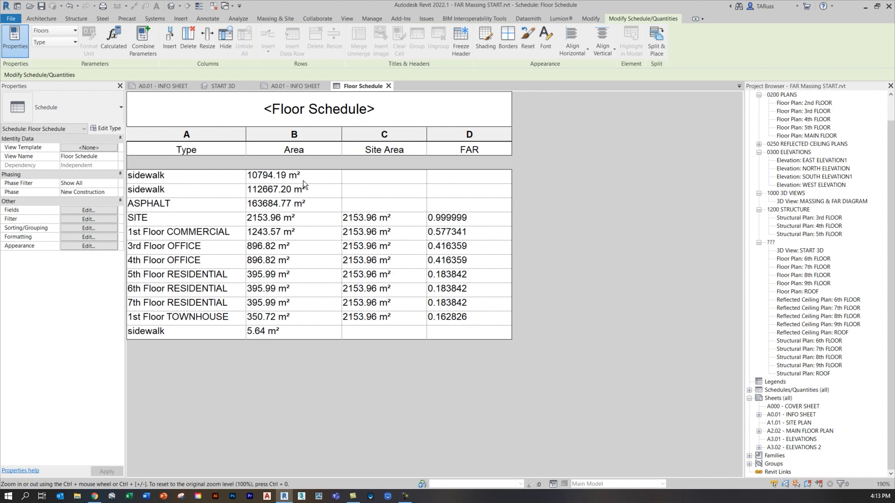
pyautogui.moveTo(247, 203)
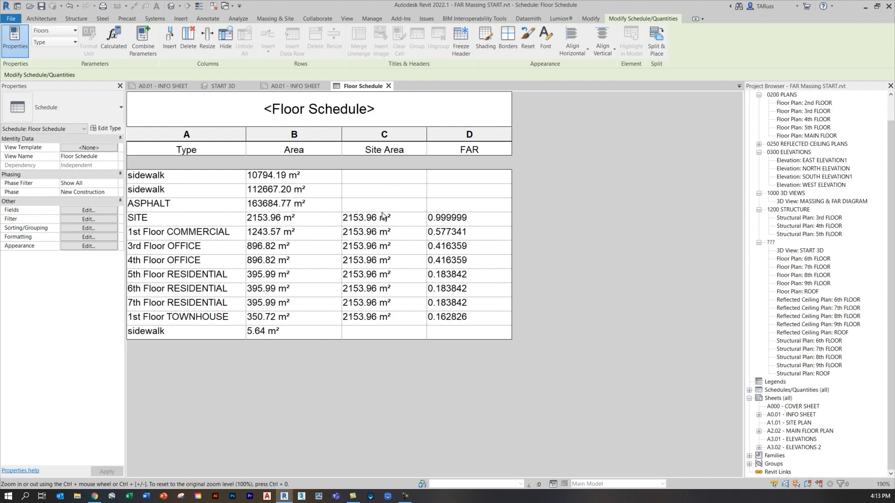
pyautogui.moveTo(371, 224)
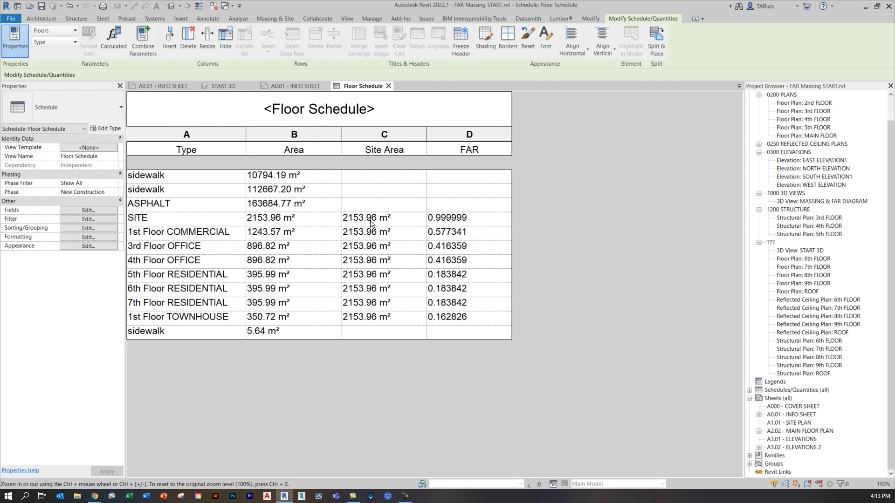
pyautogui.moveTo(380, 223)
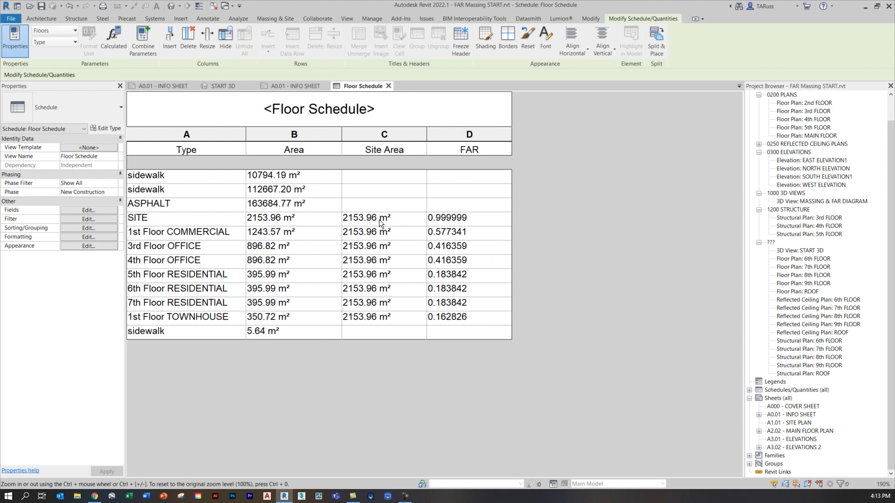
pyautogui.moveTo(394, 226)
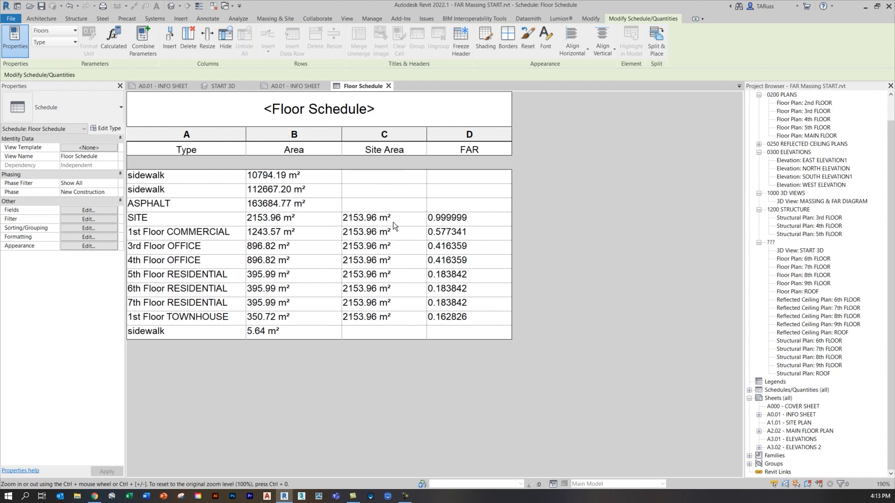
pyautogui.moveTo(486, 224)
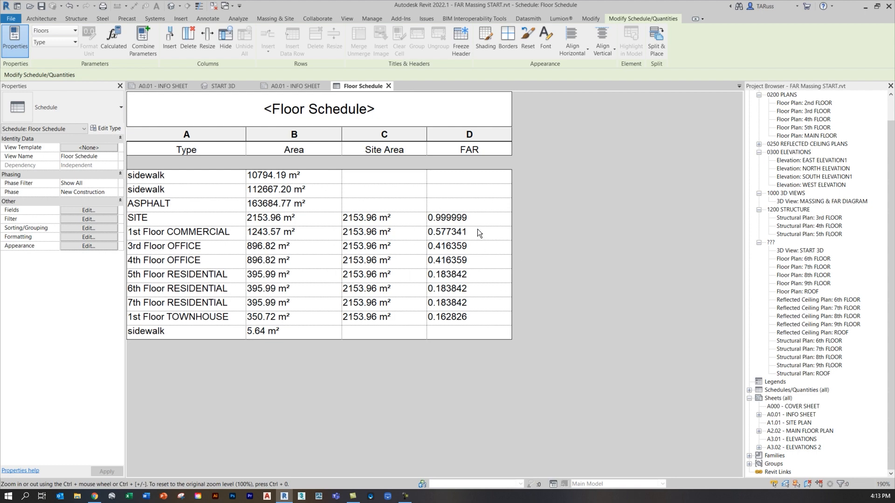
pyautogui.moveTo(433, 260)
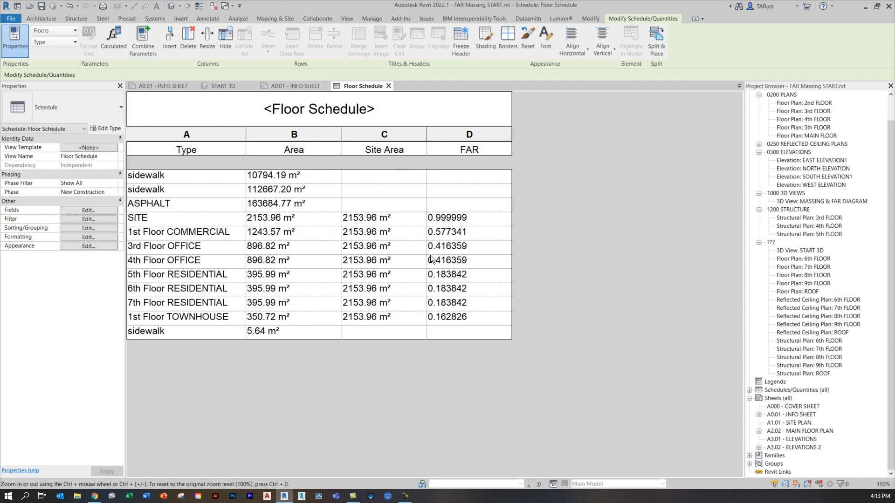
pyautogui.moveTo(184, 112)
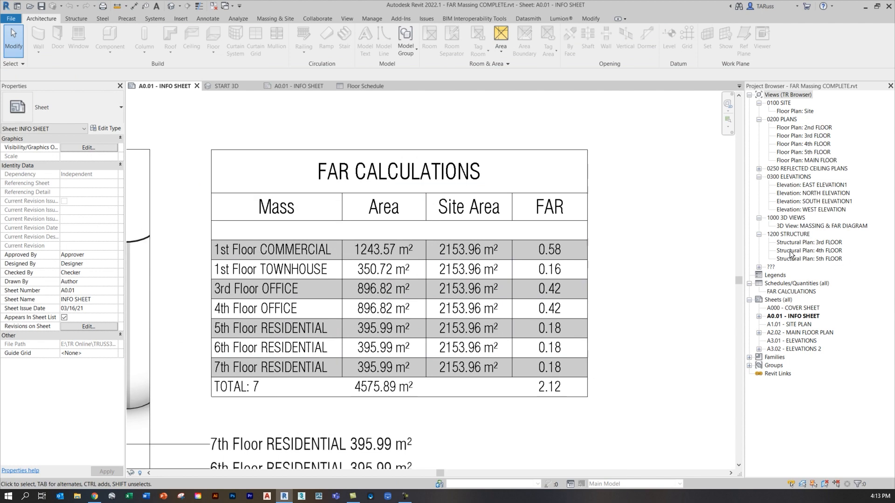
pyautogui.moveTo(792, 297)
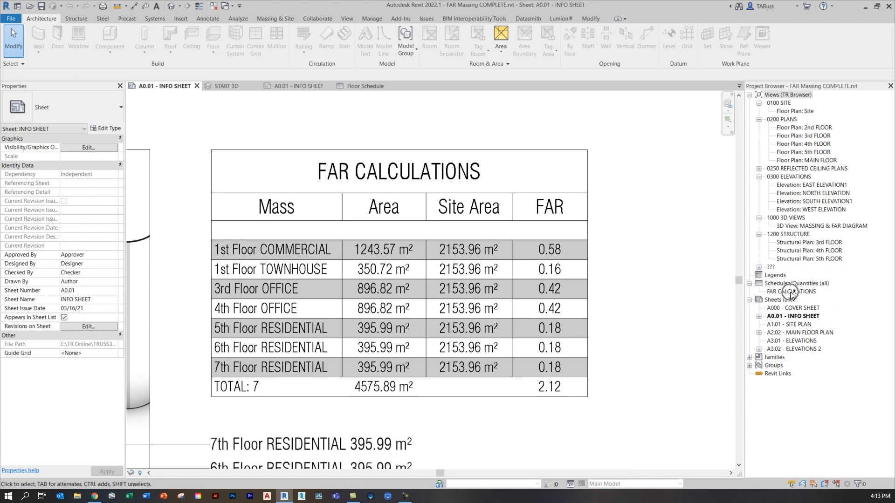
# - Open the FAR CALCULATIONS schedule and review its Fields settings
pyautogui.doubleClick(791, 292)
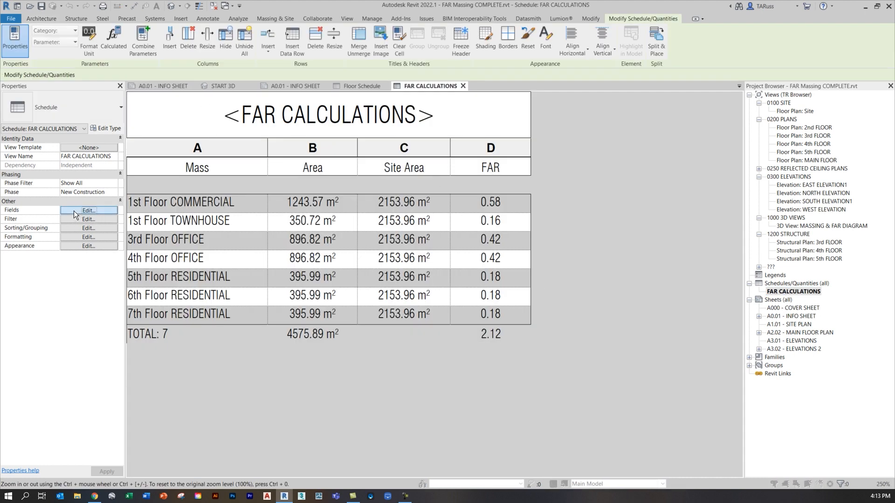
pyautogui.click(88, 211)
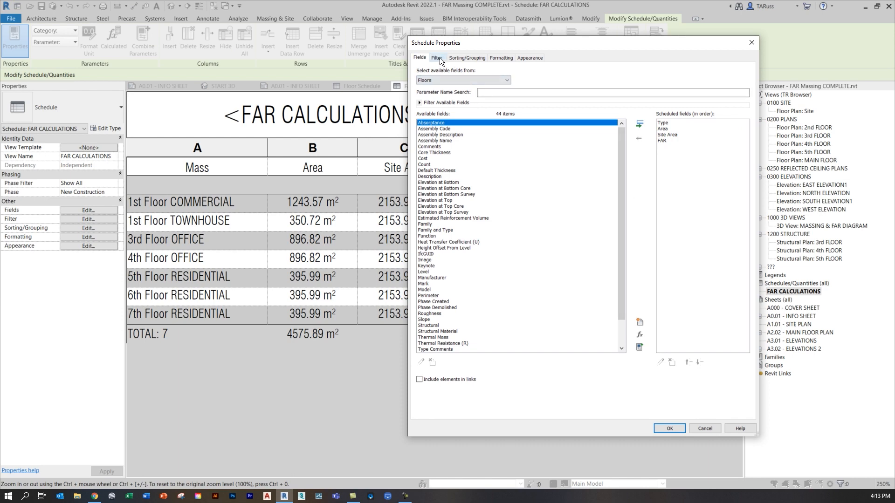
# - Add filter rules where Type does not equal sidewalk, ASPHALT or SITE
pyautogui.click(437, 58)
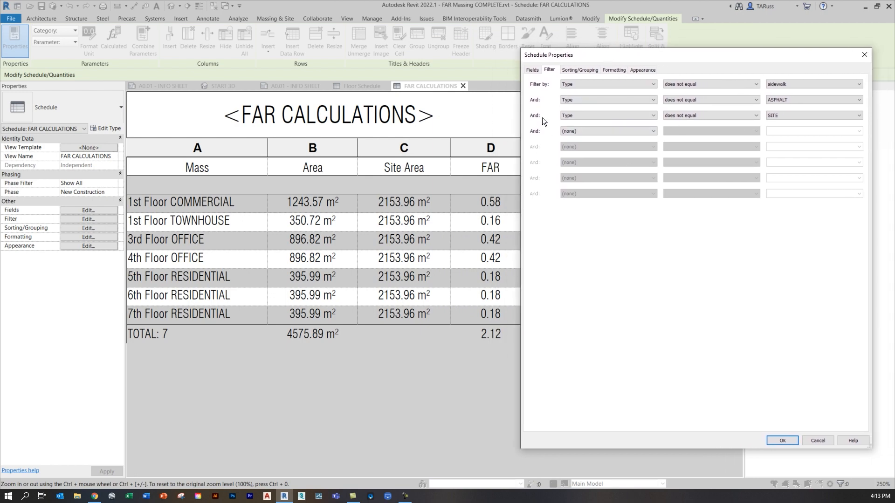
pyautogui.click(595, 84)
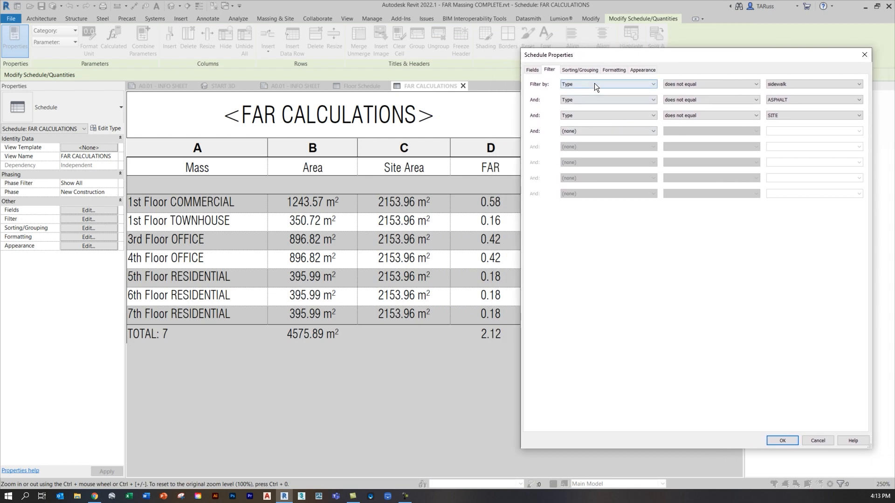
pyautogui.click(607, 83)
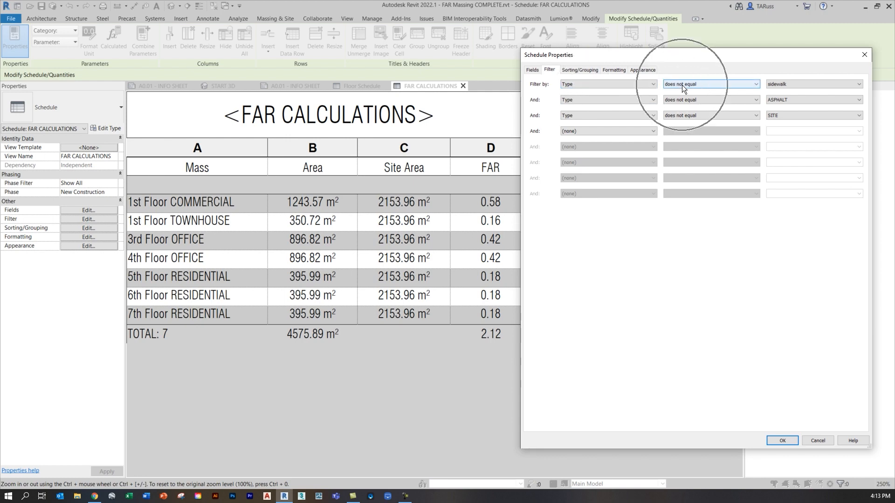
pyautogui.click(811, 84)
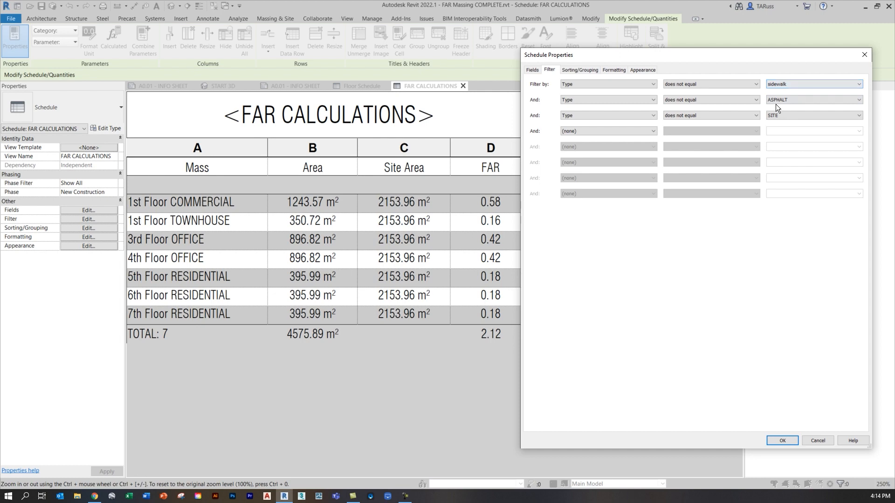
pyautogui.click(813, 115)
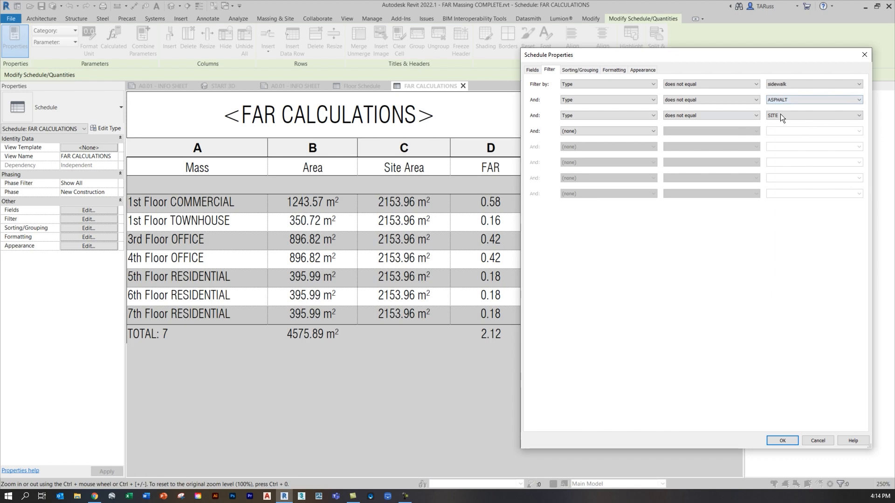
pyautogui.click(810, 115)
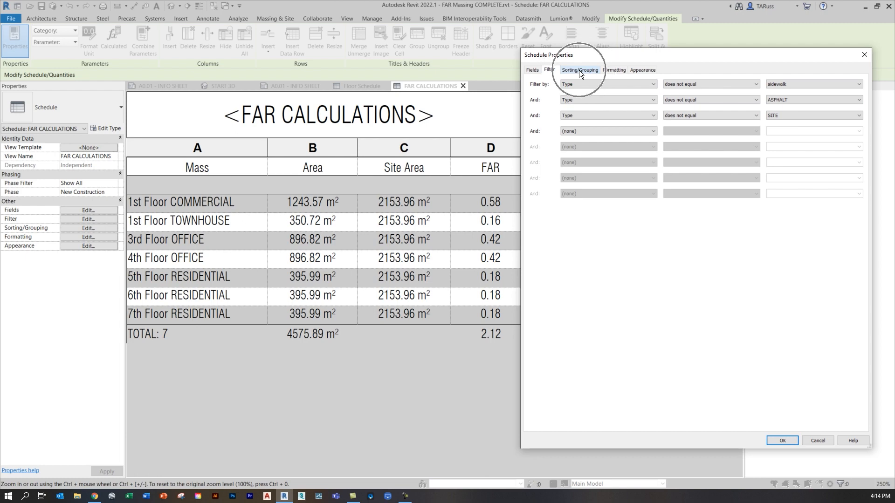
# - Review the sorting by Type ascending and the grand total labelled TOTAL
pyautogui.click(579, 69)
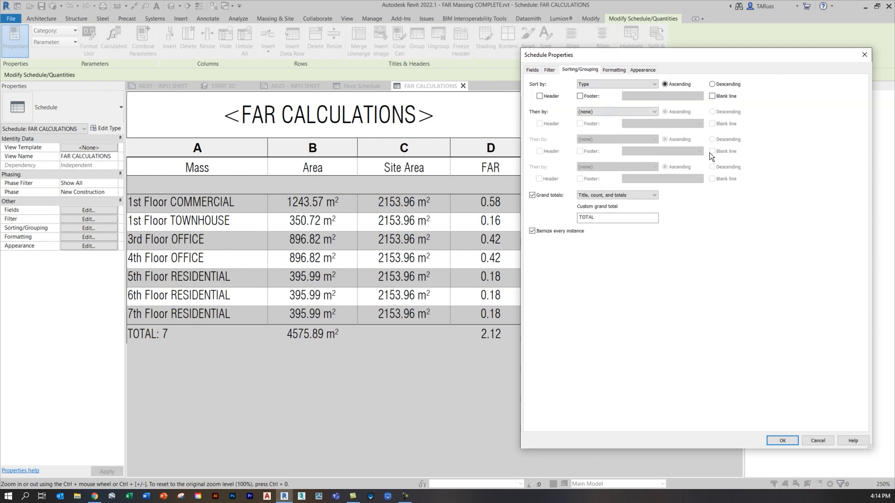
pyautogui.click(616, 84)
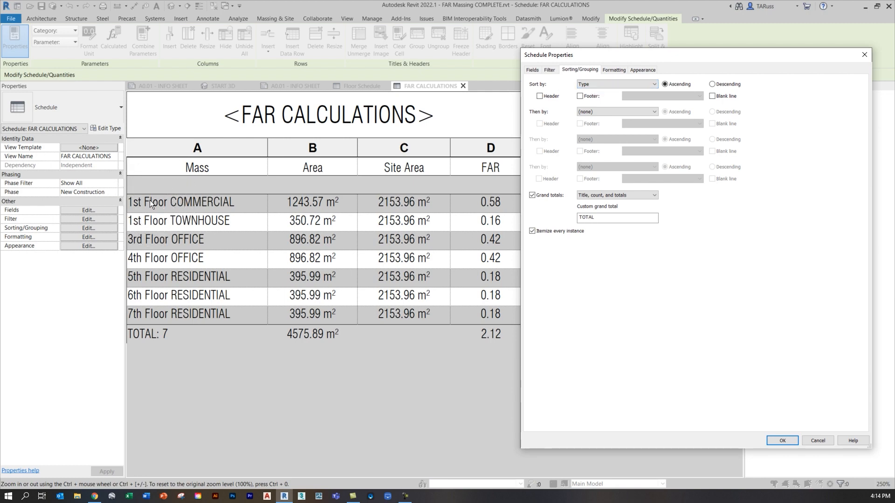
pyautogui.moveTo(165, 246)
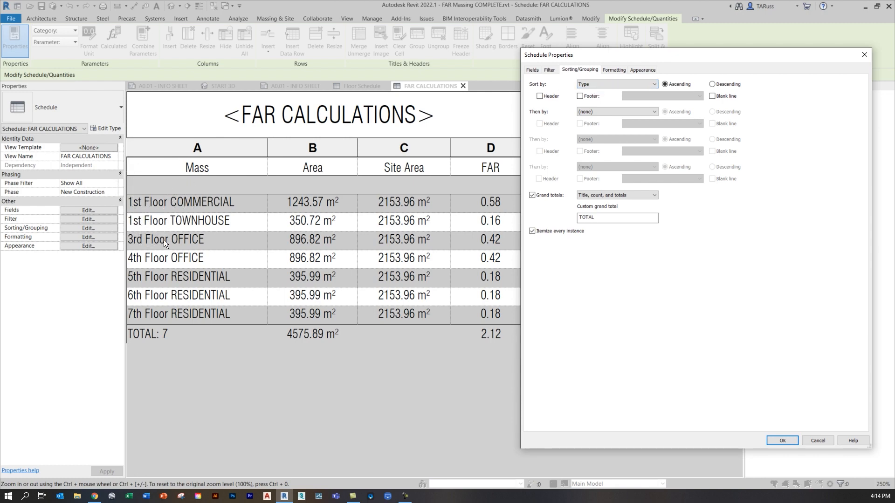
pyautogui.moveTo(135, 206)
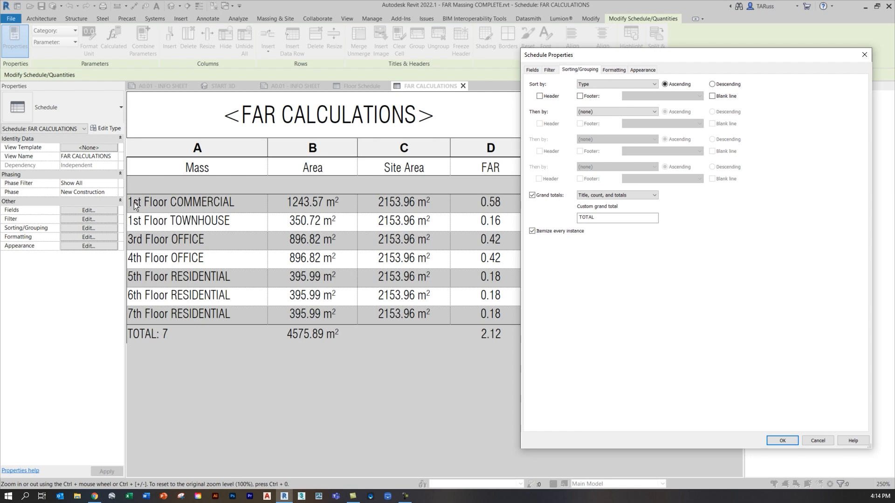
pyautogui.moveTo(665, 108)
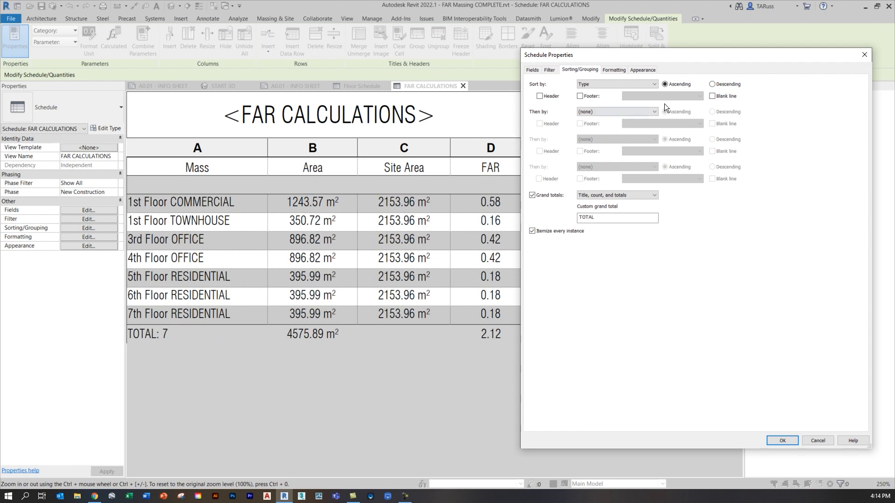
pyautogui.moveTo(637, 200)
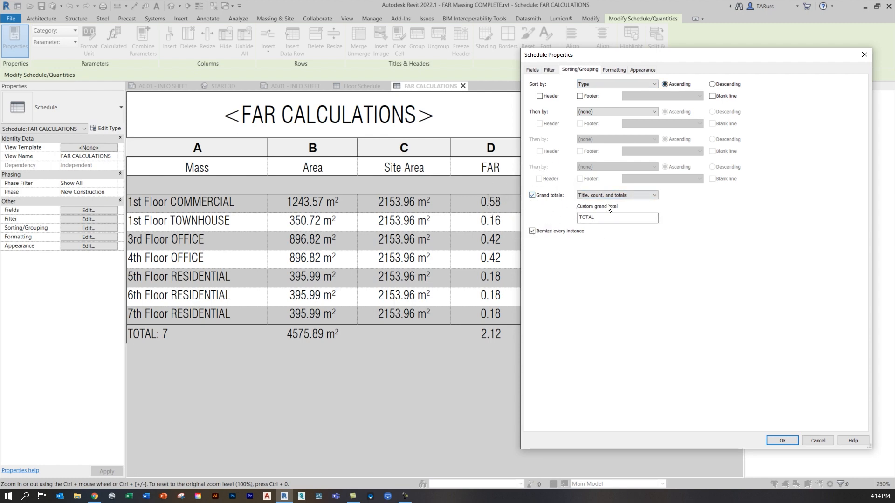
pyautogui.click(616, 195)
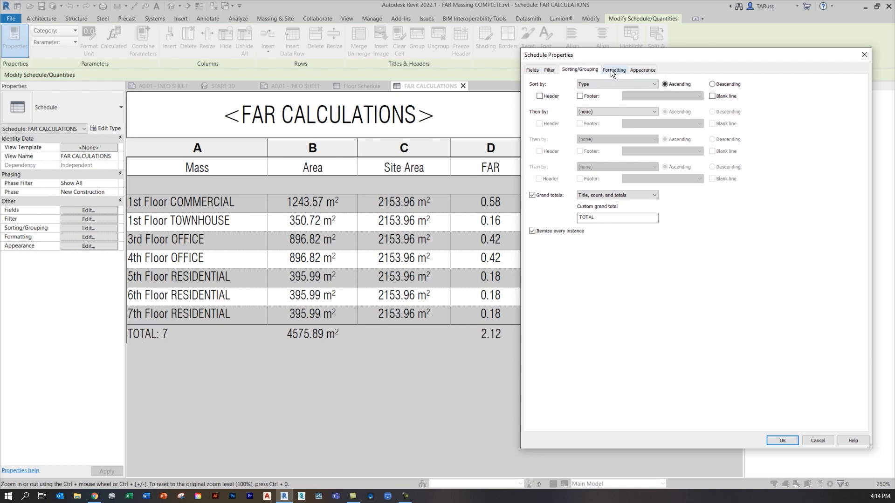
# - Review the formatting of the Area and Site Area fields
pyautogui.click(614, 69)
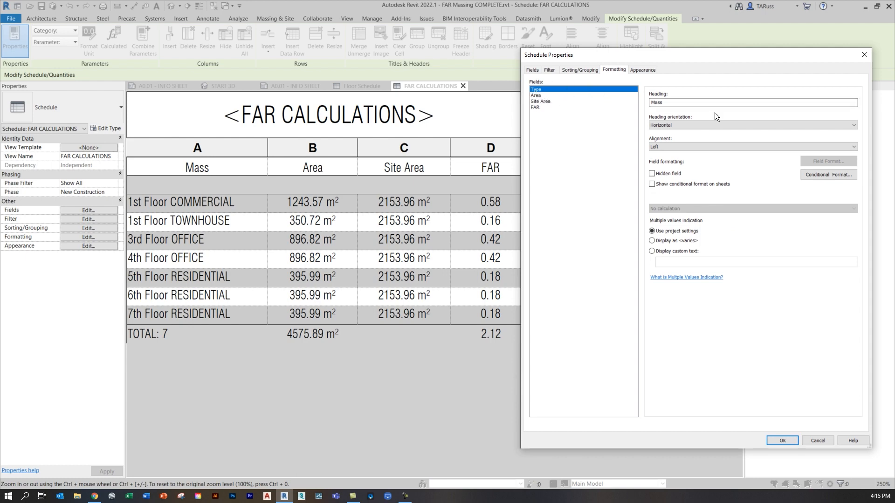
pyautogui.click(753, 146)
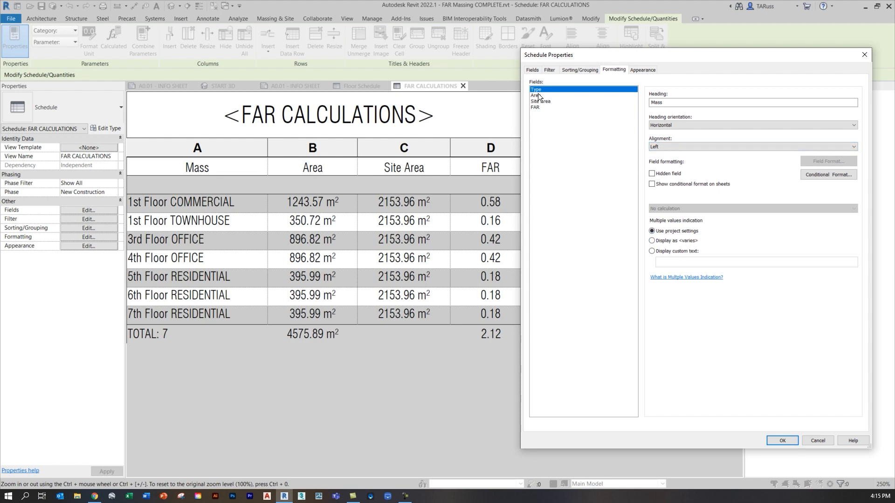
pyautogui.click(537, 95)
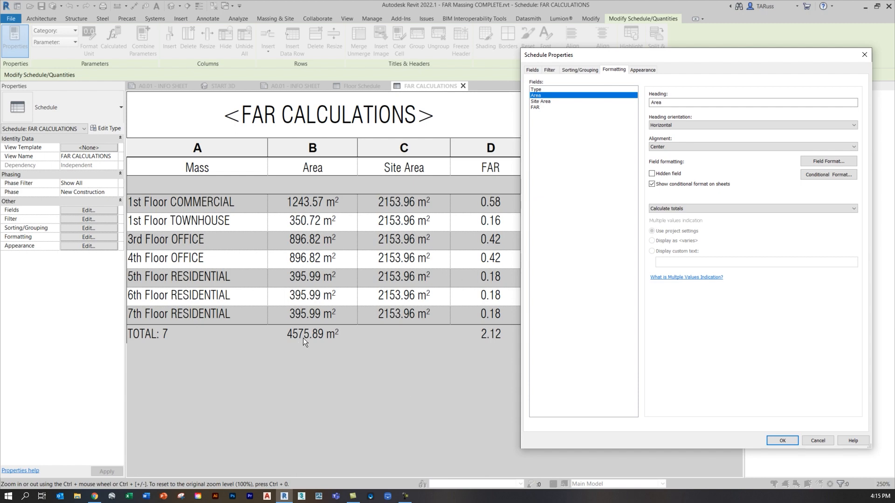
pyautogui.moveTo(319, 350)
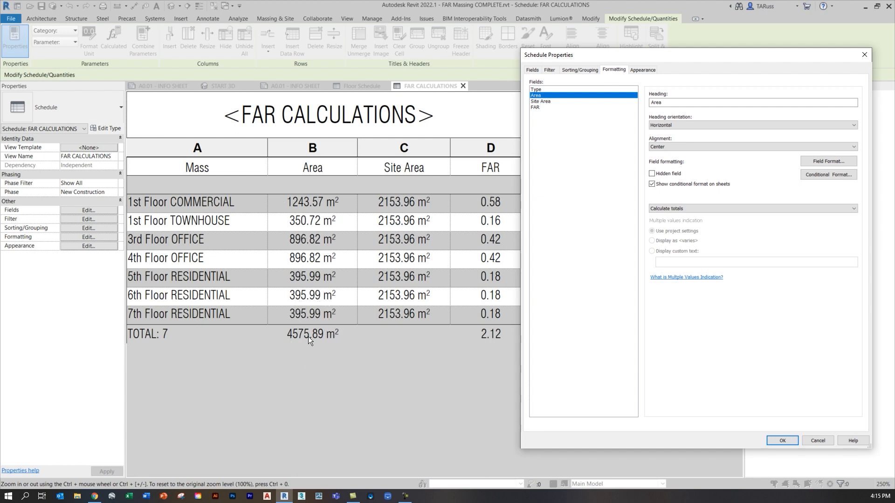
pyautogui.click(751, 209)
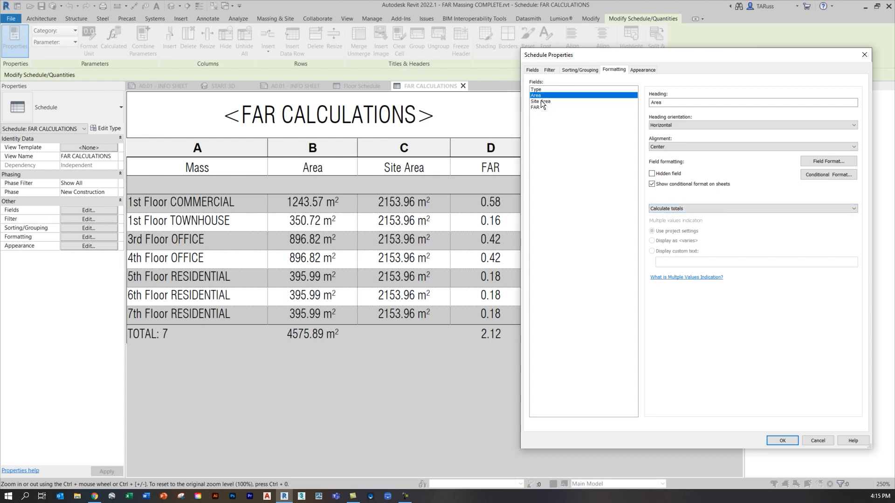
pyautogui.click(540, 101)
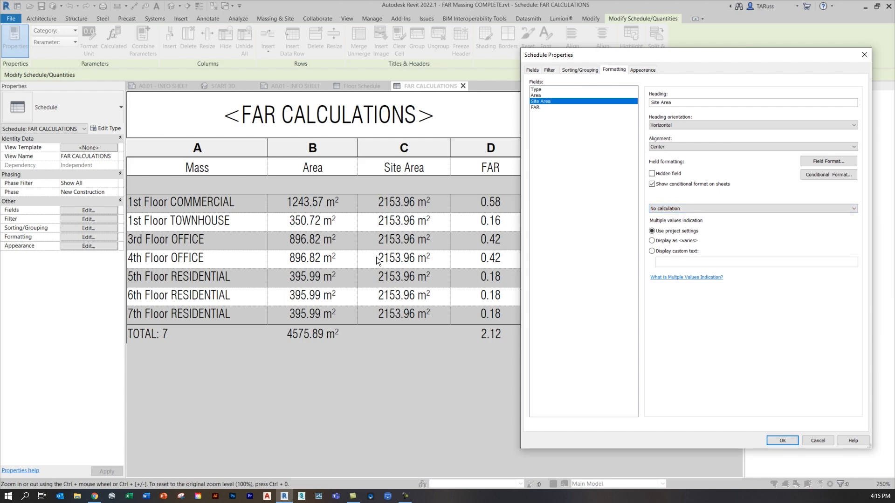
pyautogui.moveTo(414, 336)
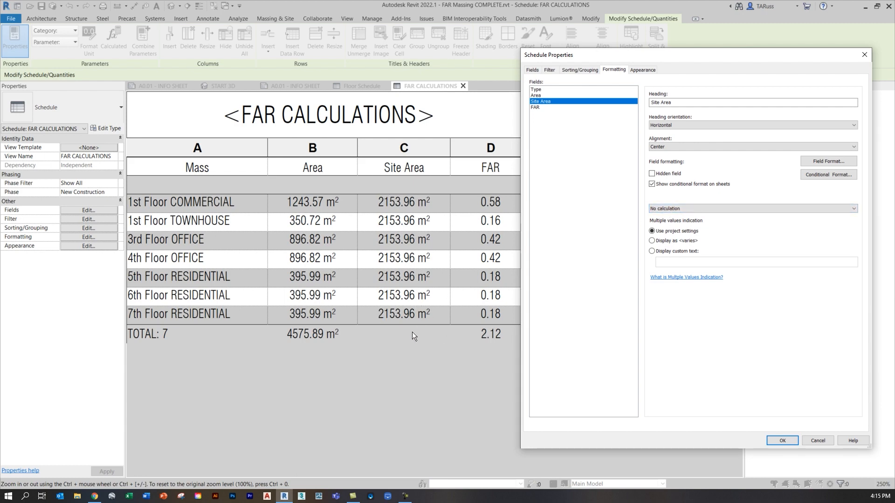
pyautogui.moveTo(403, 331)
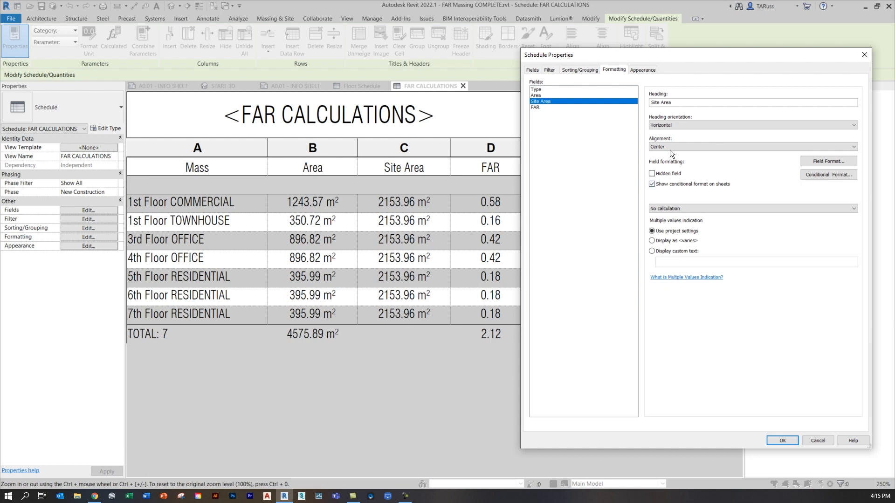
pyautogui.click(750, 147)
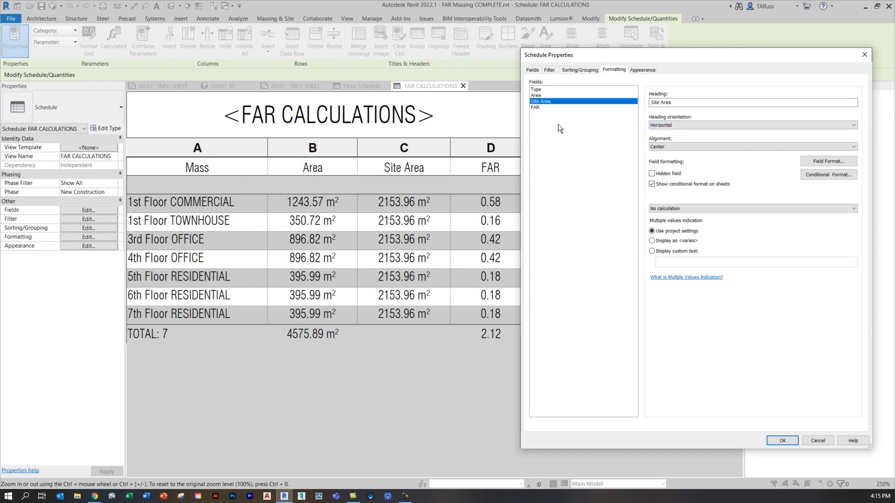
# - Format the FAR field as fixed values rounded to 2 decimal places
pyautogui.click(536, 107)
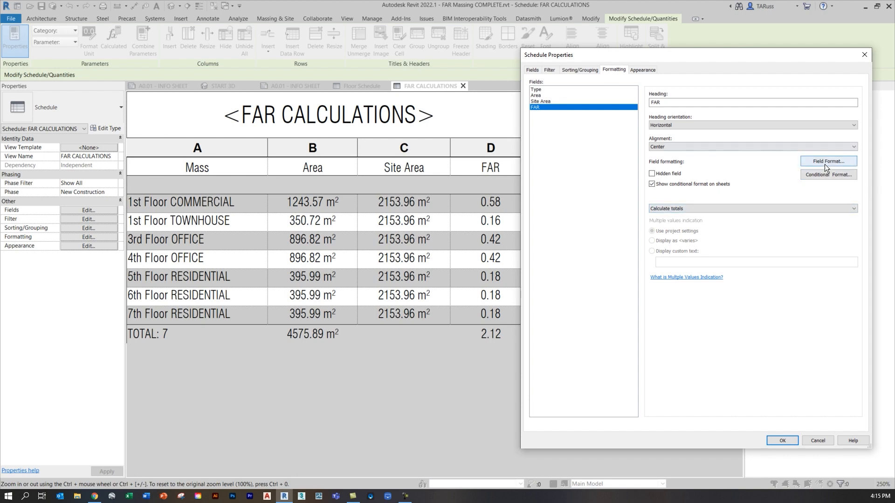
pyautogui.click(828, 161)
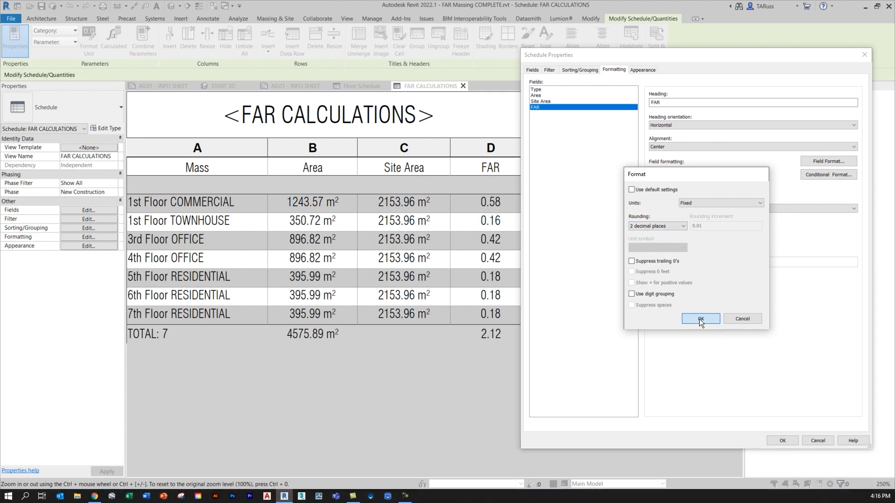
pyautogui.click(700, 318)
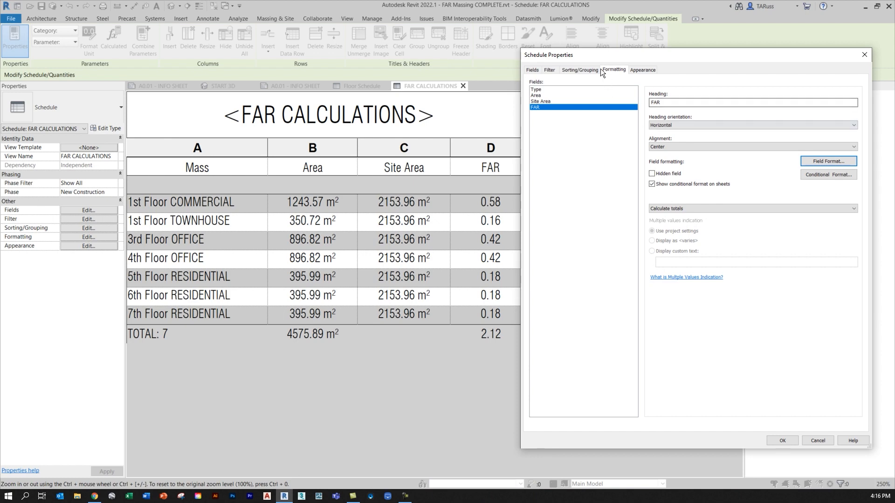
# - Review thin grid lines, striped rows and 4/3.5/2.5 mm text, then confirm with OK
pyautogui.click(642, 70)
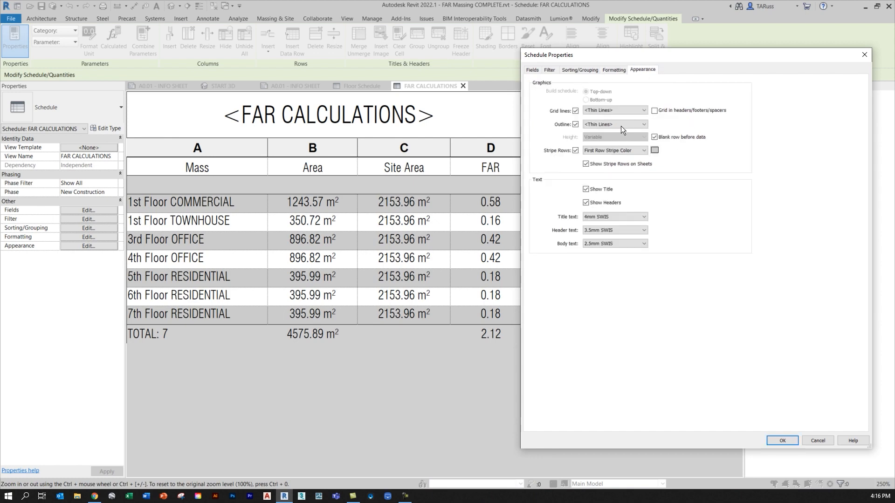
pyautogui.click(614, 124)
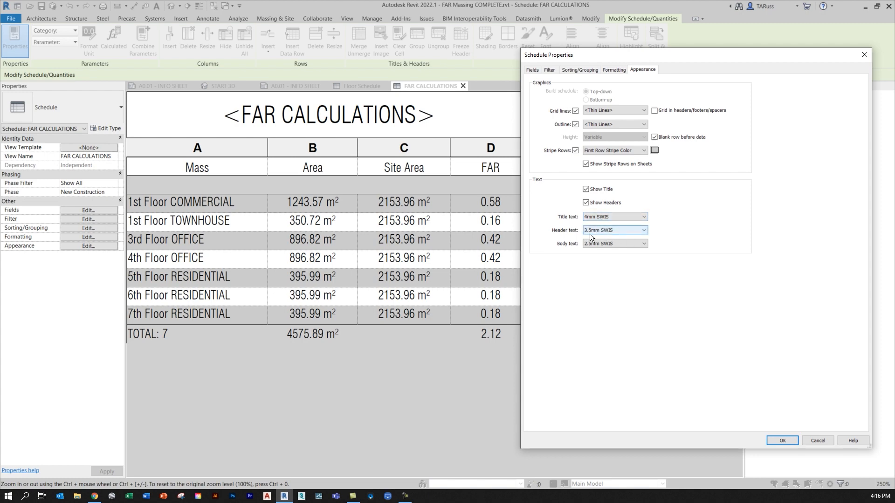
pyautogui.moveTo(595, 235)
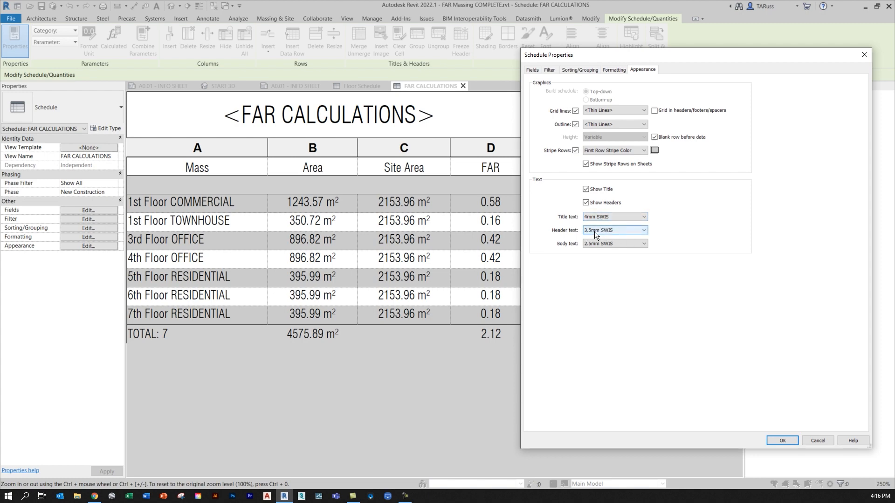
pyautogui.click(615, 244)
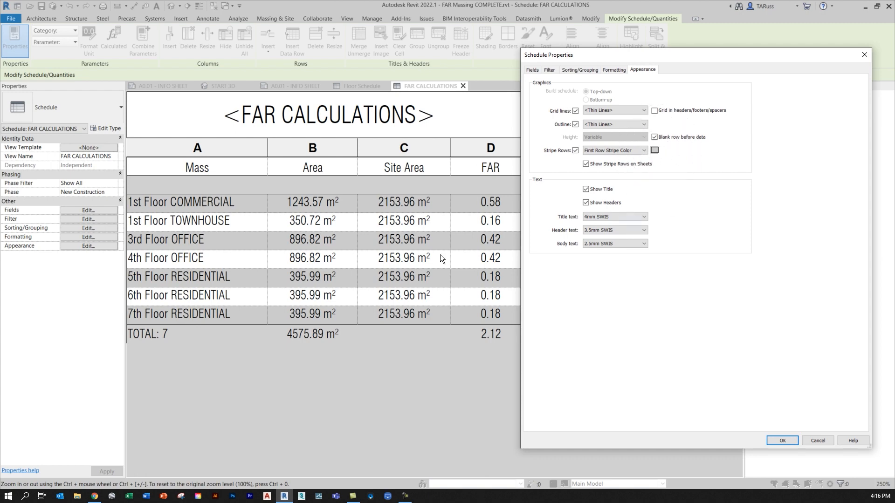
pyautogui.moveTo(361, 201)
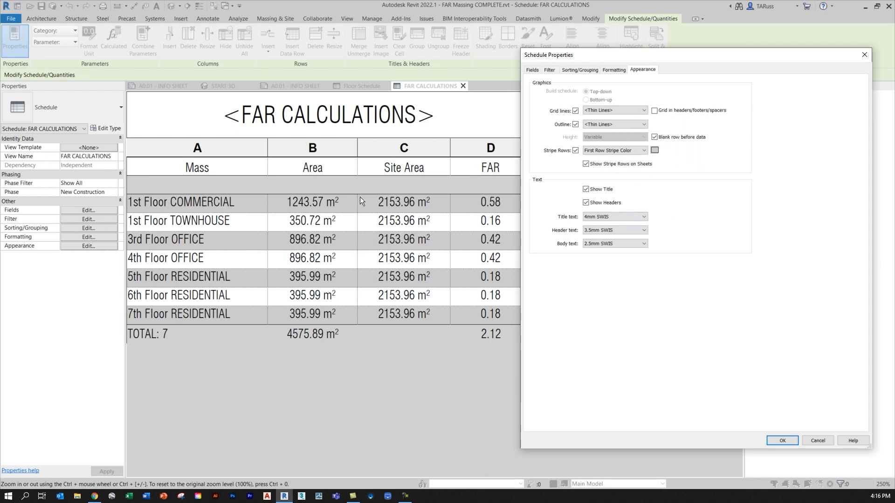
pyautogui.click(781, 440)
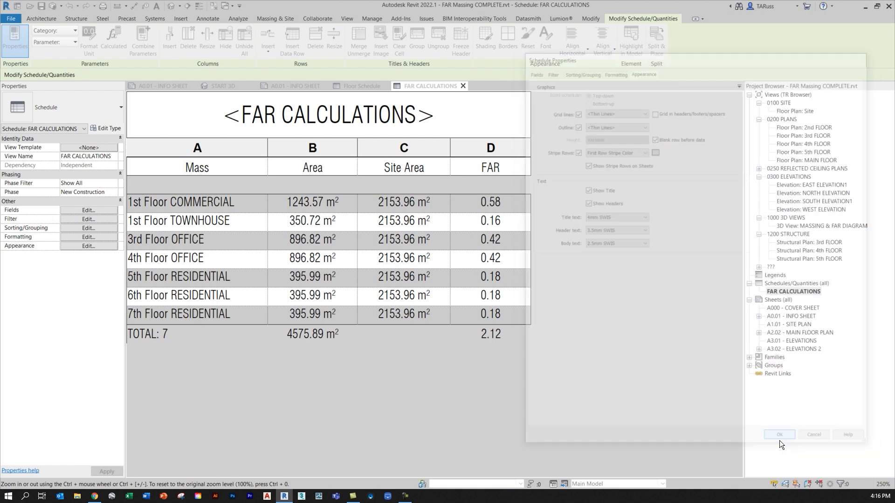
# - Check the FAR CALCULATIONS schedule on A0.01 INFO SHEET, then open the default 3D view
pyautogui.click(779, 434)
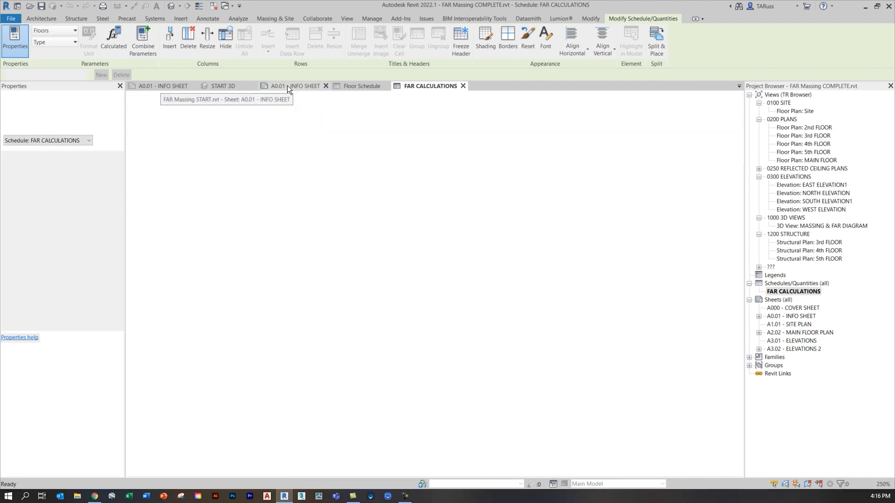
pyautogui.click(293, 86)
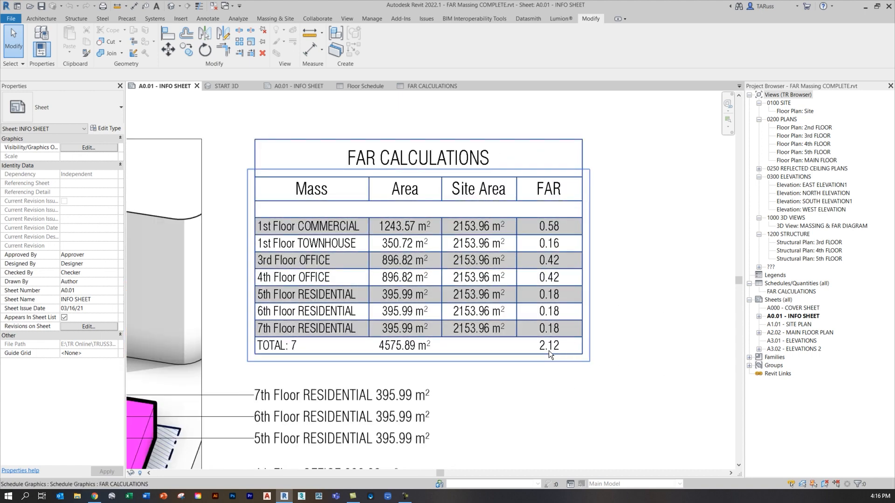
pyautogui.moveTo(549, 354)
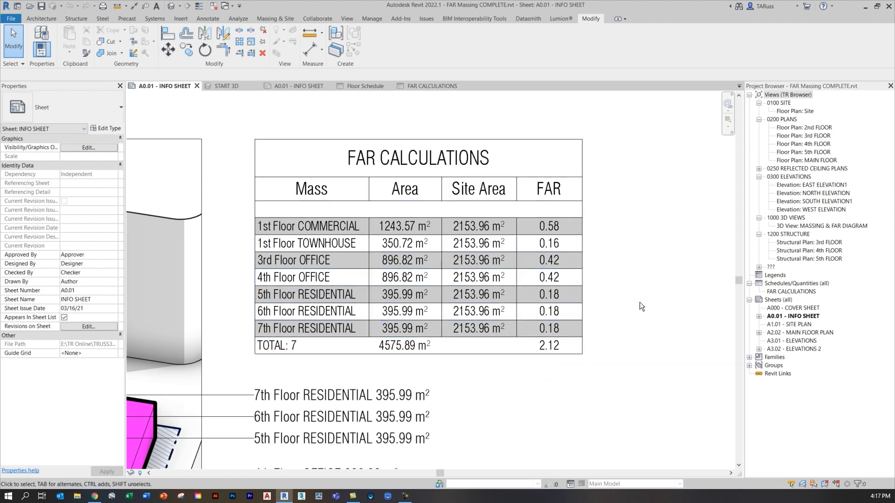
pyautogui.click(555, 261)
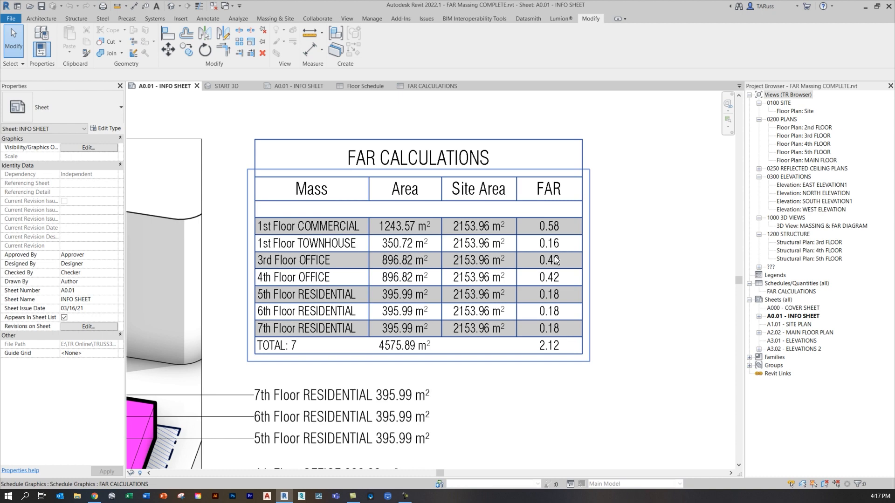
pyautogui.click(608, 241)
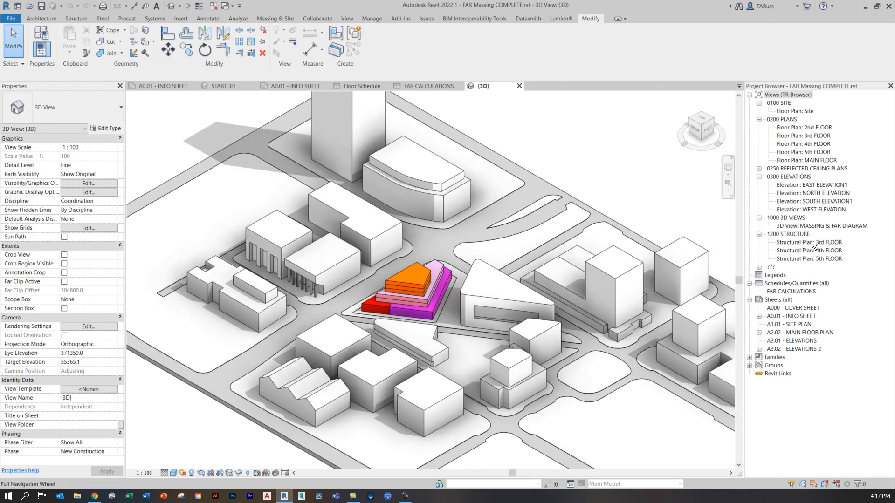
# - Extend the 5th floor slab boundary outward in MASSING & FAR DIAGRAM
pyautogui.doubleClick(823, 226)
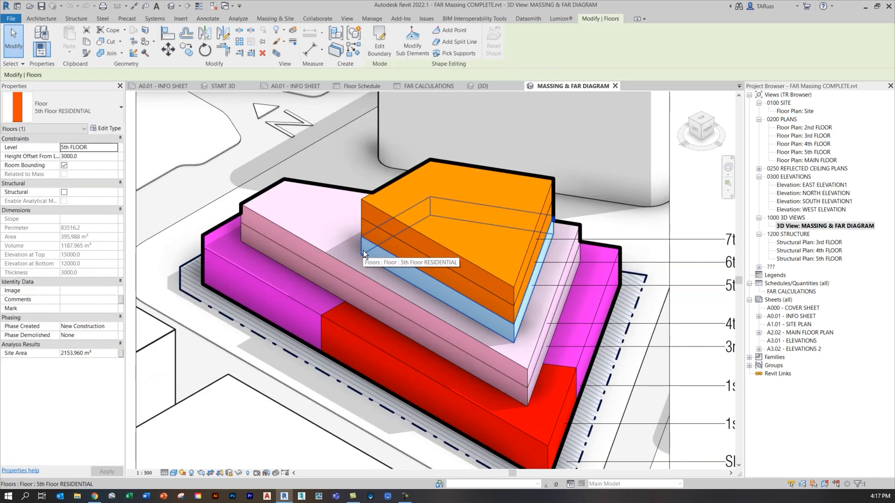
pyautogui.moveTo(412, 37)
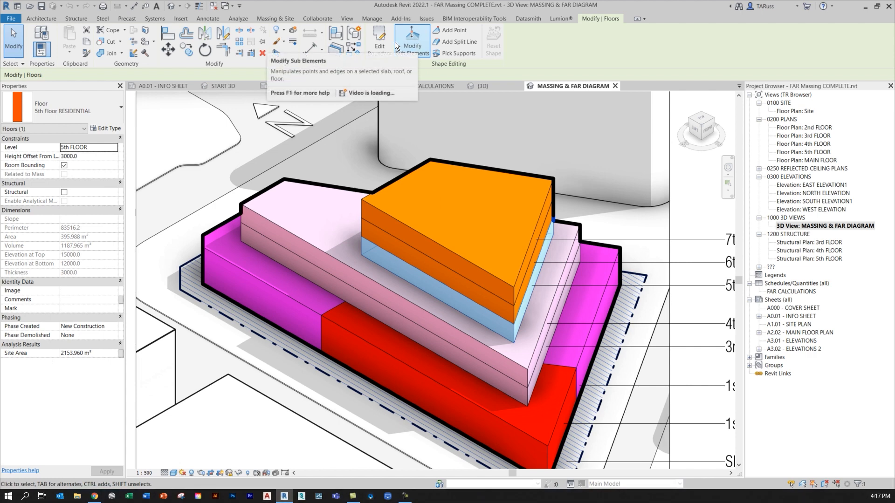
pyautogui.click(412, 40)
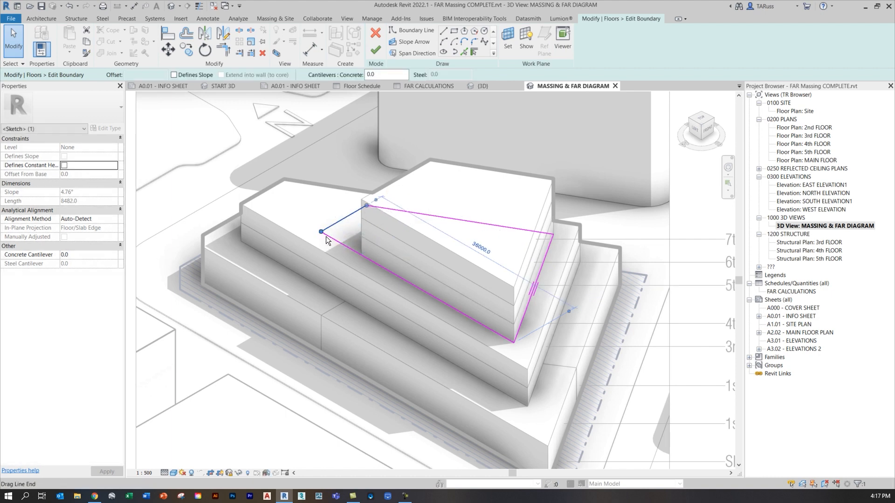
pyautogui.click(375, 35)
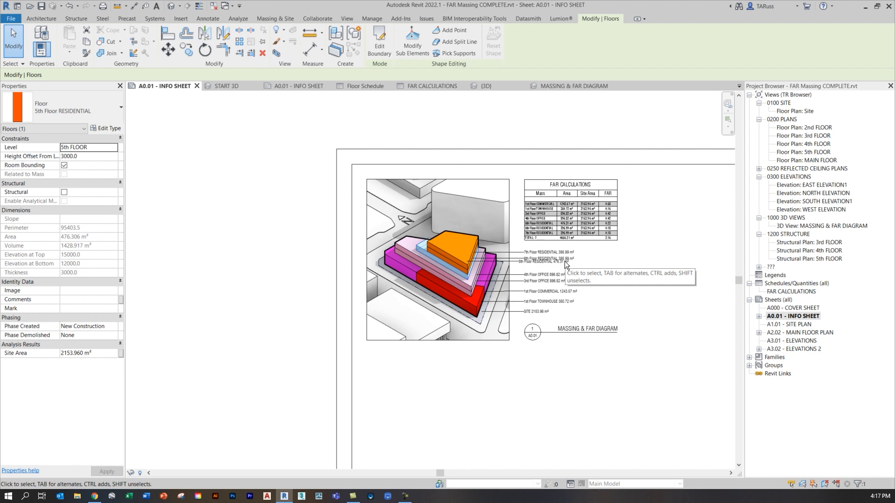
pyautogui.moveTo(584, 261)
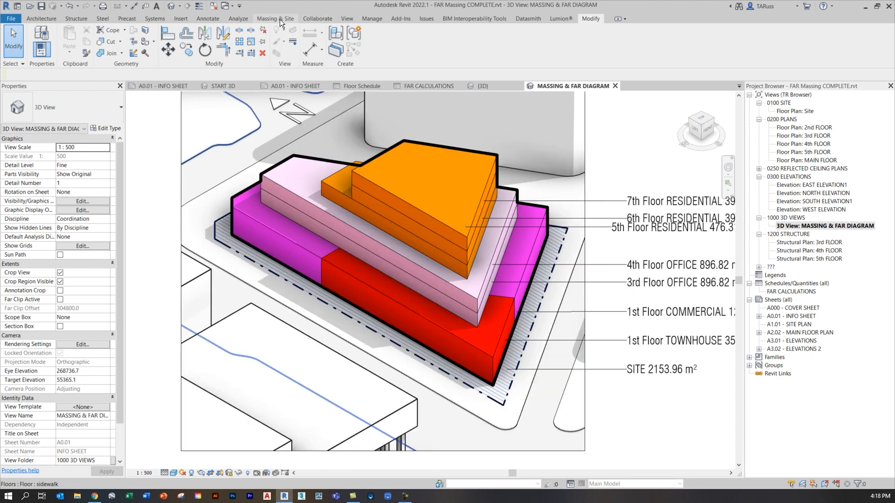
# - Activate the Linework tool from the Modify tab for the massing edges
pyautogui.click(207, 18)
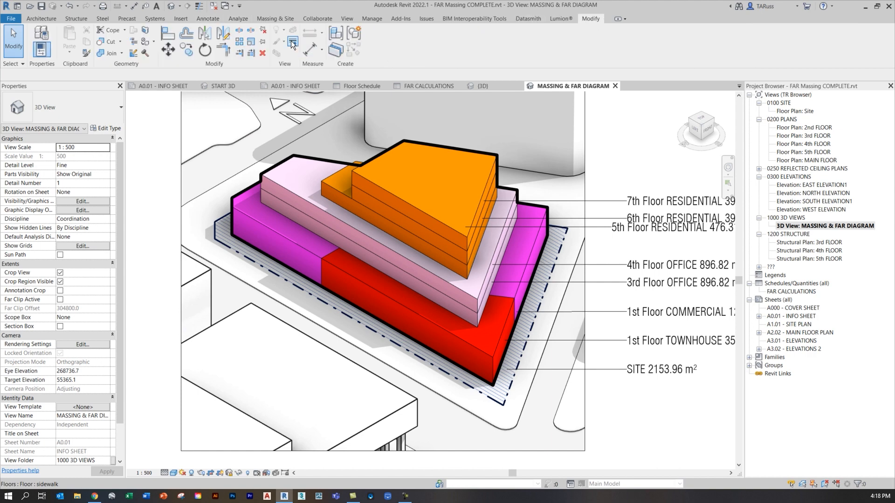
pyautogui.moveTo(292, 43)
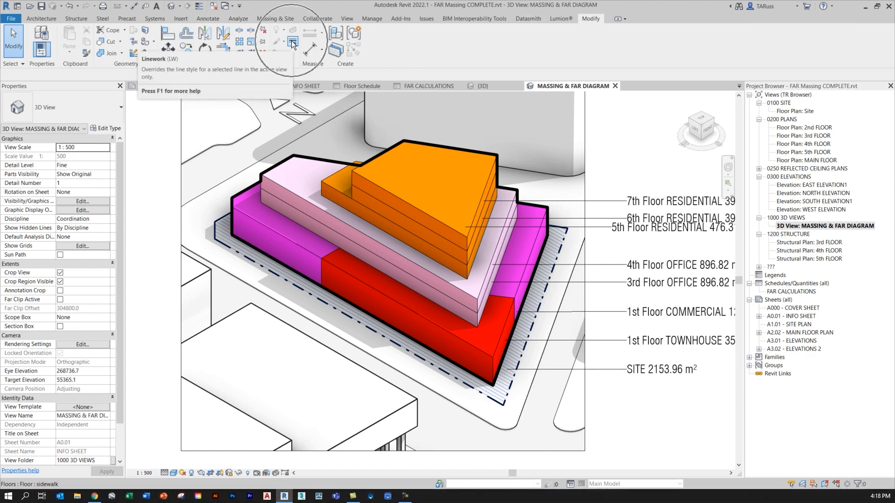
pyautogui.click(291, 41)
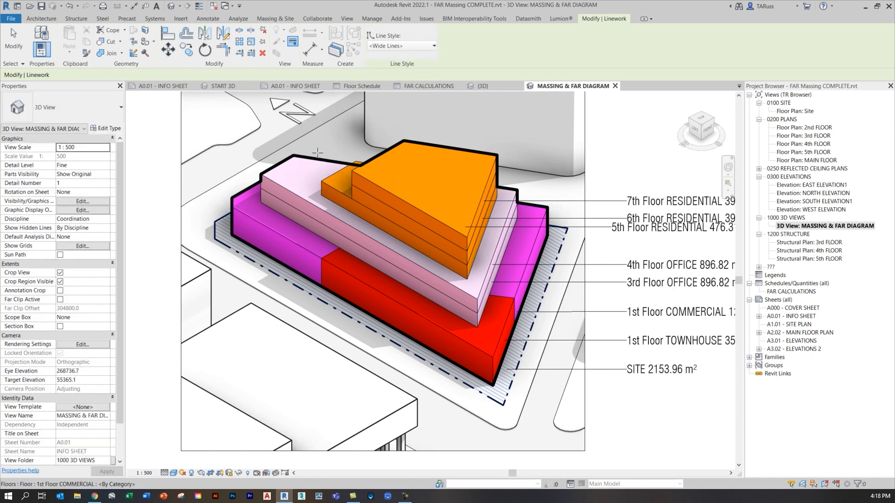
pyautogui.moveTo(572, 250)
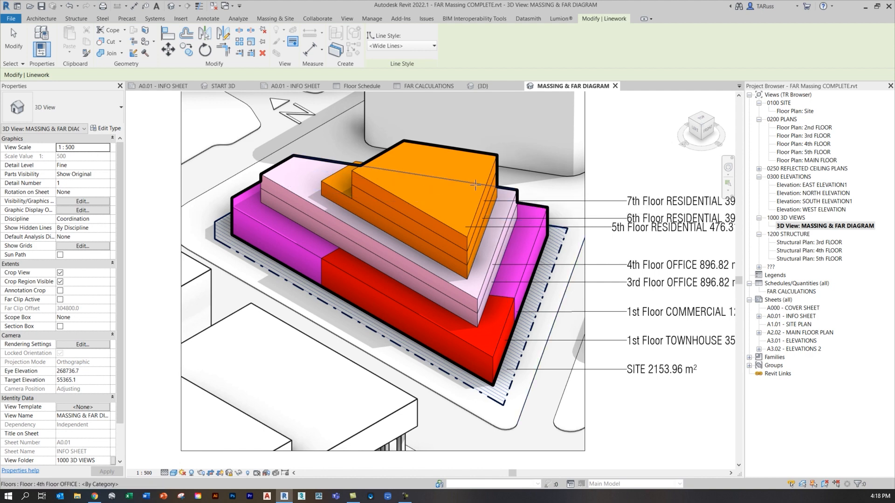
pyautogui.moveTo(301, 333)
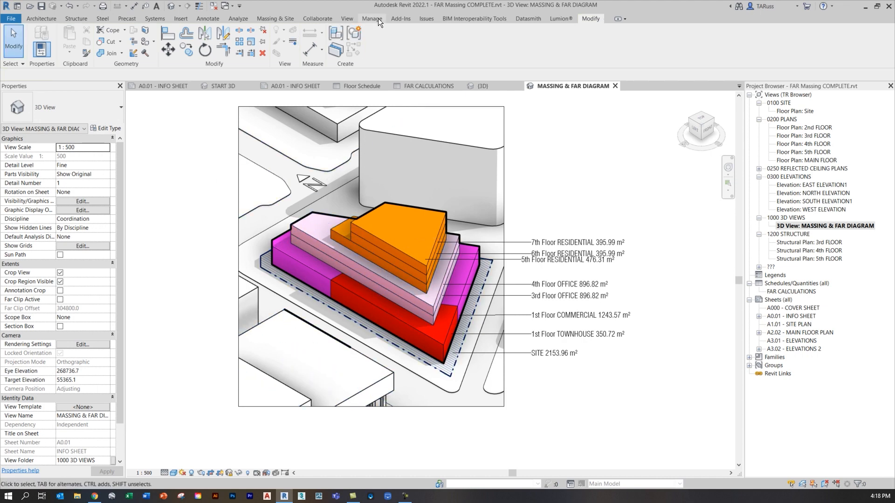
# - Set the Wide Lines projection weight to 12 in Line Styles, then return to A0.01 INFO SHEET
pyautogui.click(372, 18)
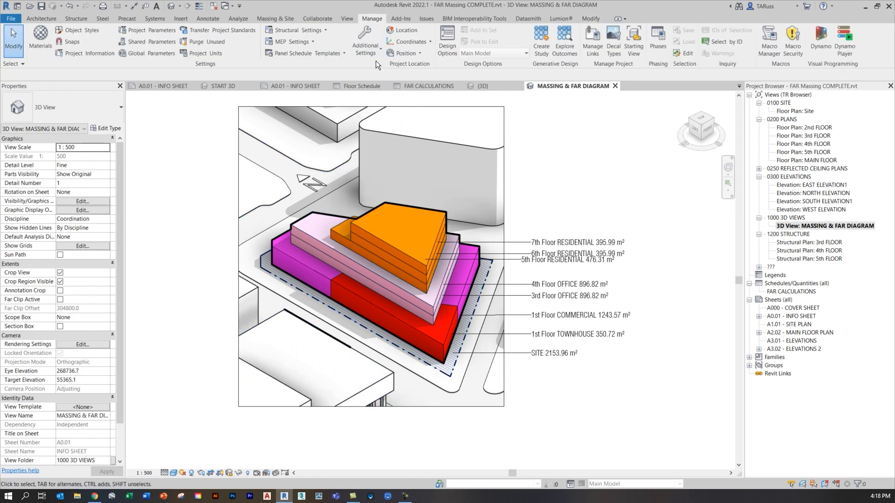
pyautogui.click(365, 40)
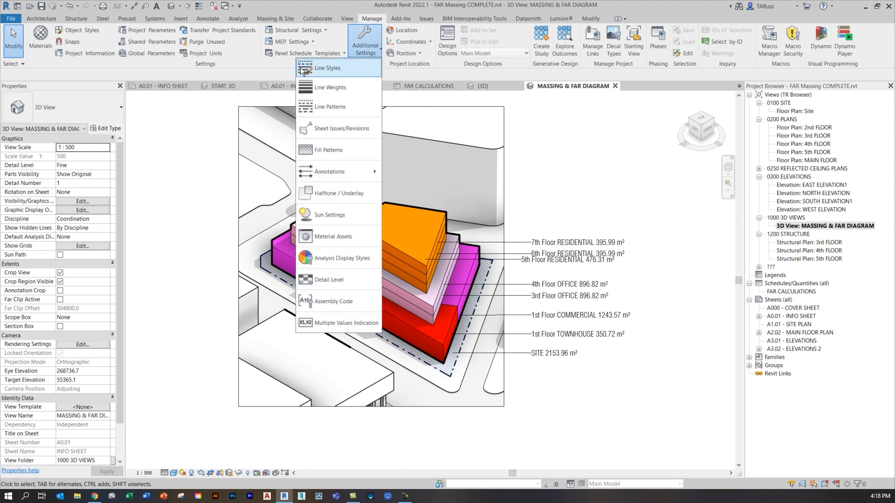
pyautogui.click(326, 68)
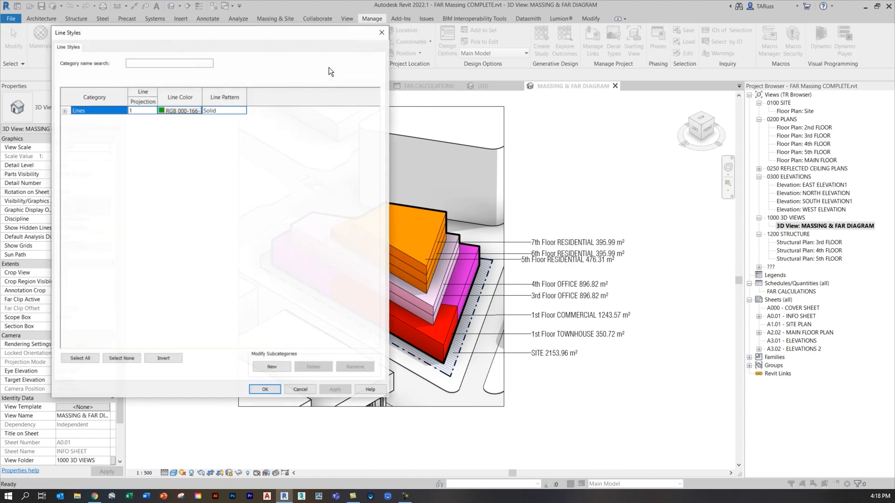
pyautogui.moveTo(330, 71); pyautogui.dragTo(717, 80)
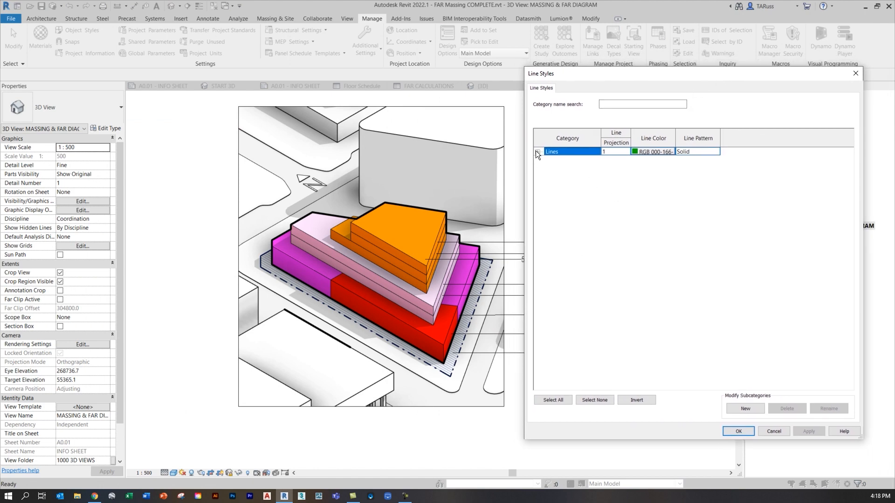
pyautogui.click(537, 151)
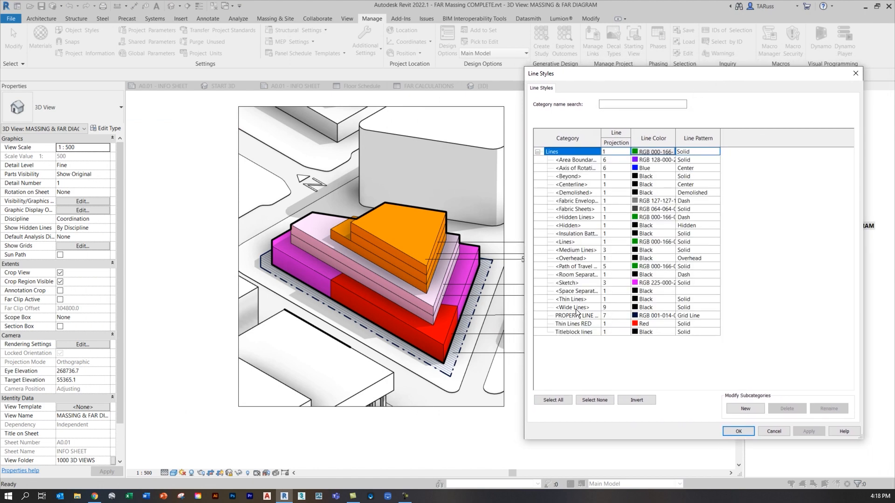
pyautogui.click(575, 308)
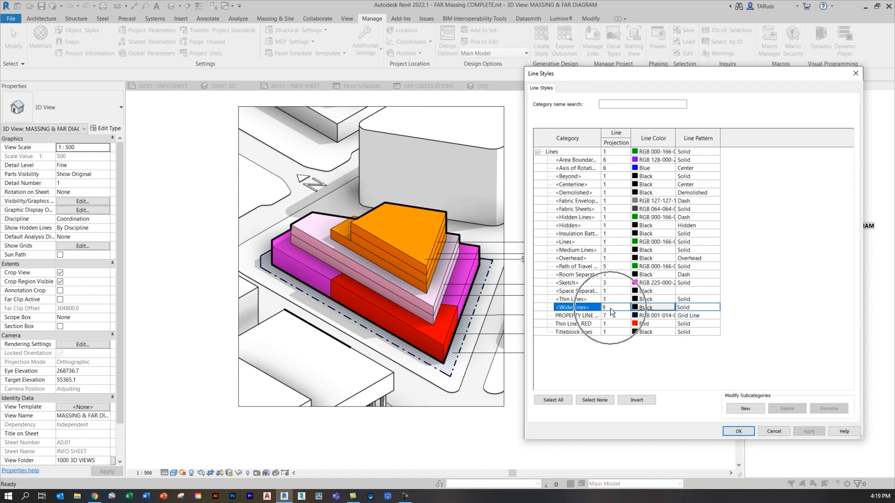
pyautogui.click(621, 307)
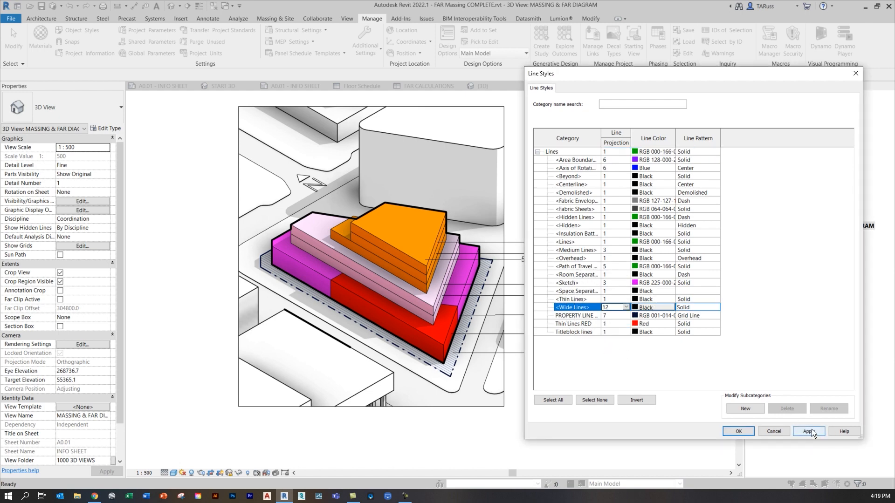
pyautogui.click(809, 431)
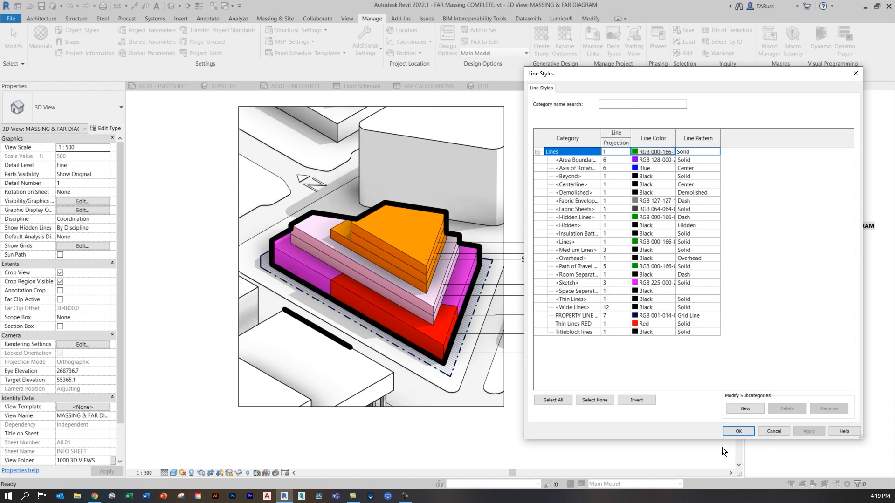
pyautogui.moveTo(771, 382)
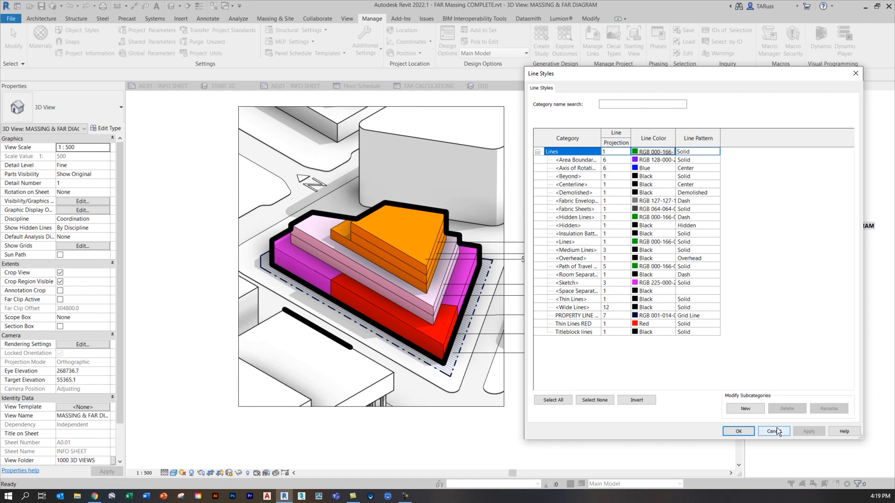
pyautogui.click(773, 430)
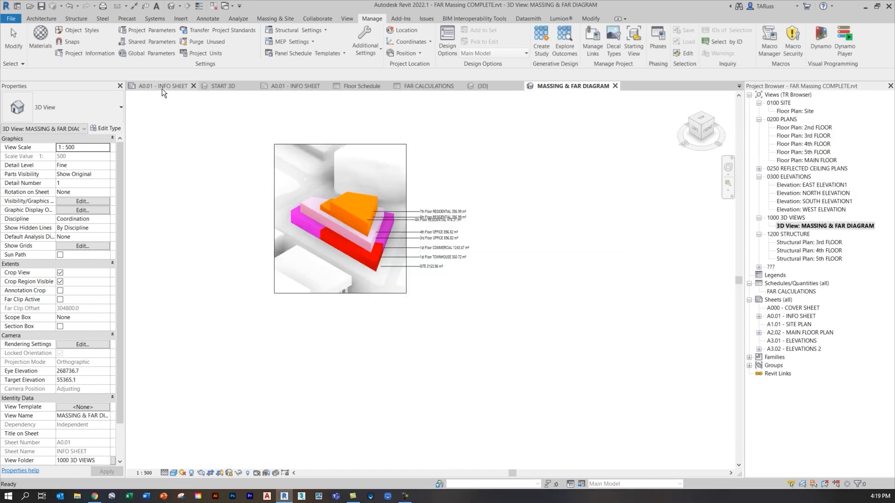
pyautogui.click(164, 86)
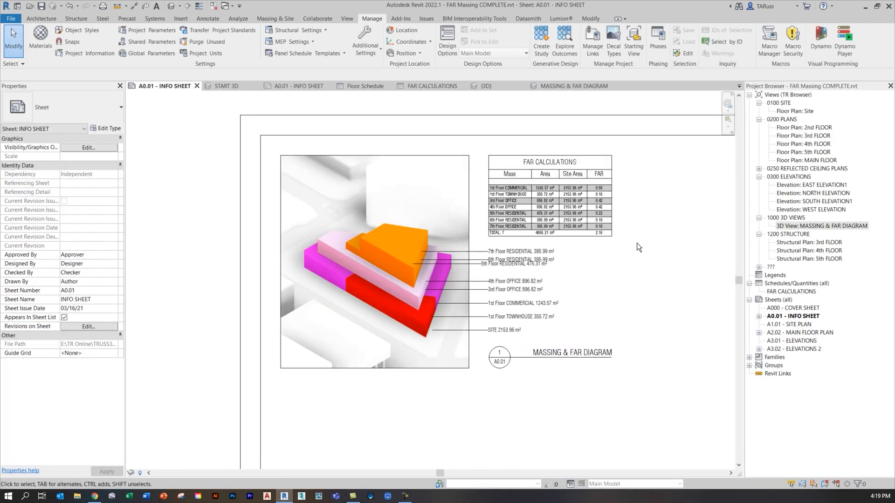